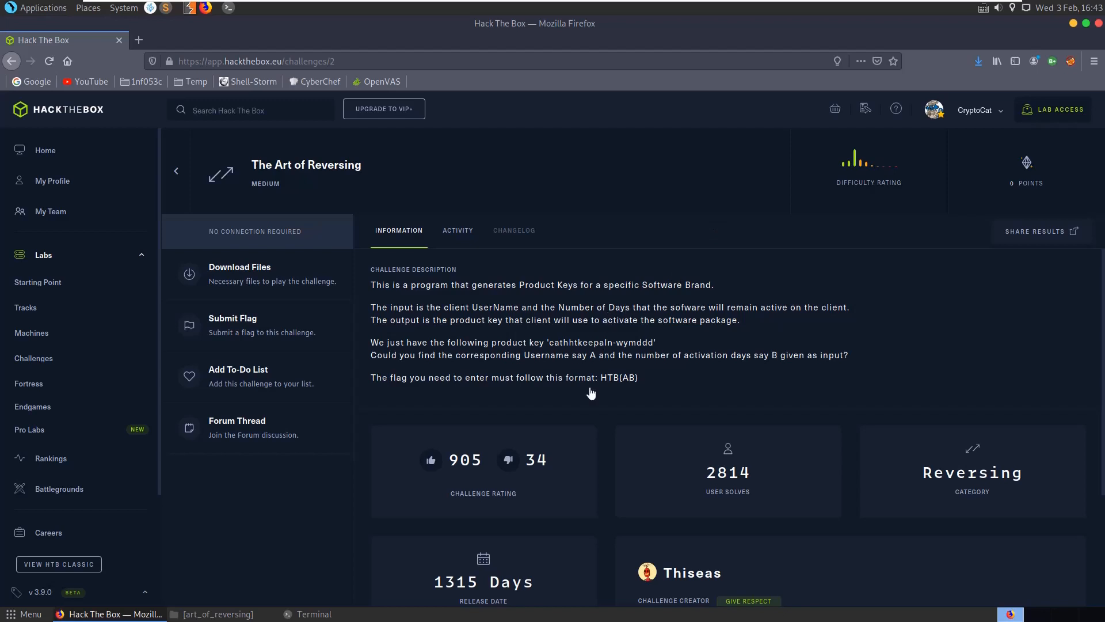
mouse_move(321, 163)
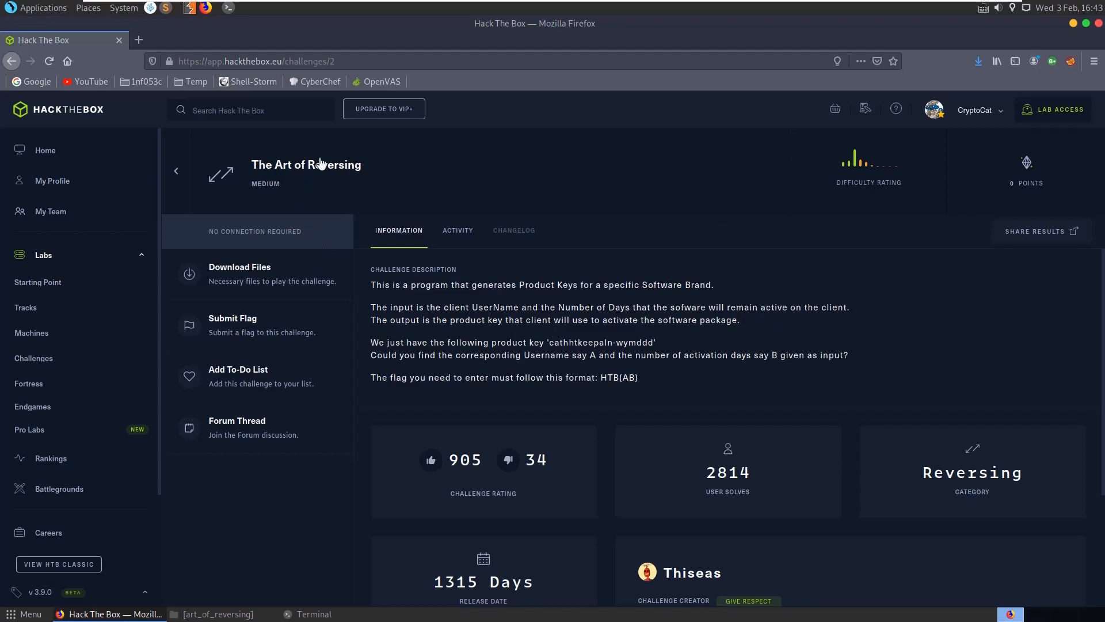
mouse_move(320, 192)
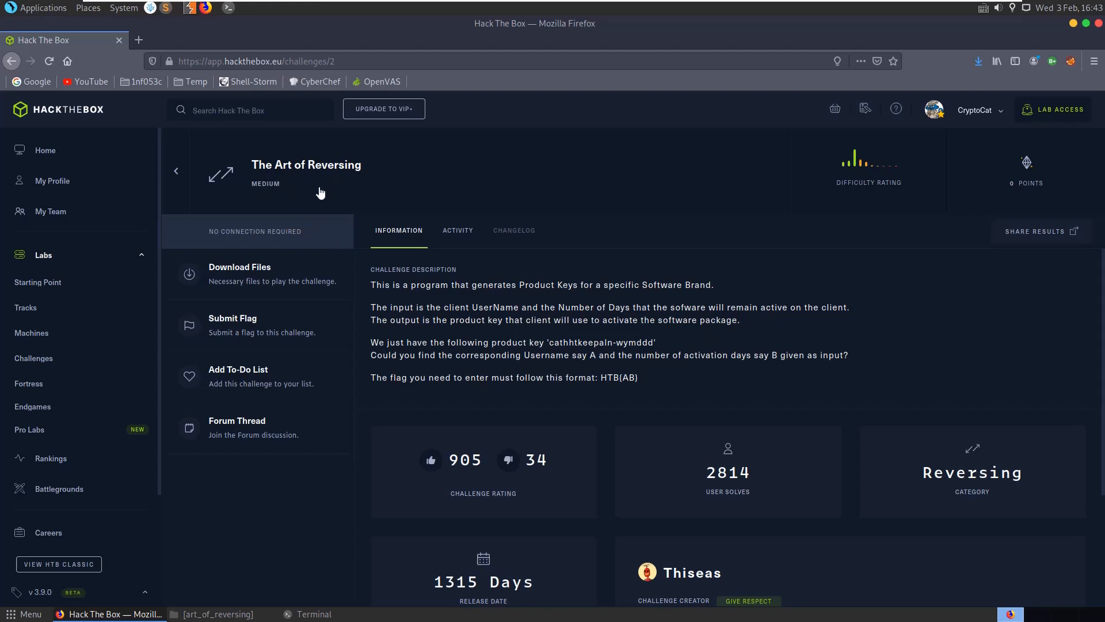
mouse_move(213, 168)
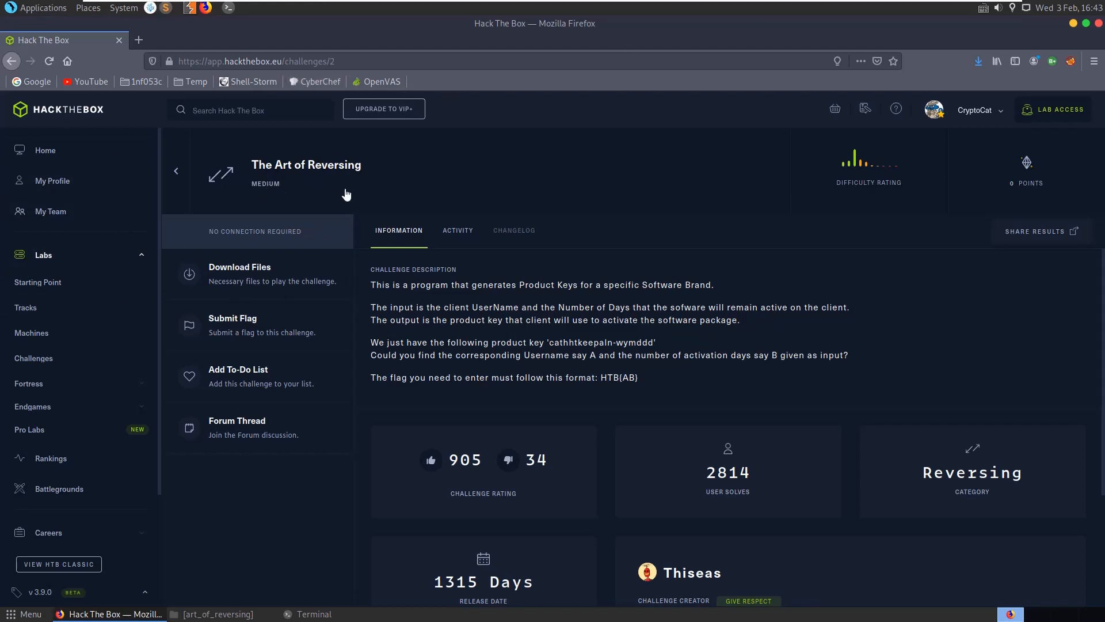
mouse_move(418, 469)
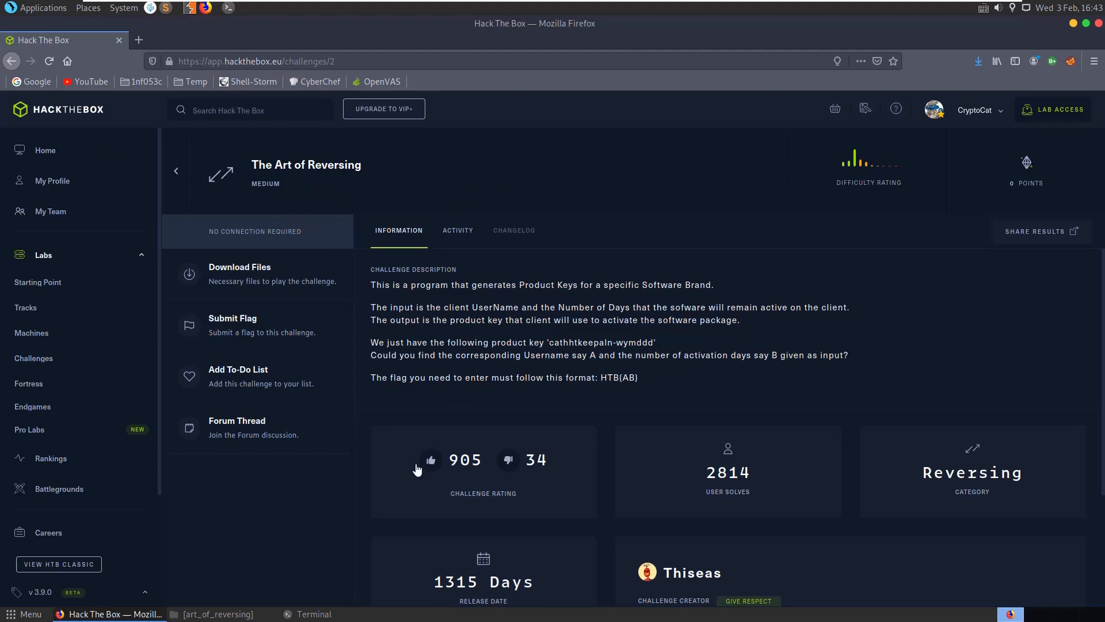
mouse_move(245, 178)
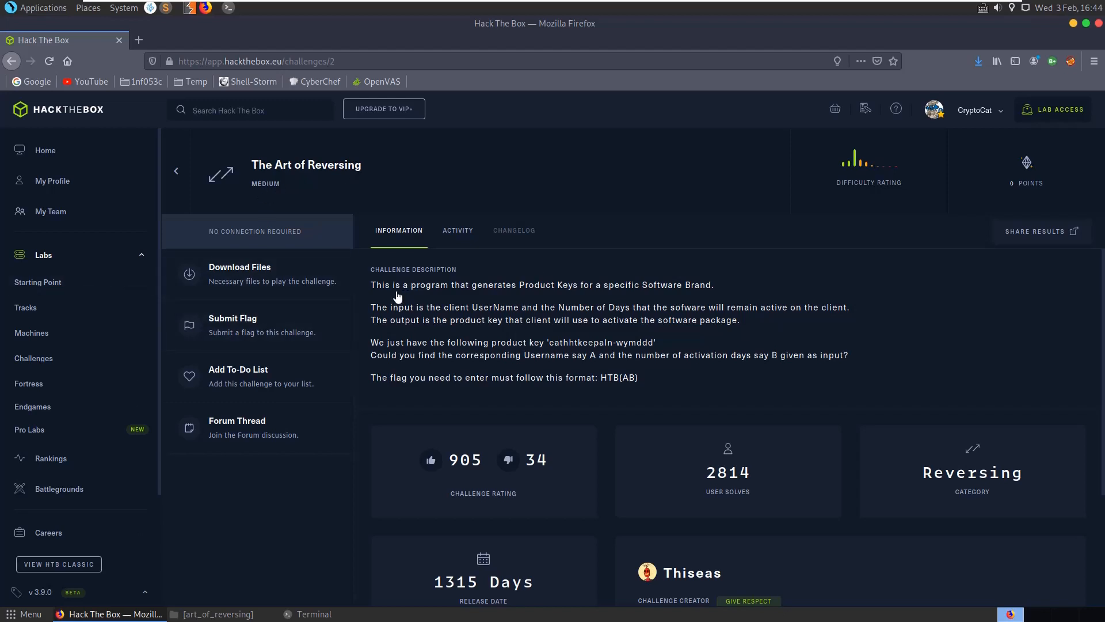
mouse_move(531, 334)
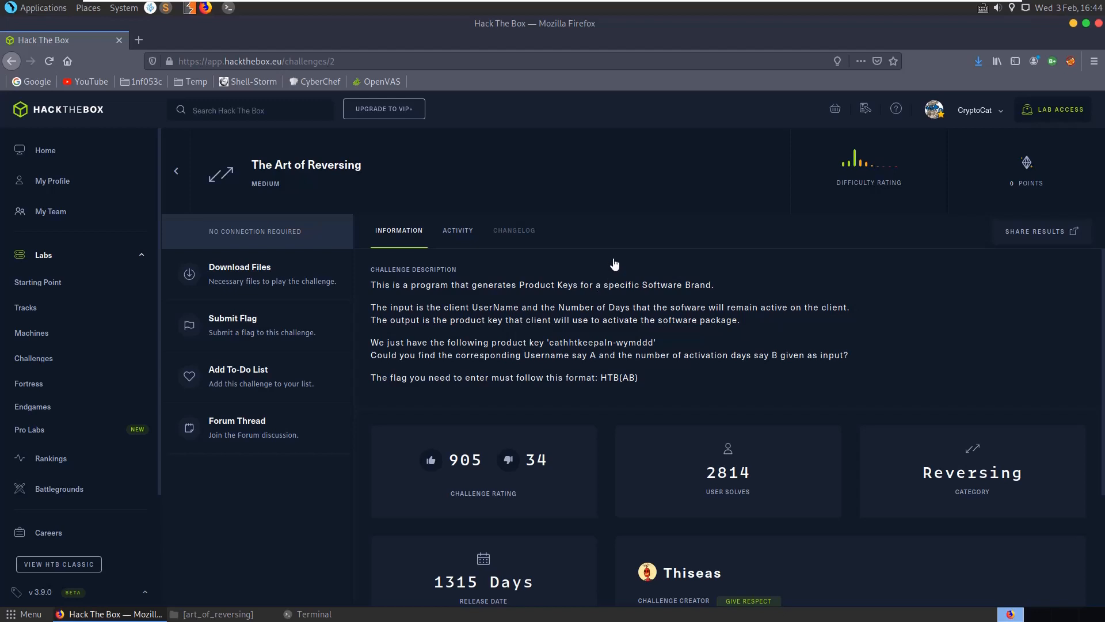
mouse_move(564, 322)
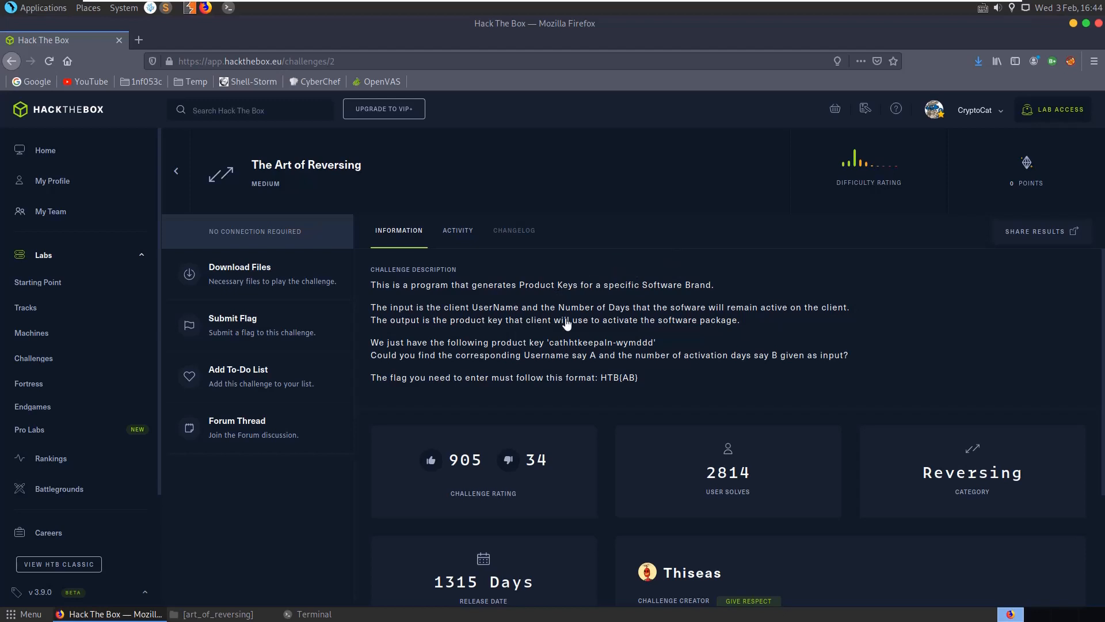
mouse_move(473, 358)
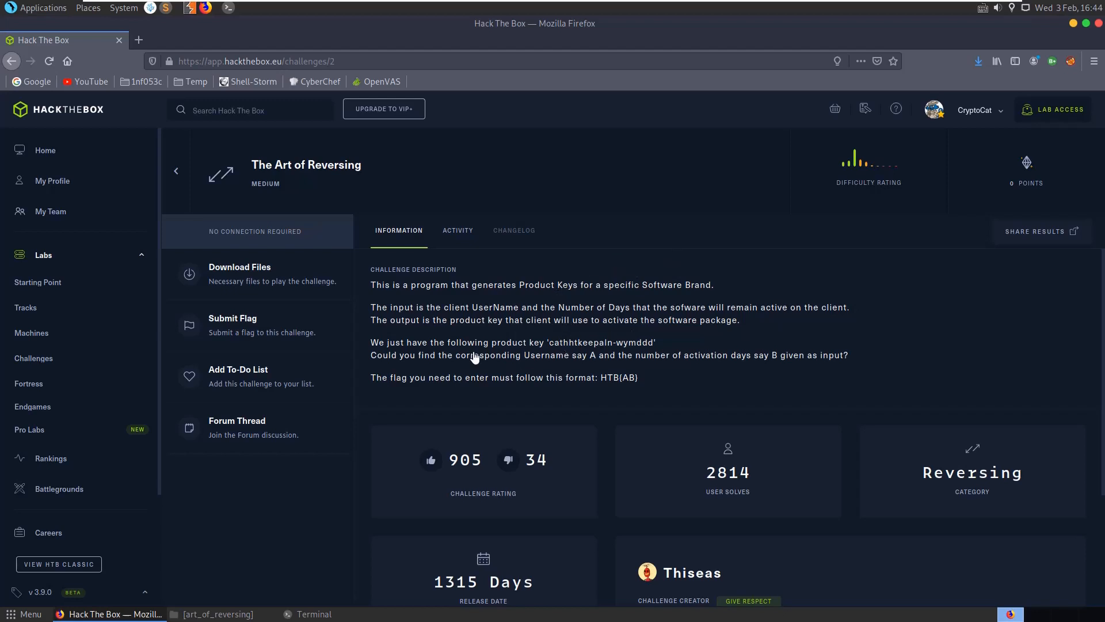
Select the given product key in the browser challenge page.
drag(584, 342, 654, 342)
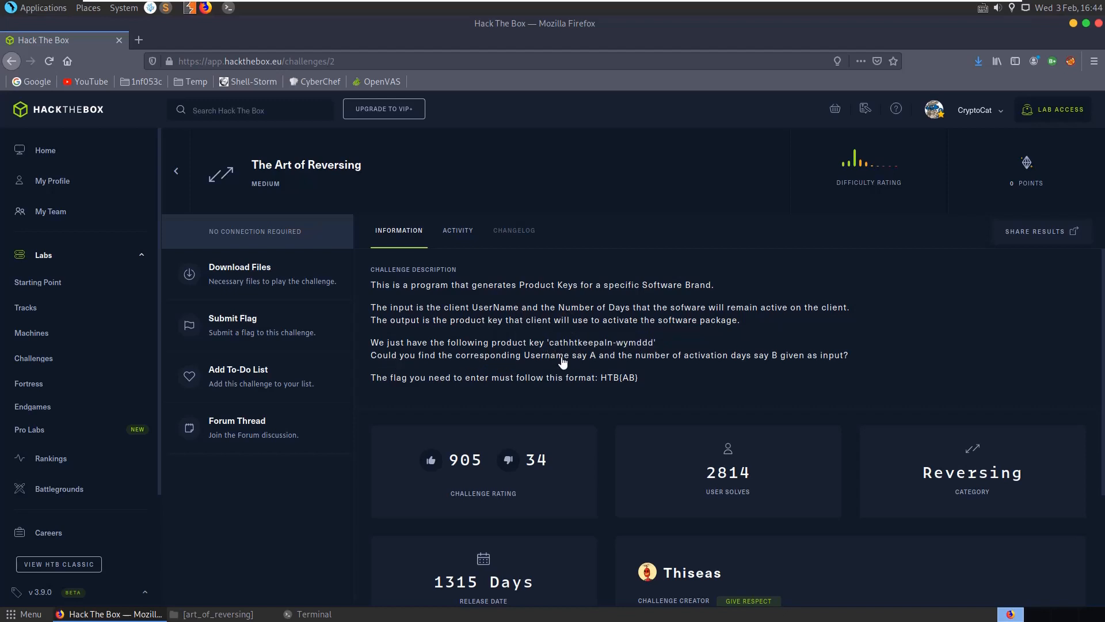
mouse_move(699, 358)
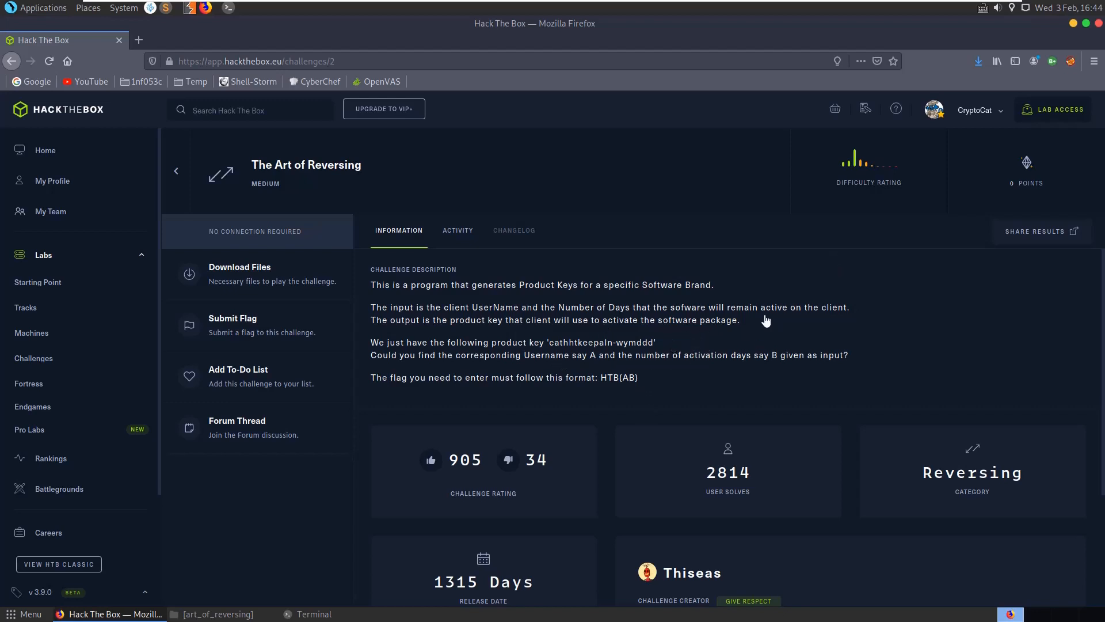
mouse_move(649, 352)
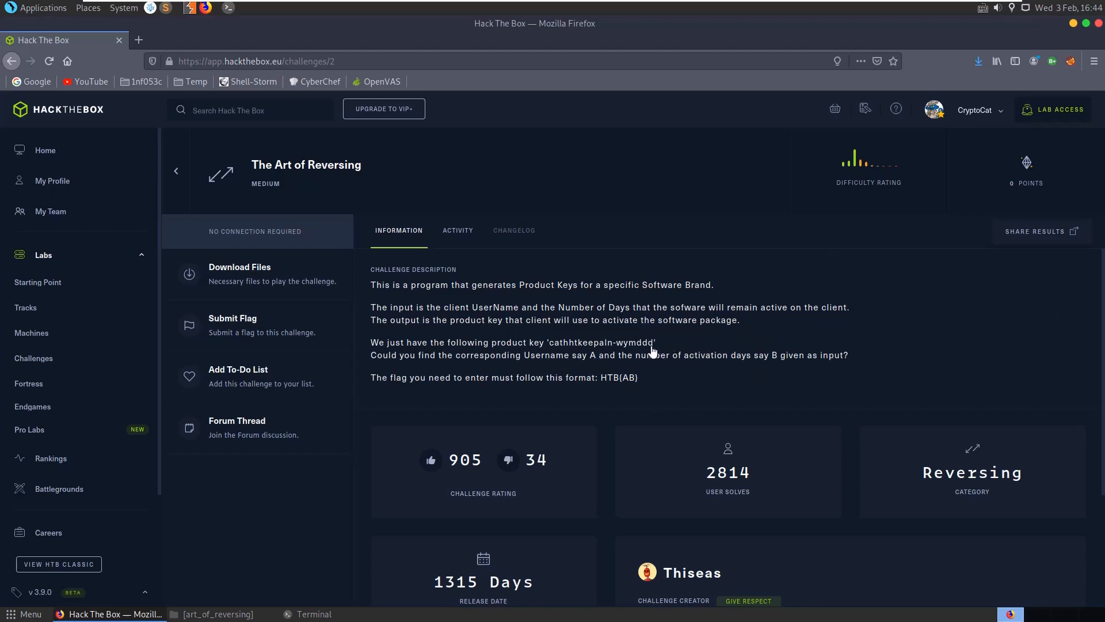
double_click(601, 343)
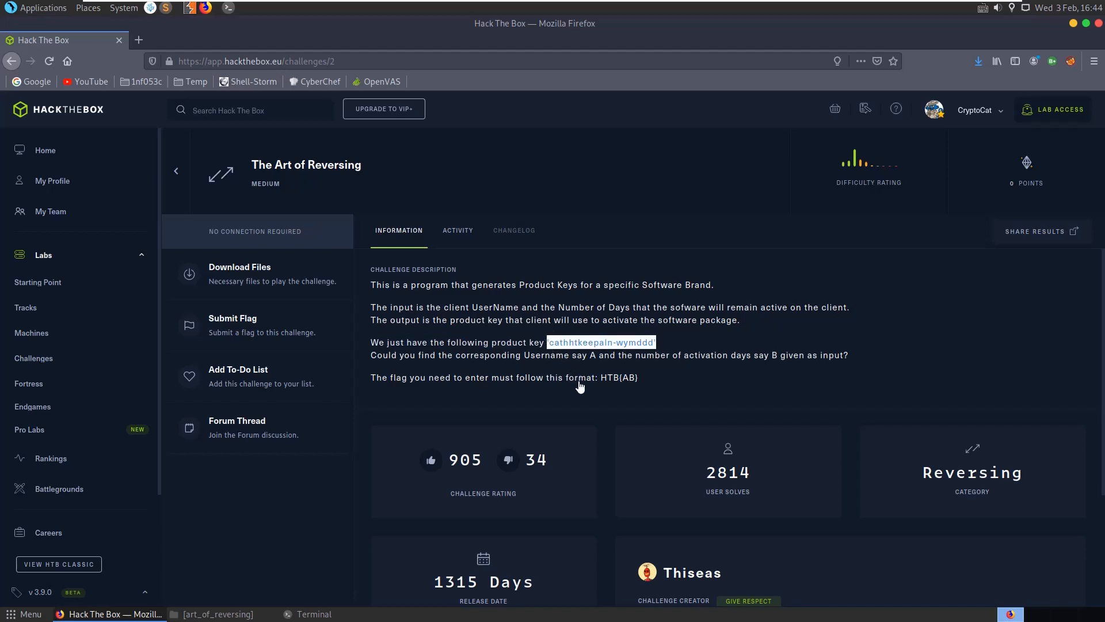
mouse_move(523, 366)
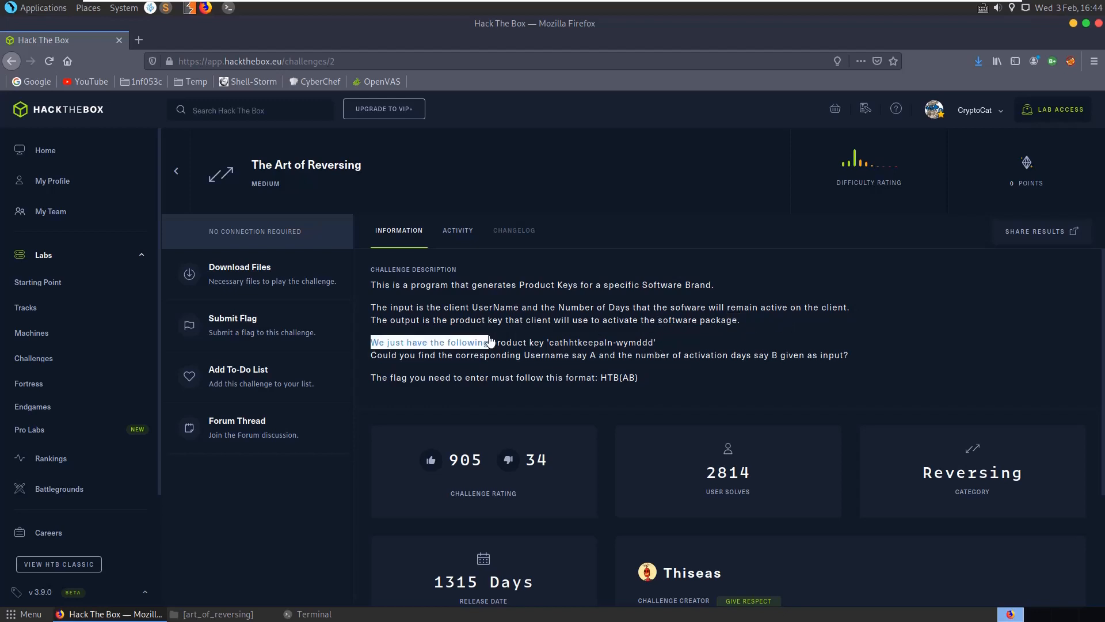
click(652, 344)
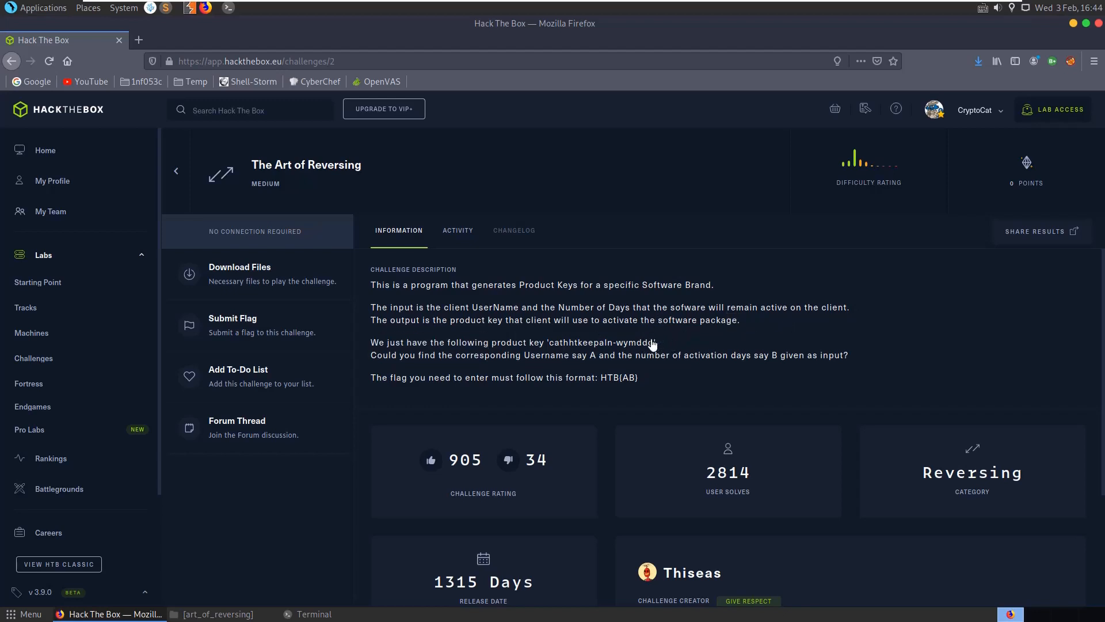
double_click(602, 343)
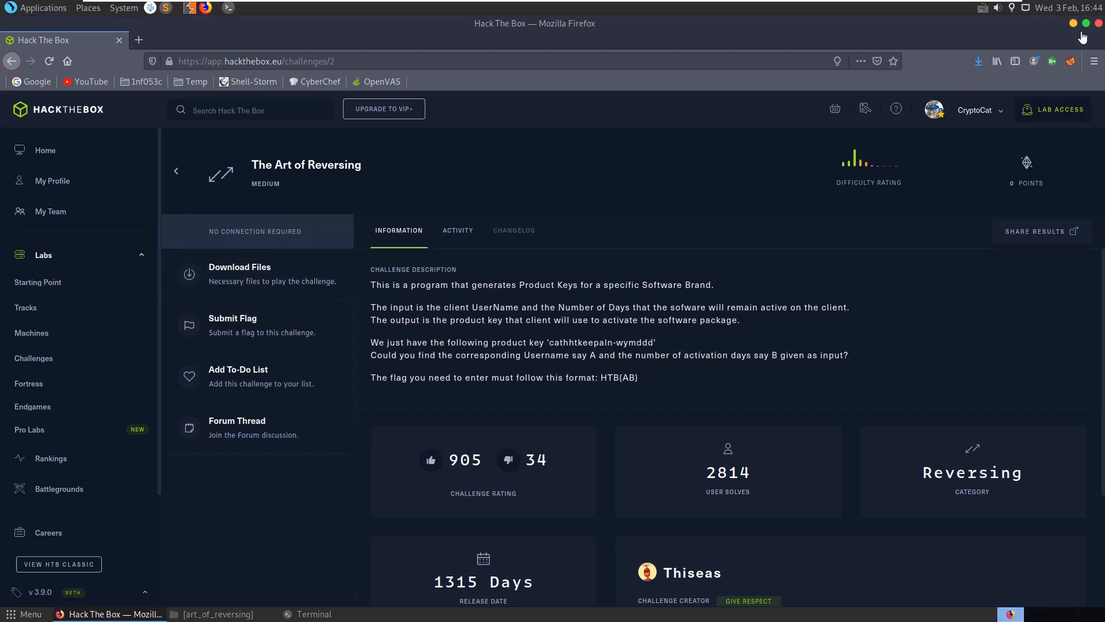
Identify TheArtOfReversing.exe as a .NET assembly with `file` and highlight the result.
click(313, 614)
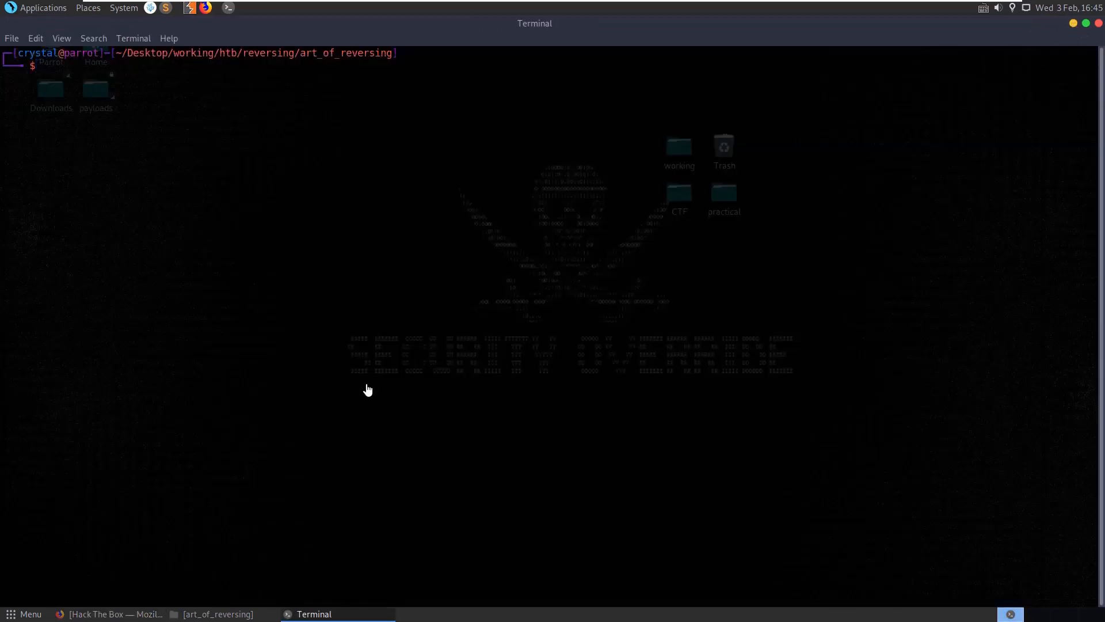
text(file TheArtOfReversing.exe)
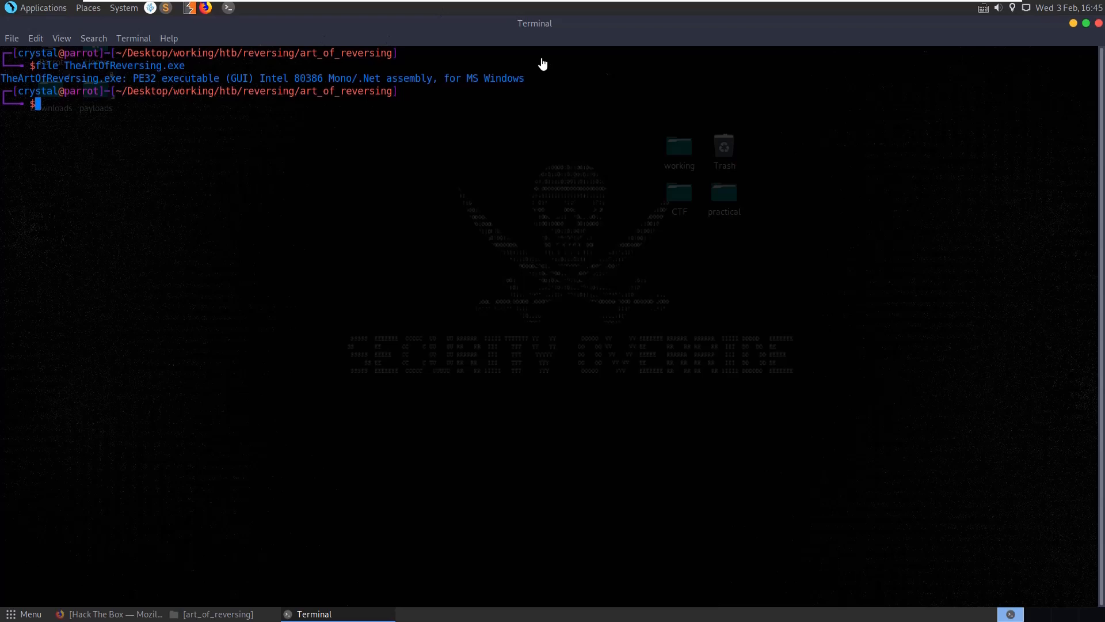
drag(339, 78, 435, 79)
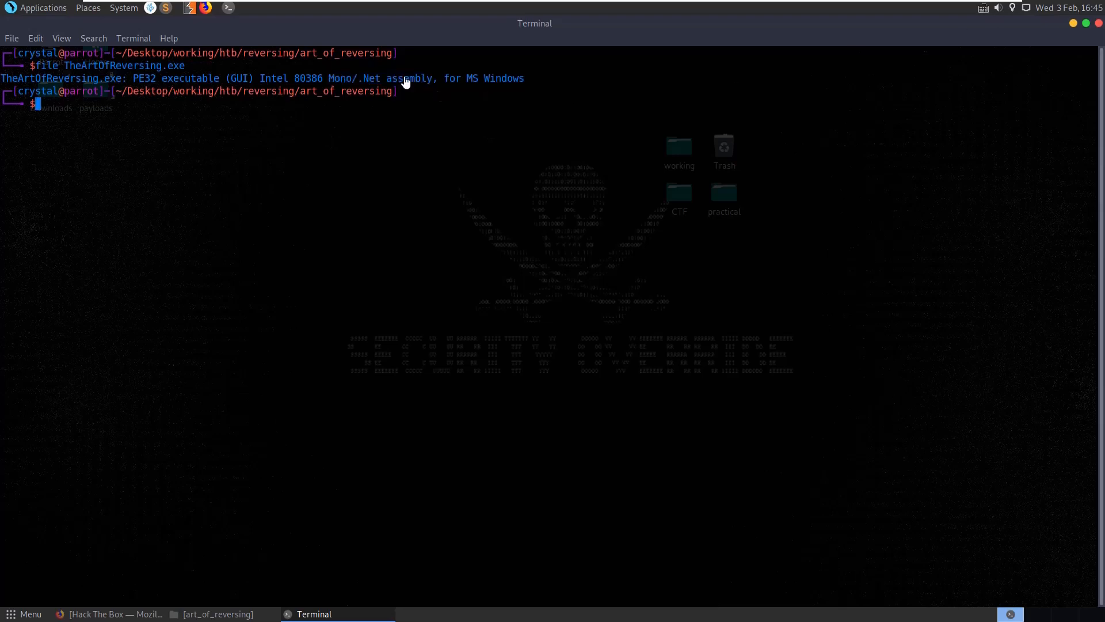
drag(332, 78, 430, 79)
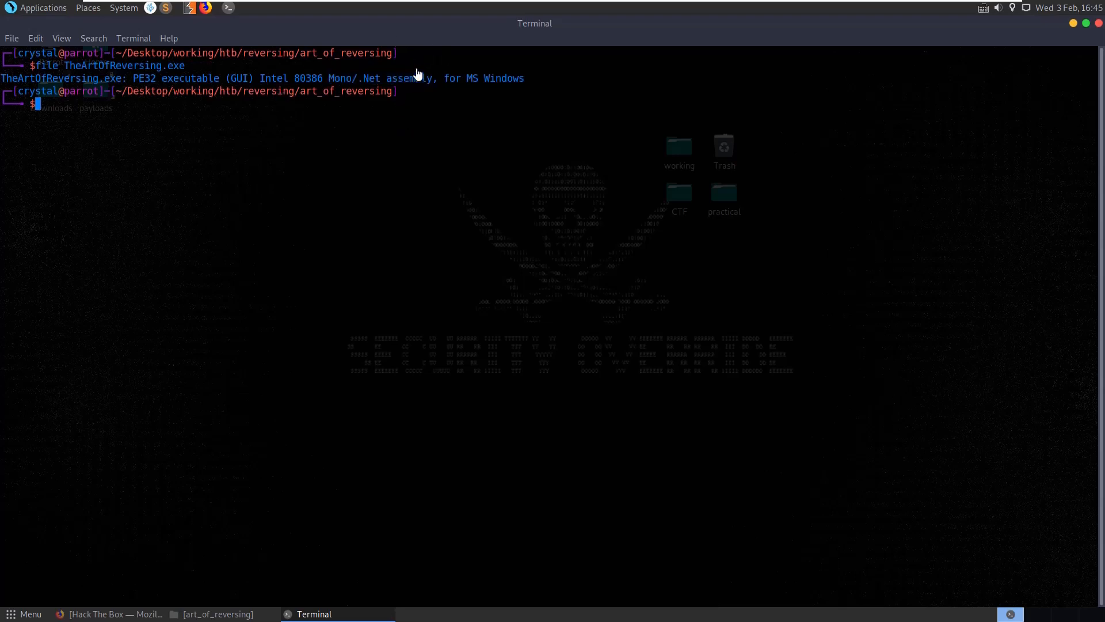
mouse_move(342, 90)
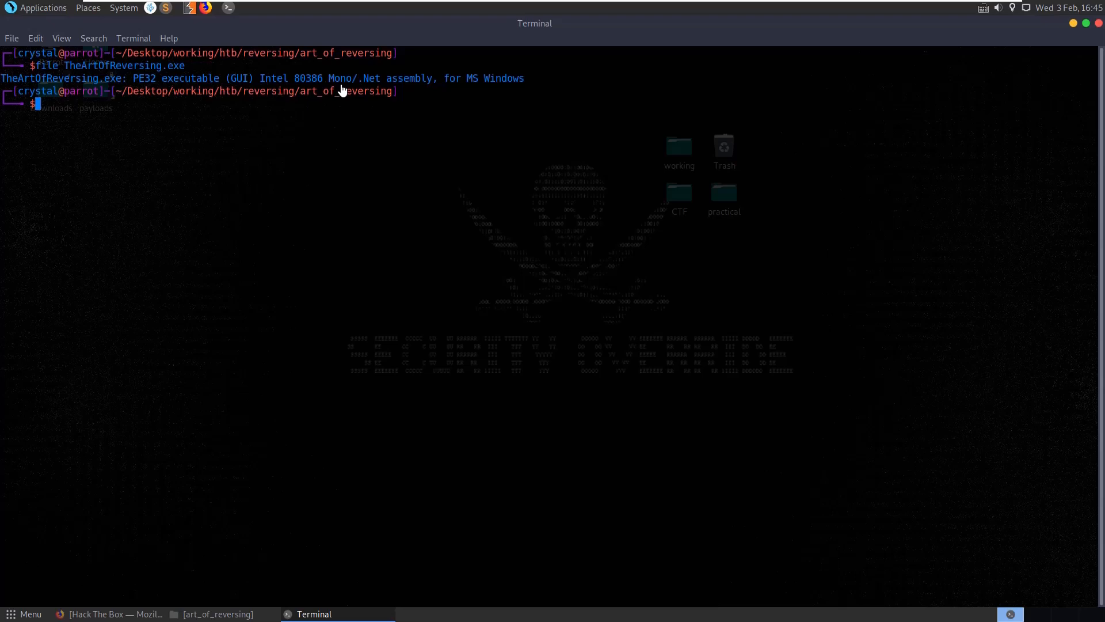
mouse_move(438, 229)
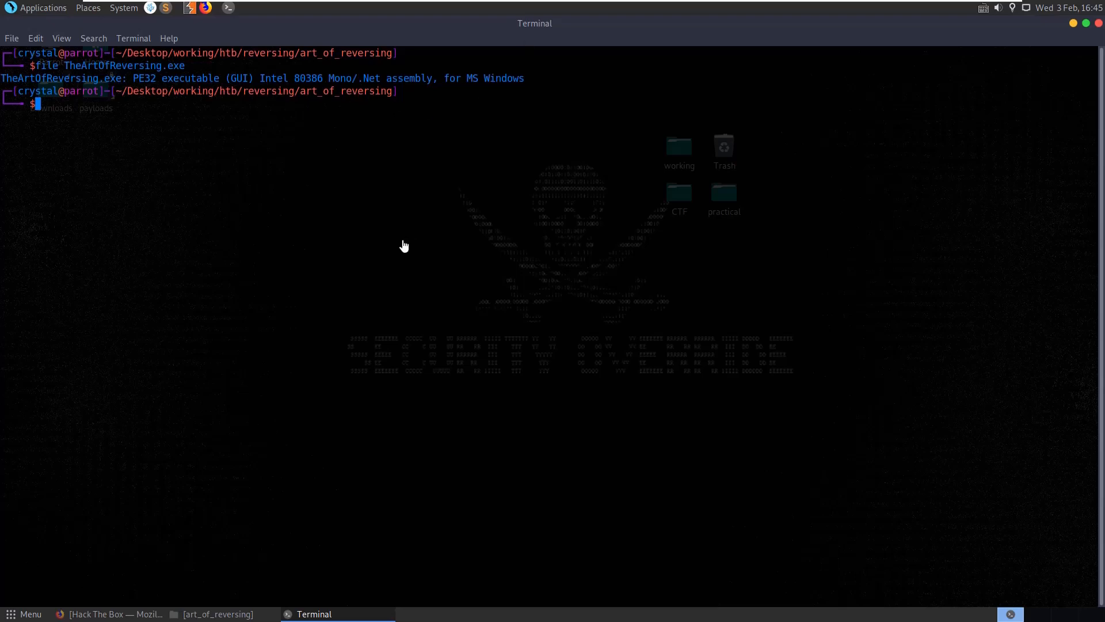
mouse_move(459, 226)
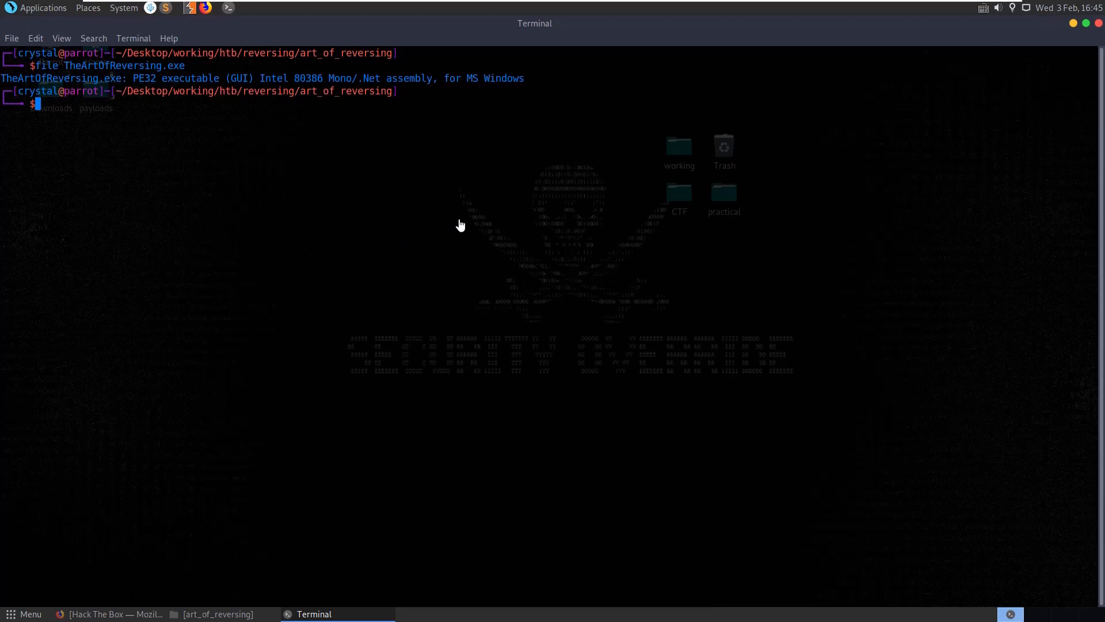
List the readable strings of TheArtOfReversing.exe with `strings -n 10` and review the output.
text(strings -n 10)
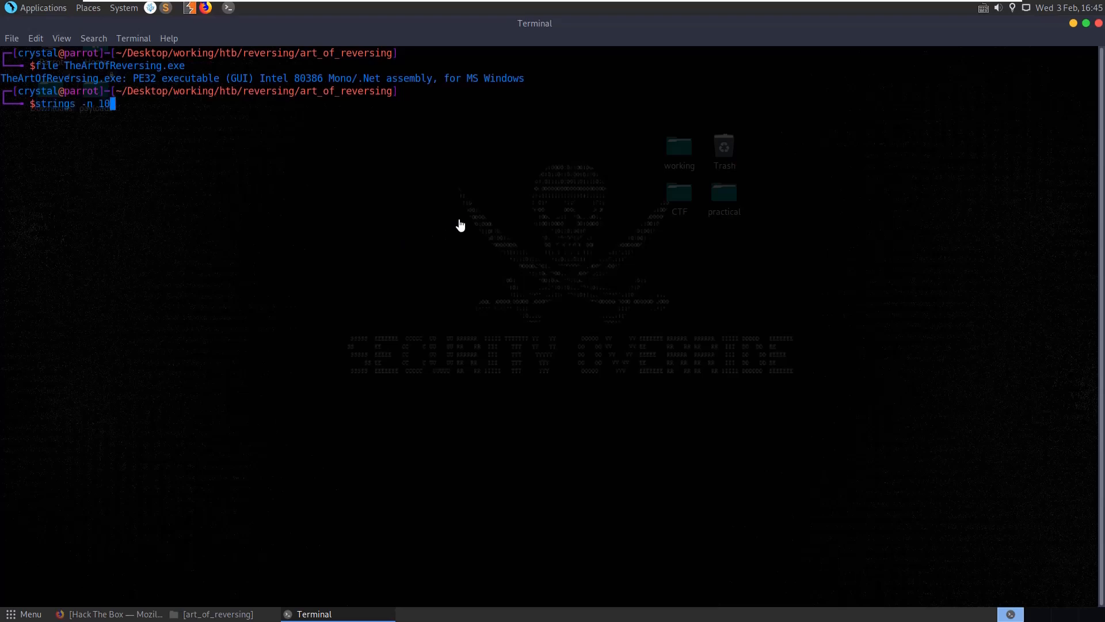
key(Return)
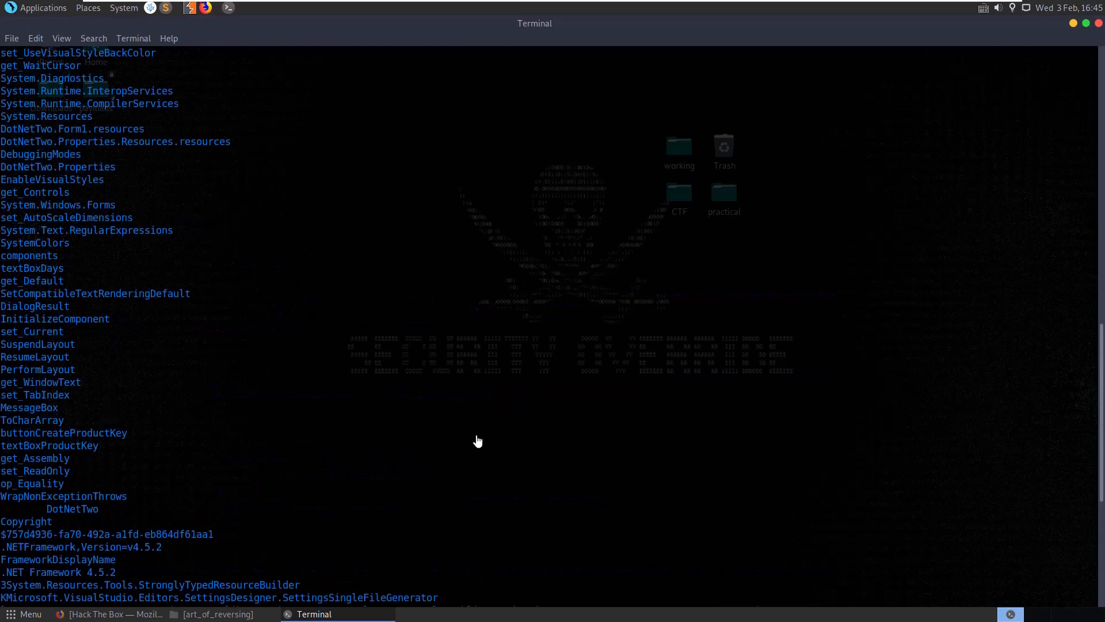
key(Return)
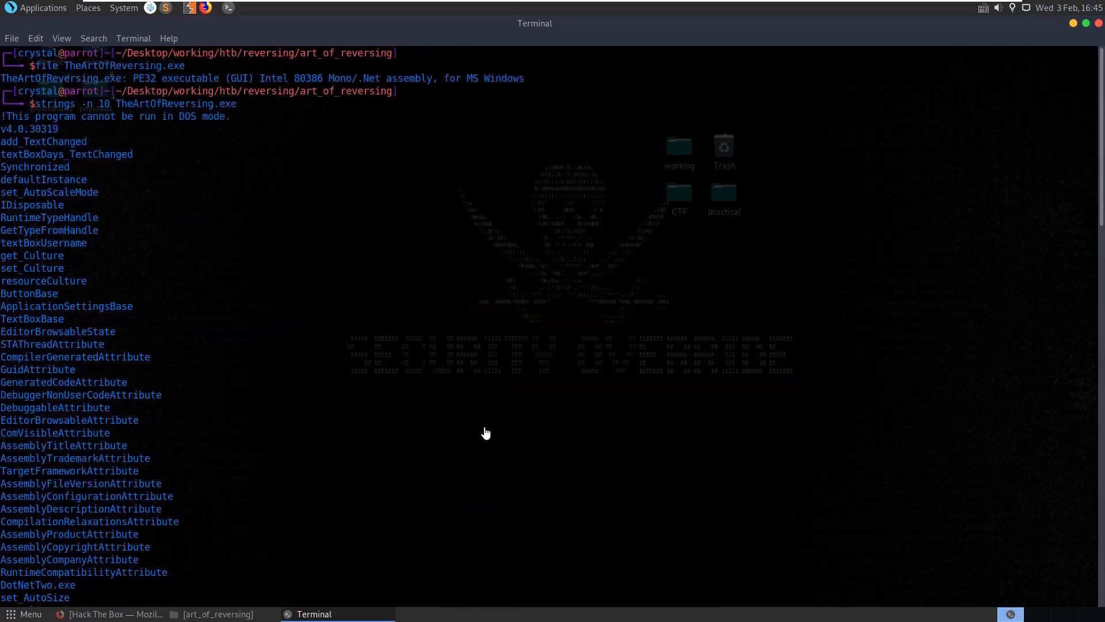
scroll(down, 3)
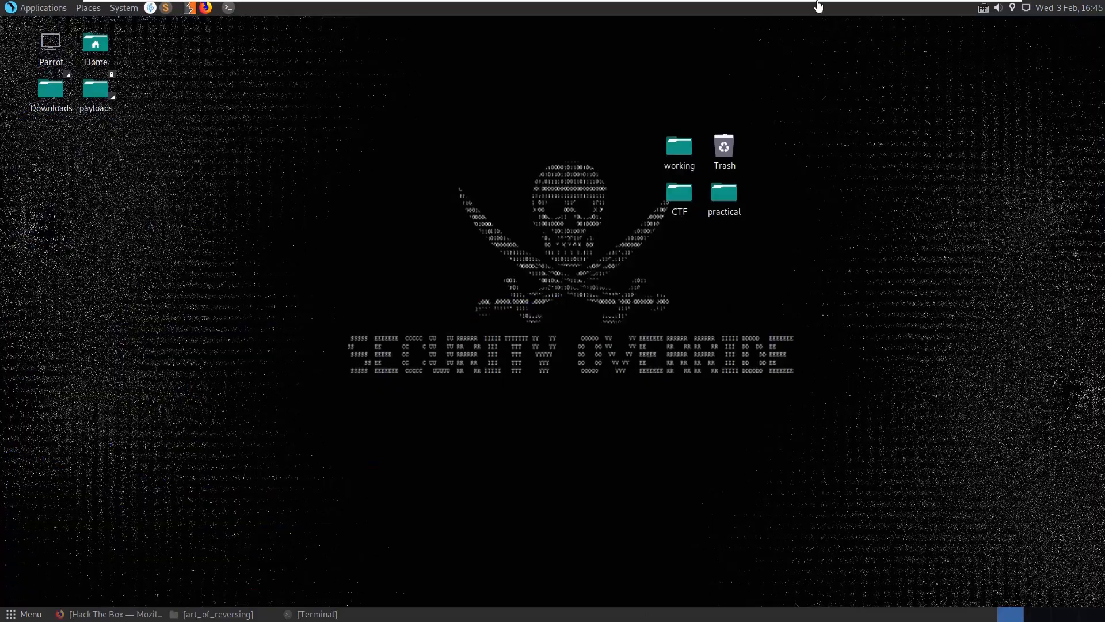
Expand DotNetTwo > DotNetTwo.exe > DotNetTwo > Form1 and view the bContinue field definition.
click(545, 8)
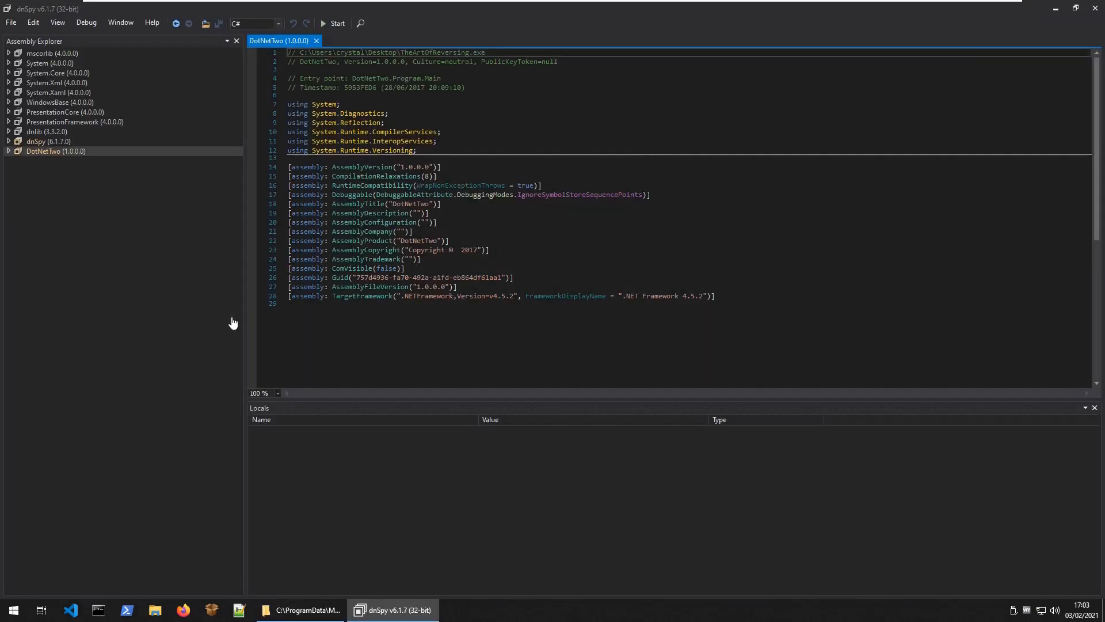
click(8, 150)
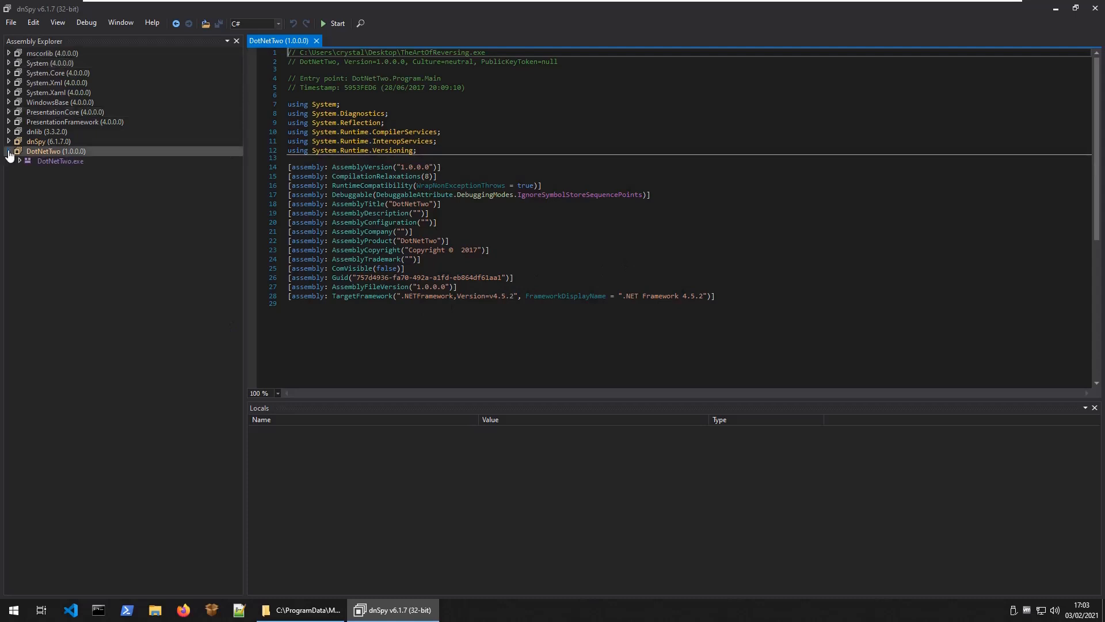
click(26, 161)
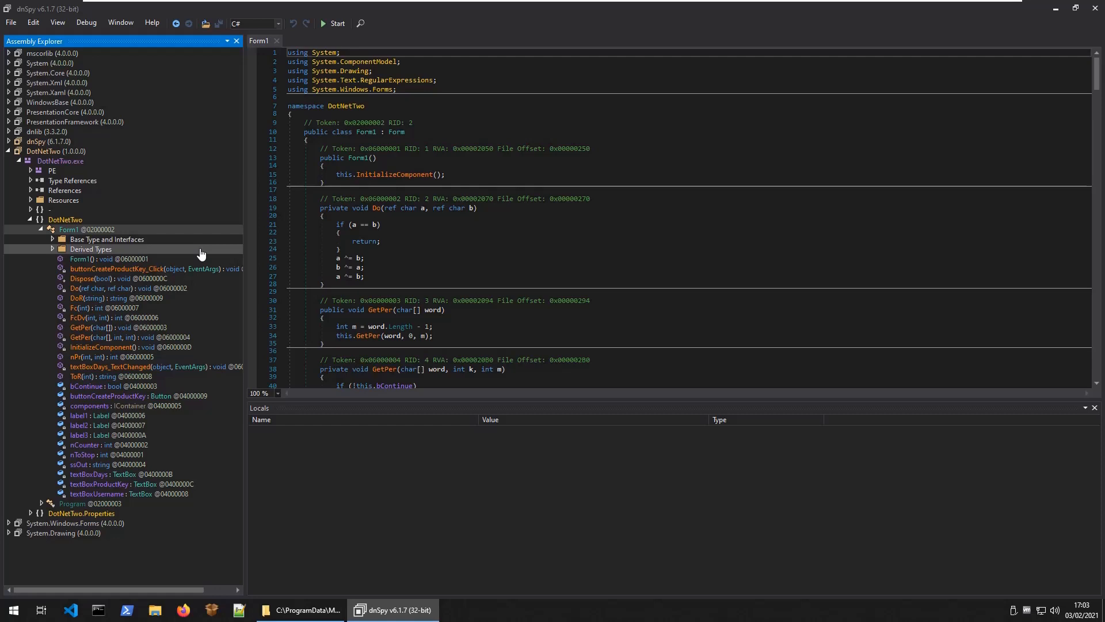
click(92, 386)
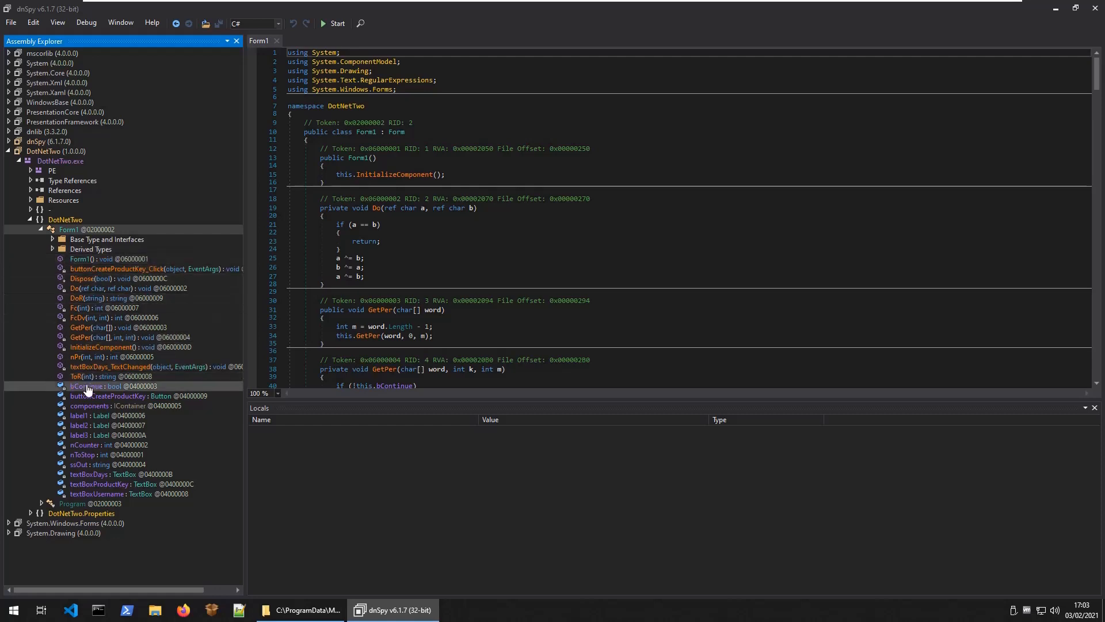
double_click(116, 268)
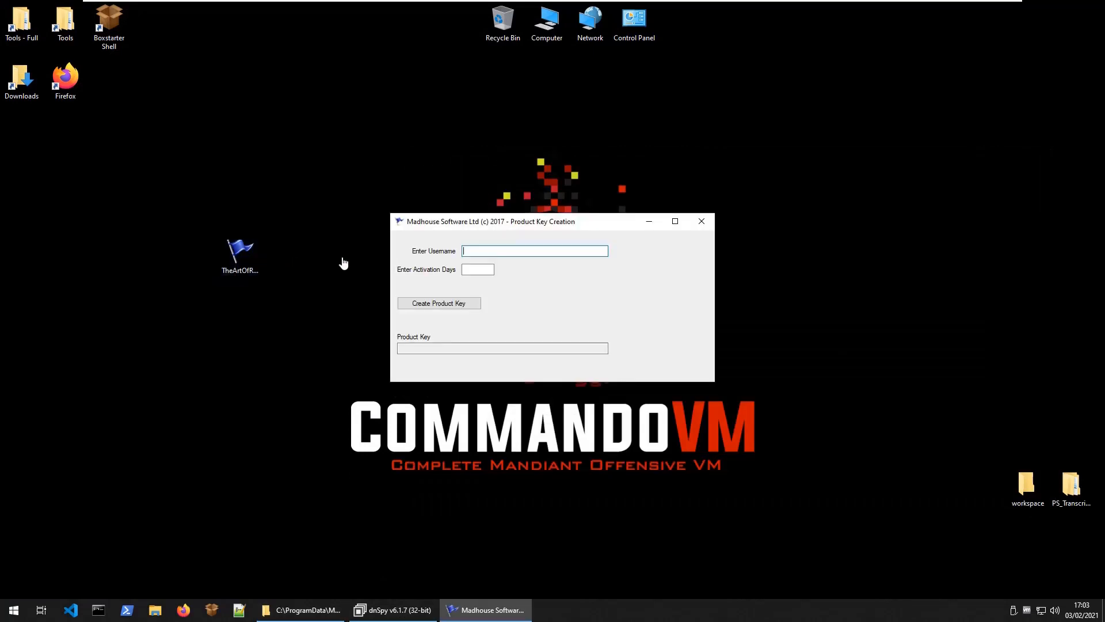
Generate the product key for username crypto with 420 activation days and select it.
text(crypto)
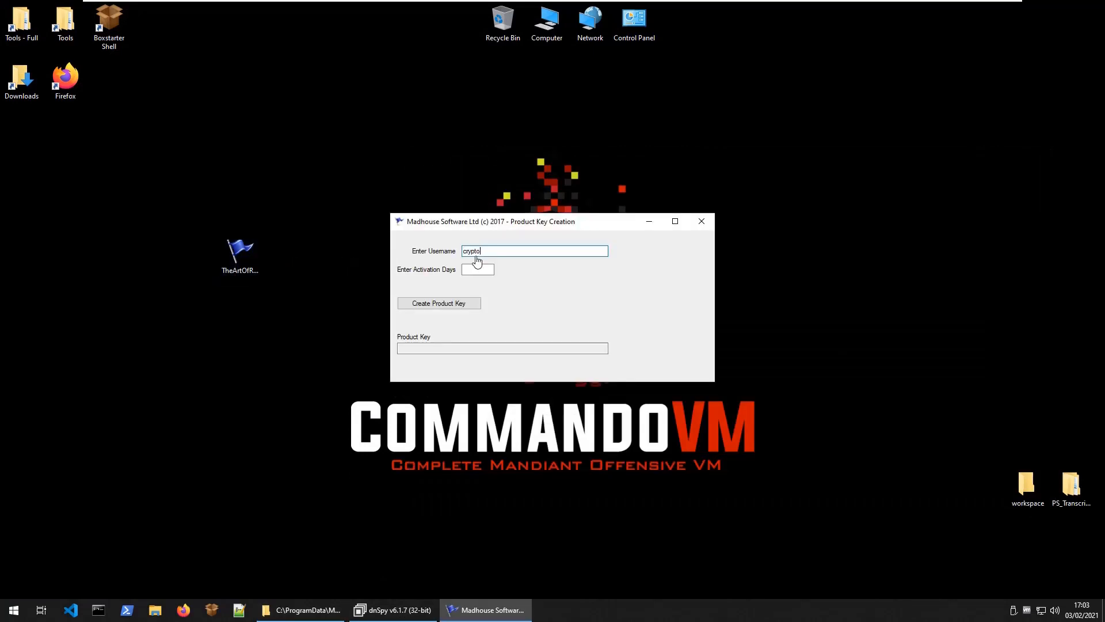
click(476, 269)
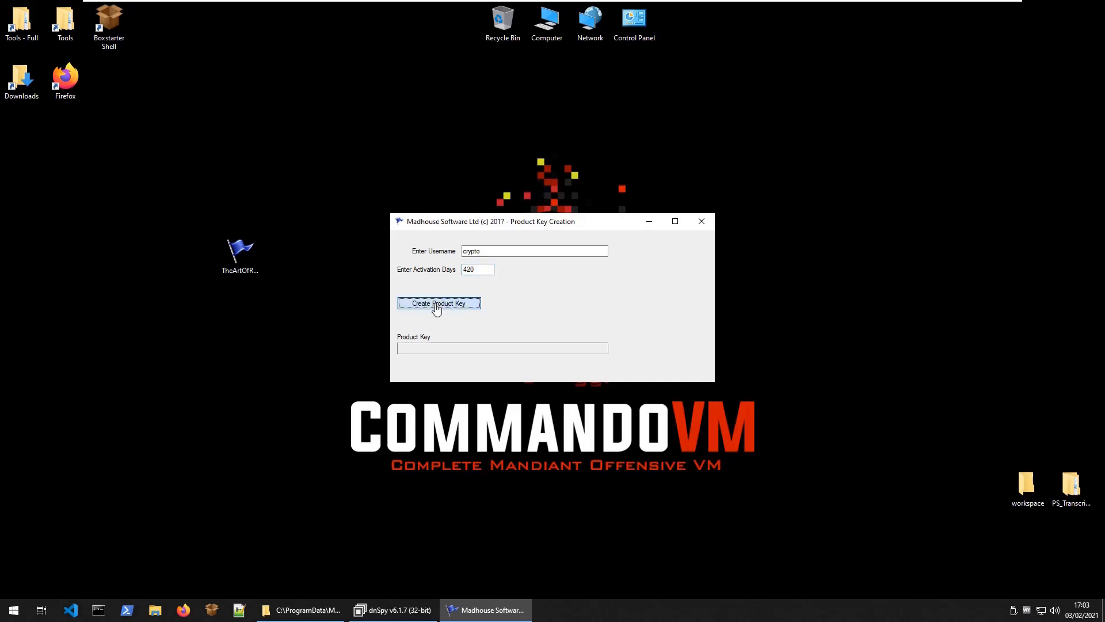
click(438, 303)
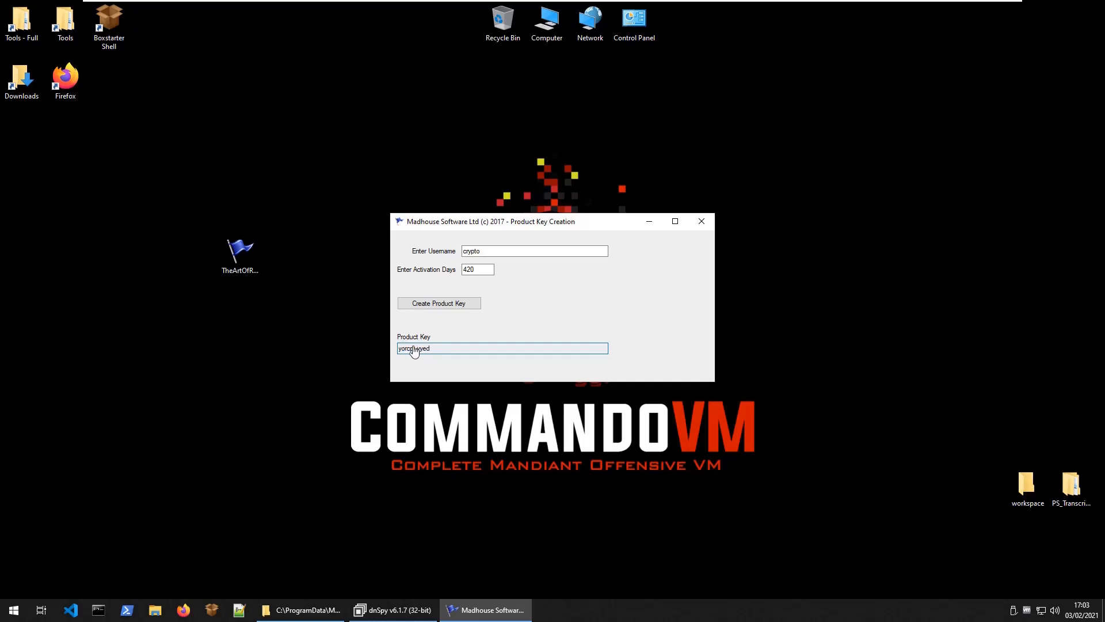
double_click(413, 347)
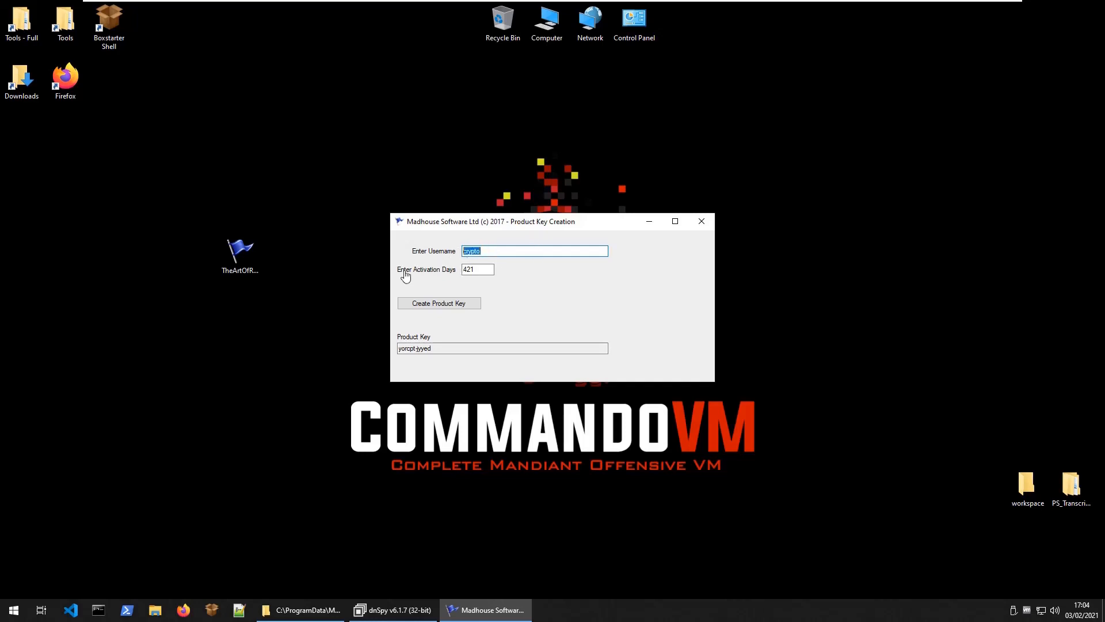
Generate the key again for 421 days and select the new yorcpt-jyed key.
click(501, 348)
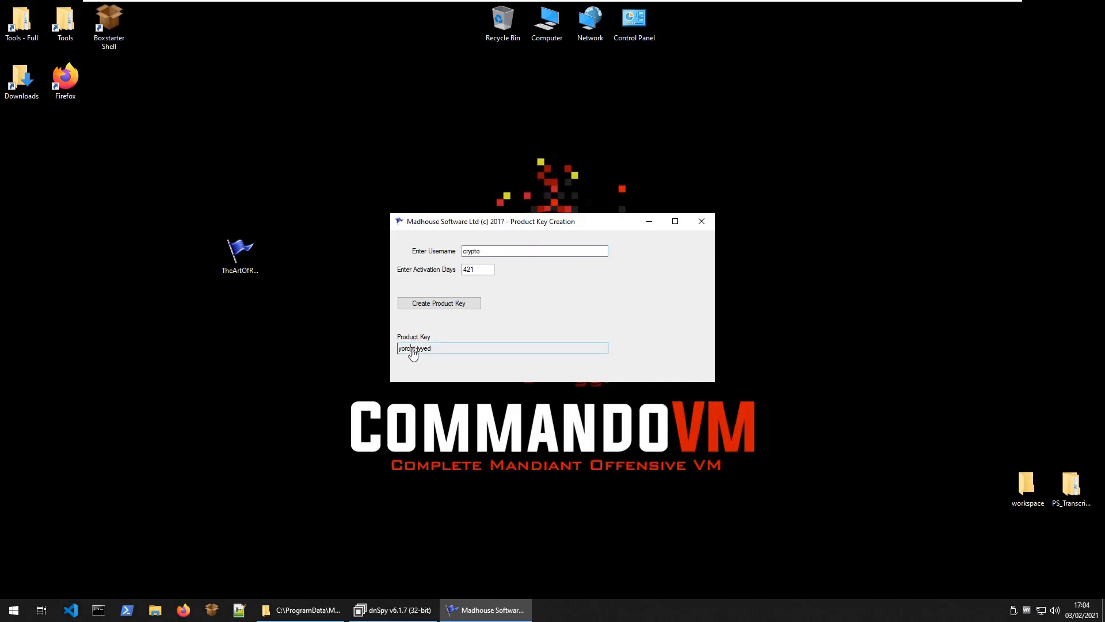
double_click(408, 348)
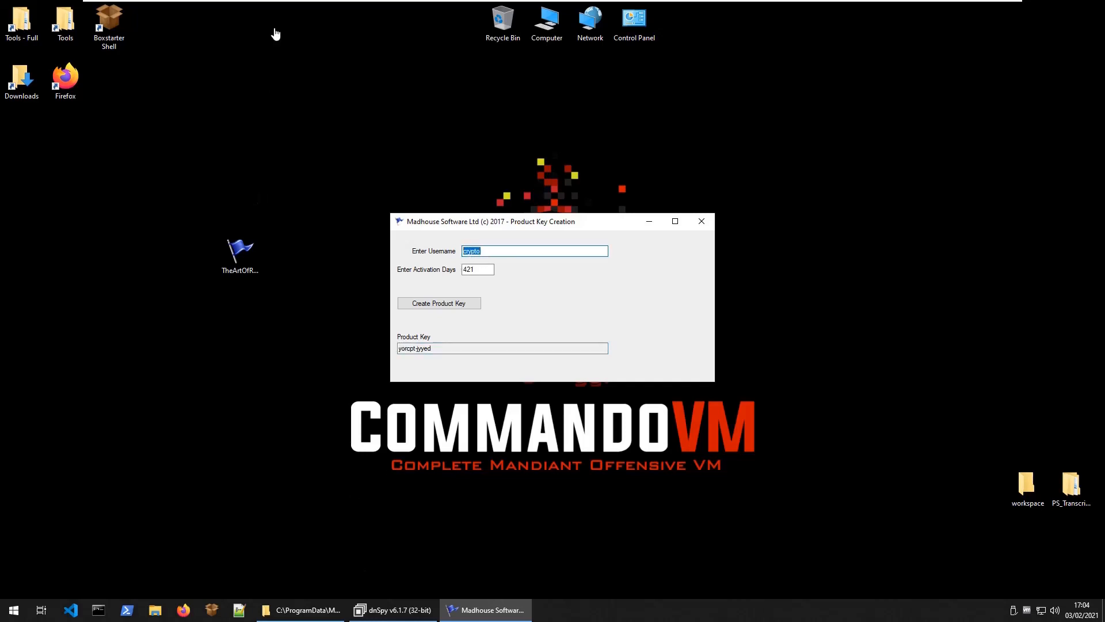
mouse_move(335, 617)
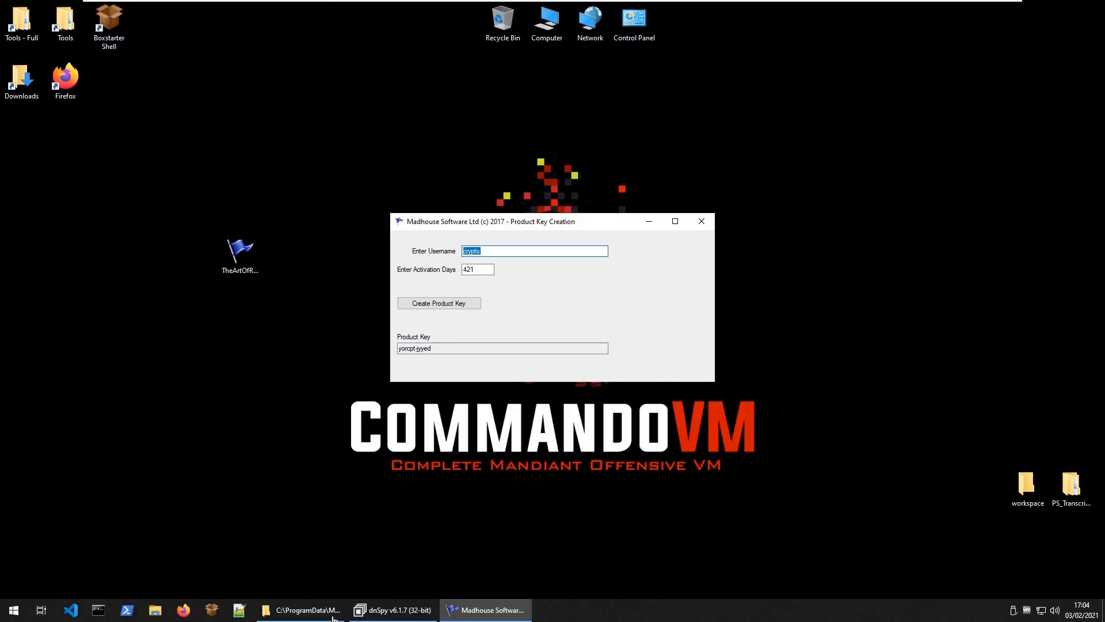
Trace buttonCreateProductKey_Click's mandatory-fields check and word array usage toward GetPer.
click(393, 610)
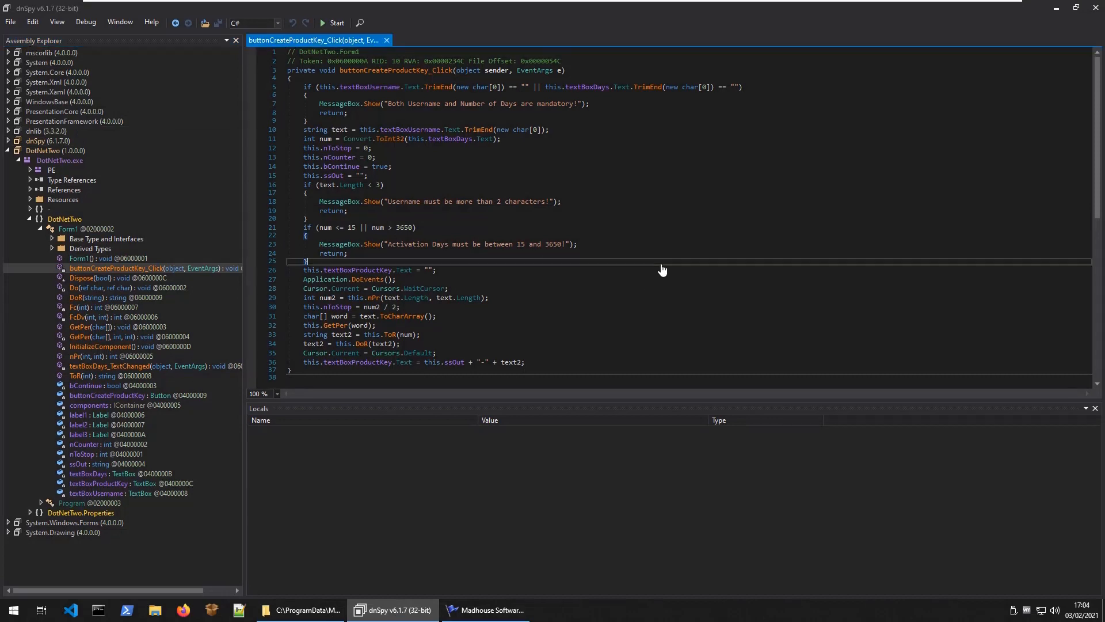
mouse_move(434, 309)
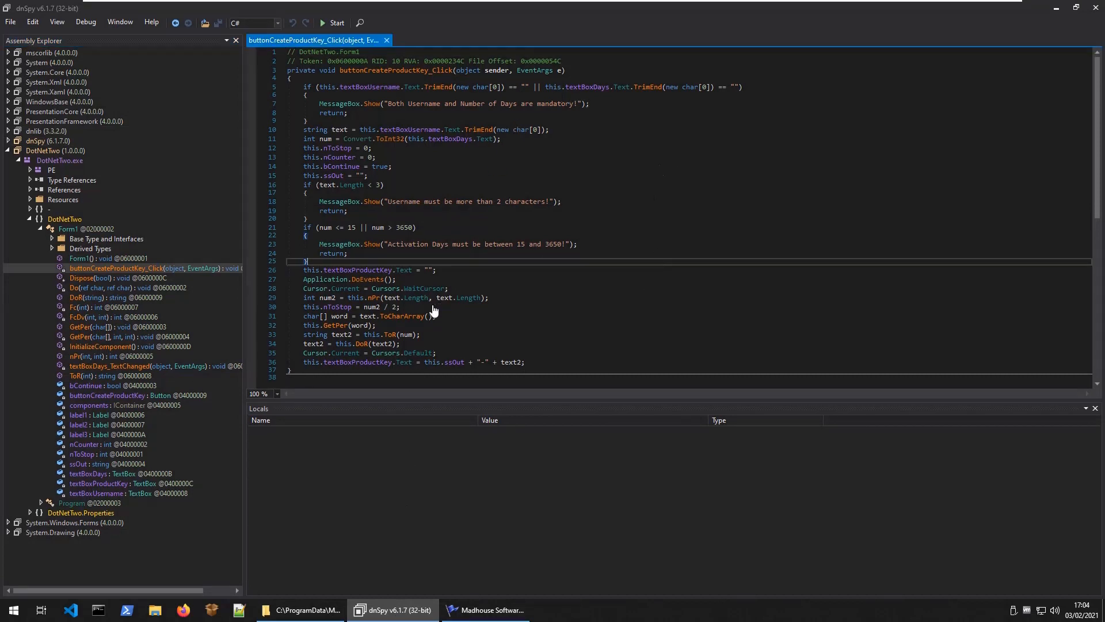
mouse_move(381, 79)
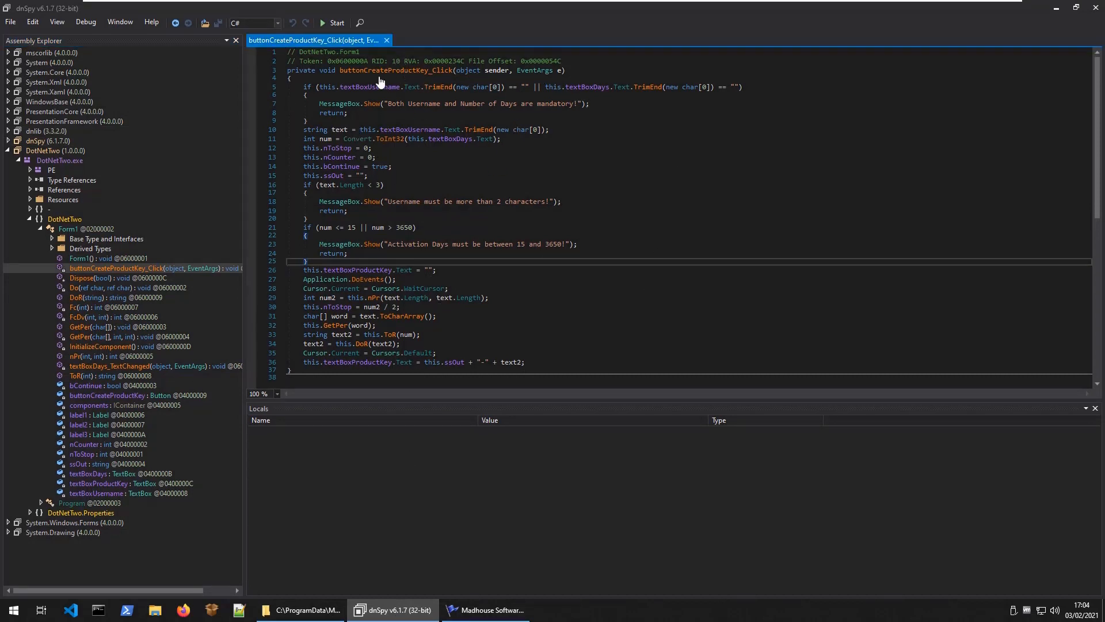
mouse_move(384, 86)
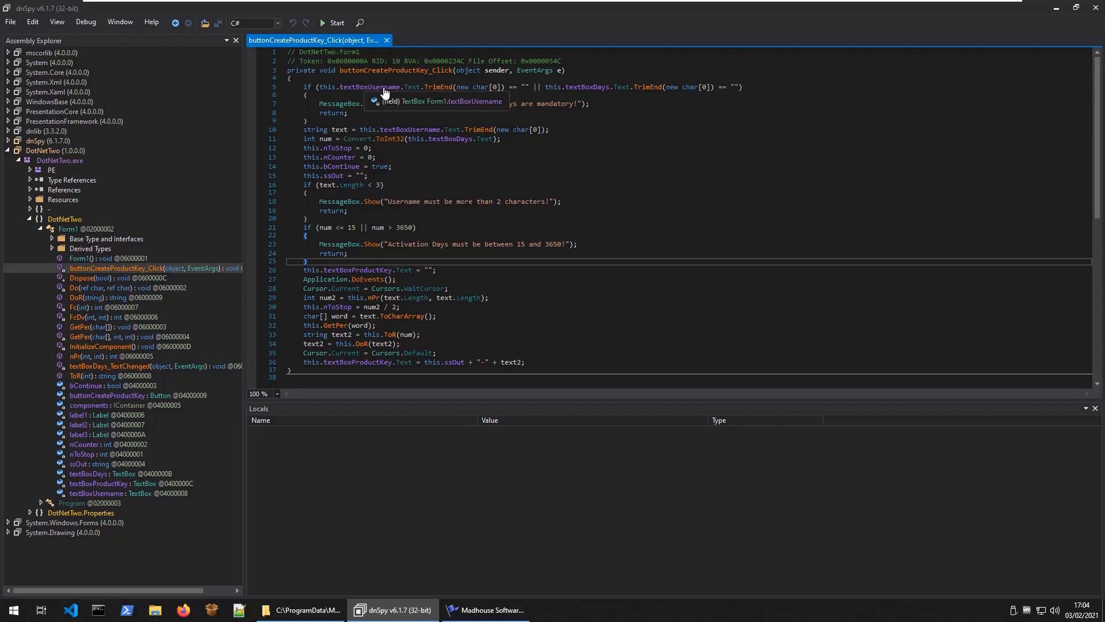
mouse_move(627, 93)
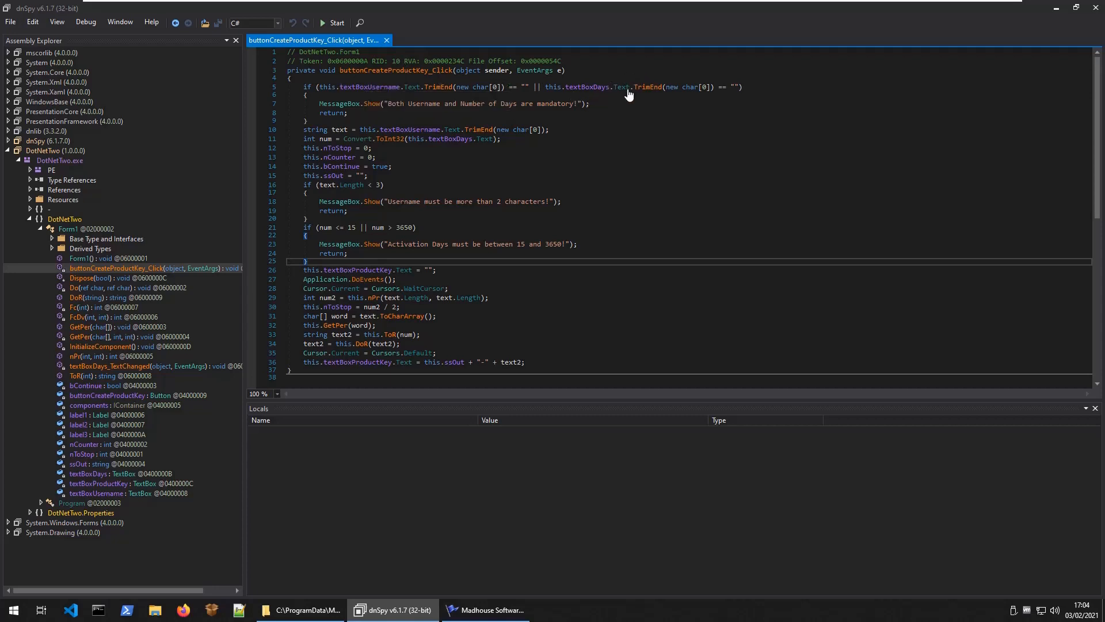
mouse_move(526, 104)
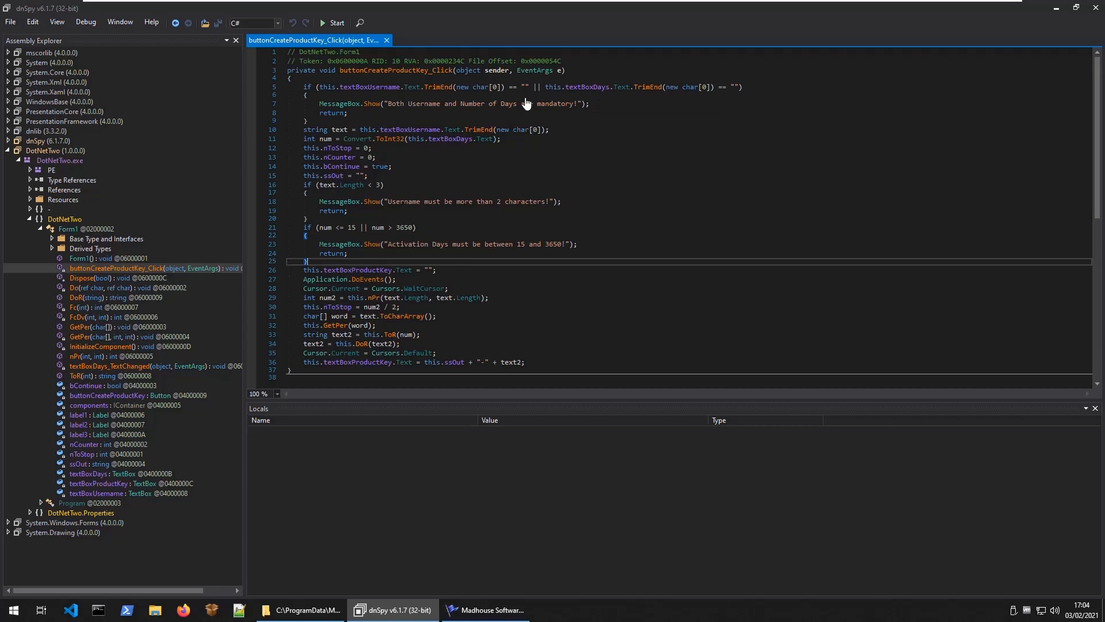
mouse_move(455, 110)
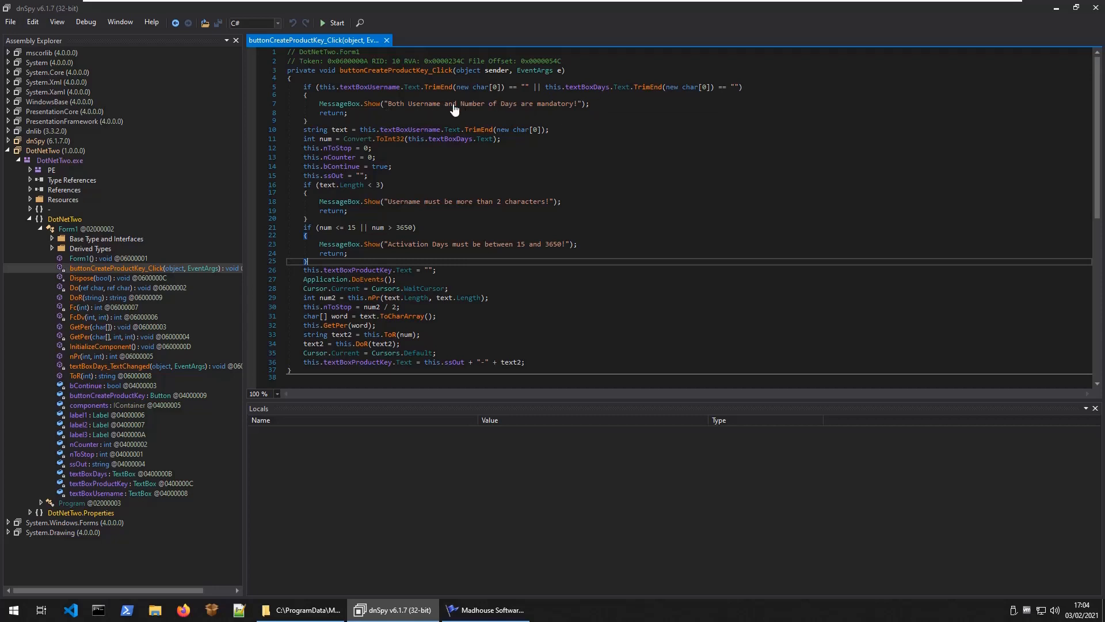
drag(444, 103, 539, 104)
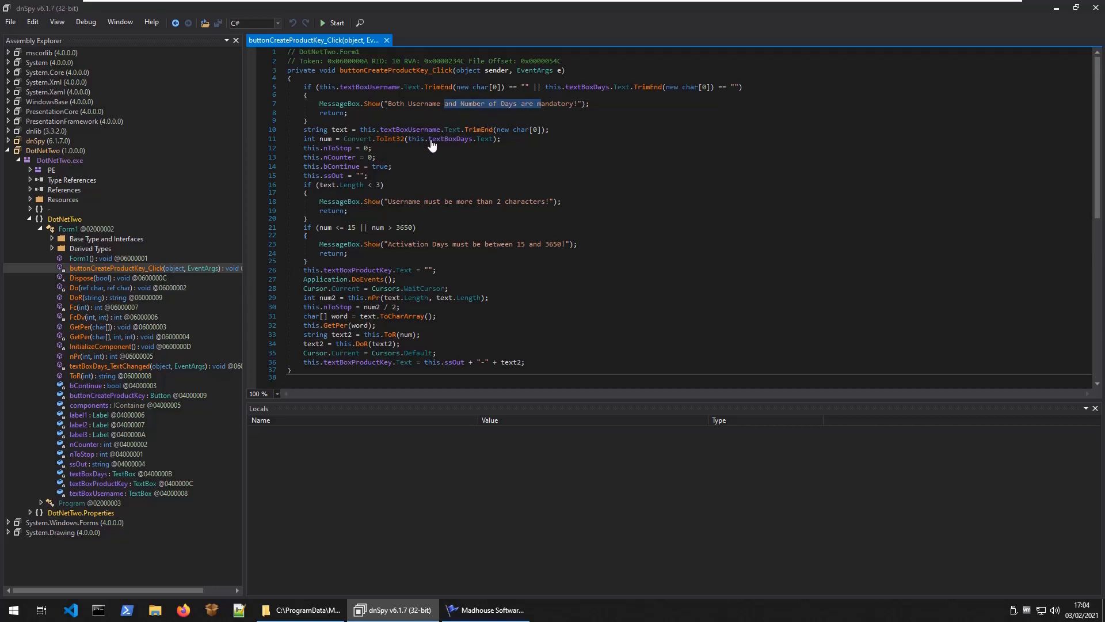
mouse_move(354, 132)
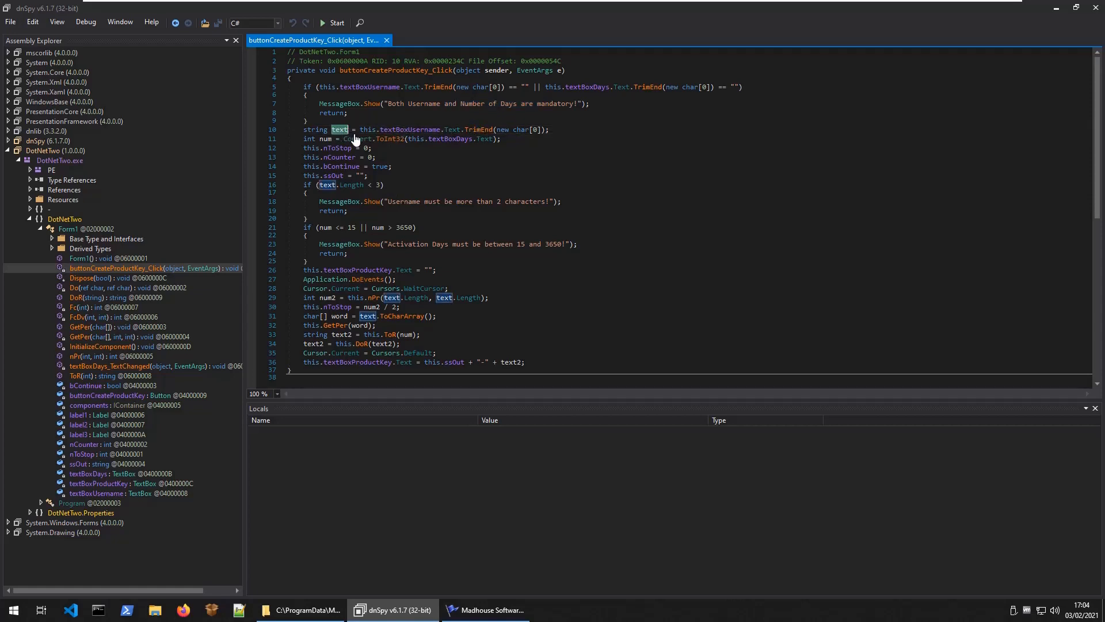
mouse_move(337, 136)
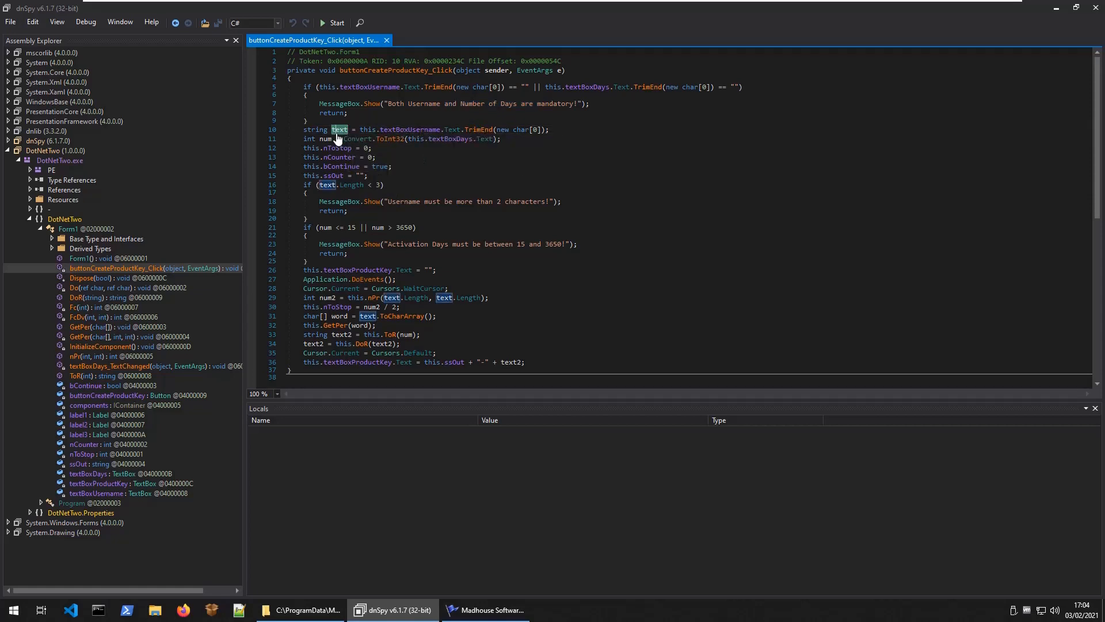
right_click(339, 139)
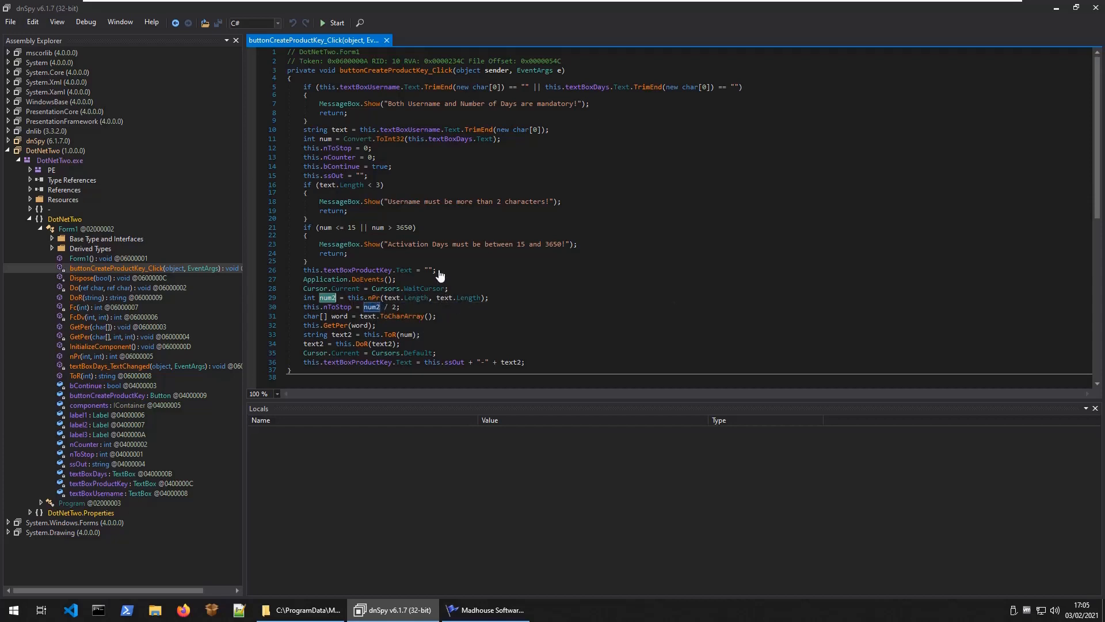
mouse_move(376, 295)
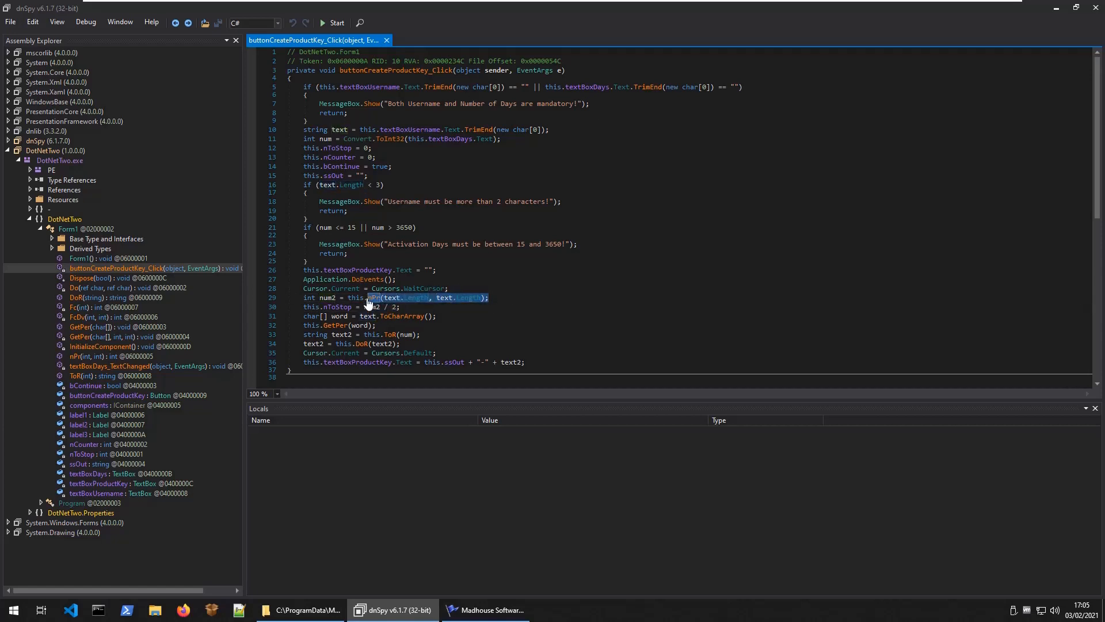
click(365, 297)
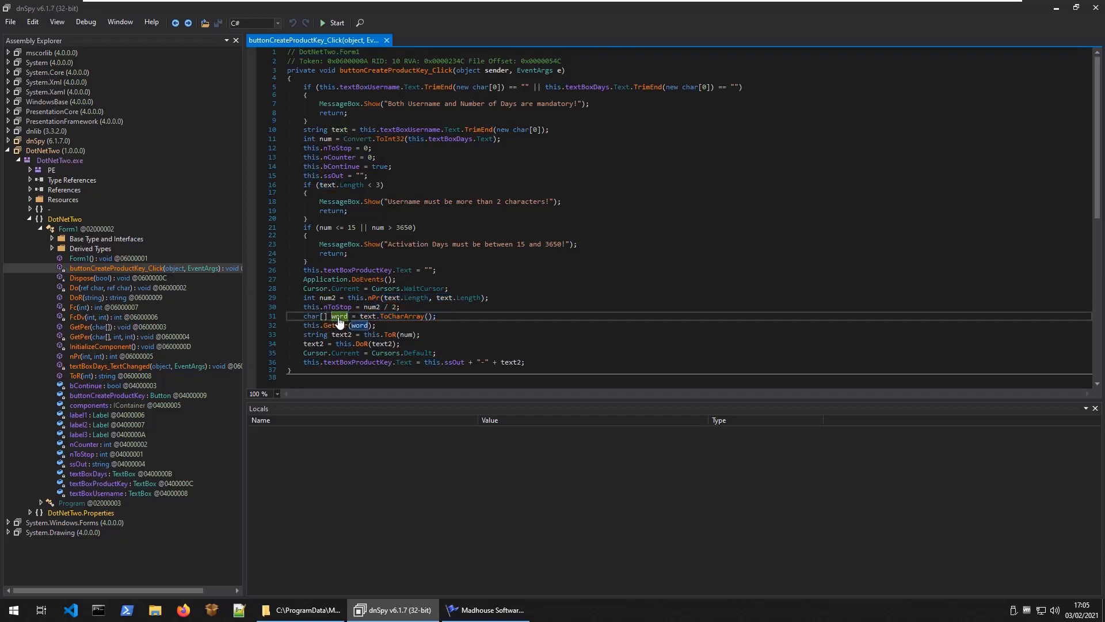
mouse_move(405, 321)
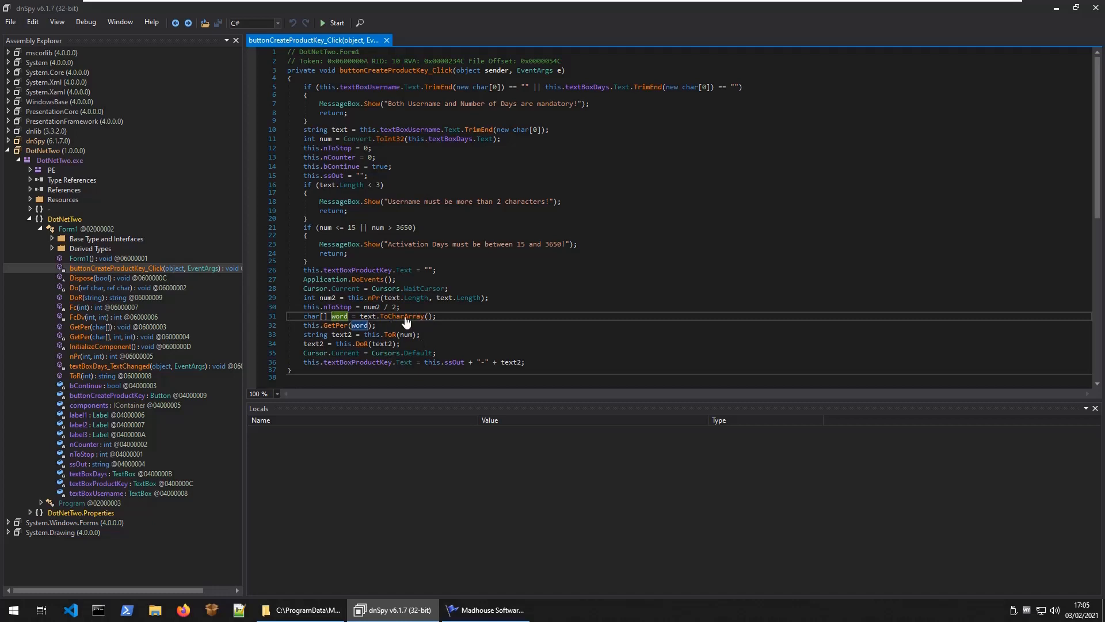
mouse_move(581, 318)
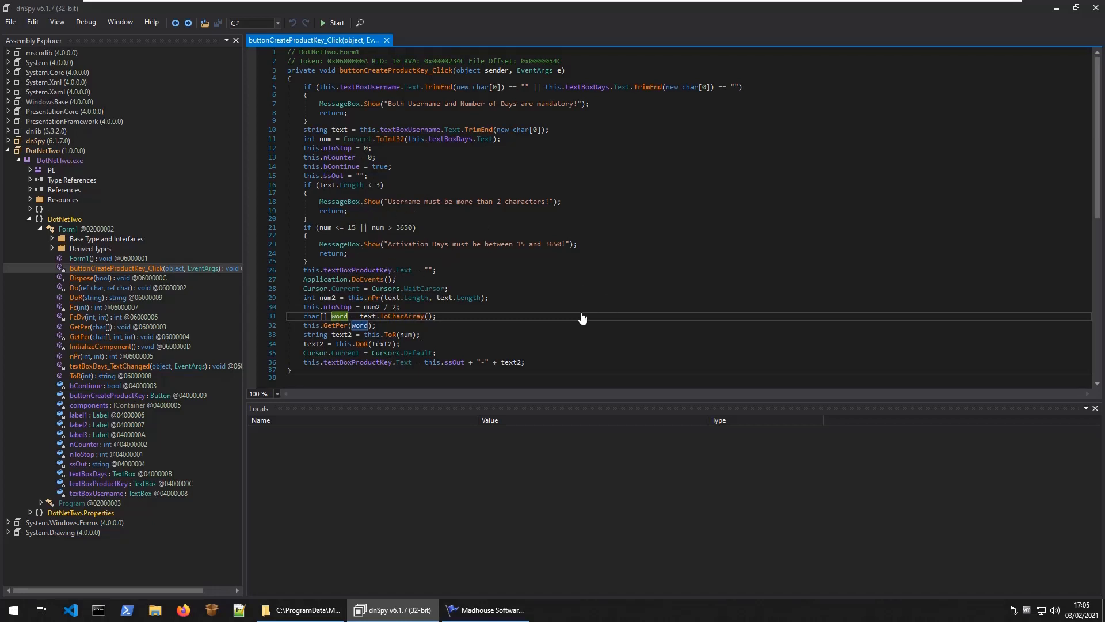
mouse_move(429, 374)
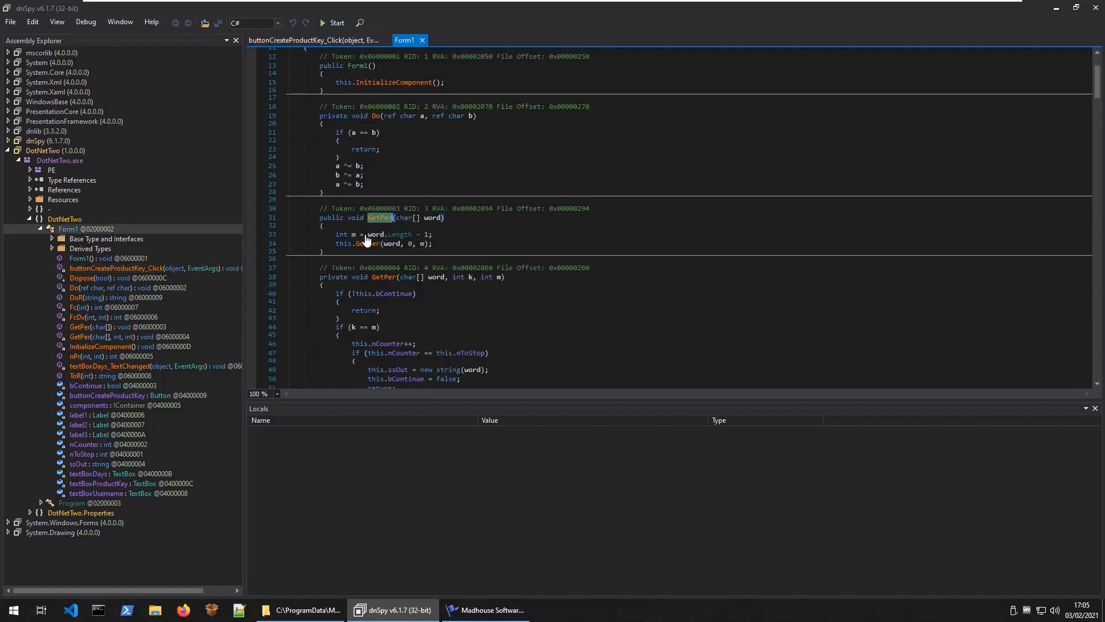
Jump to the recursive GetPer(char[] word, int k, int m) overload, read it, then close the Form1 view.
click(384, 276)
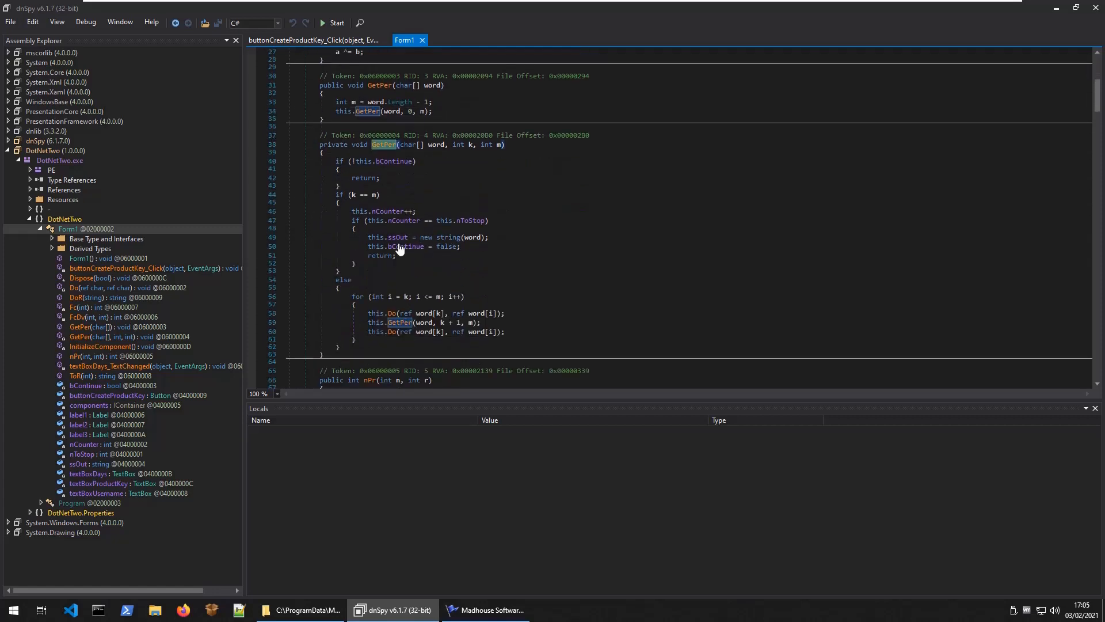
mouse_move(373, 289)
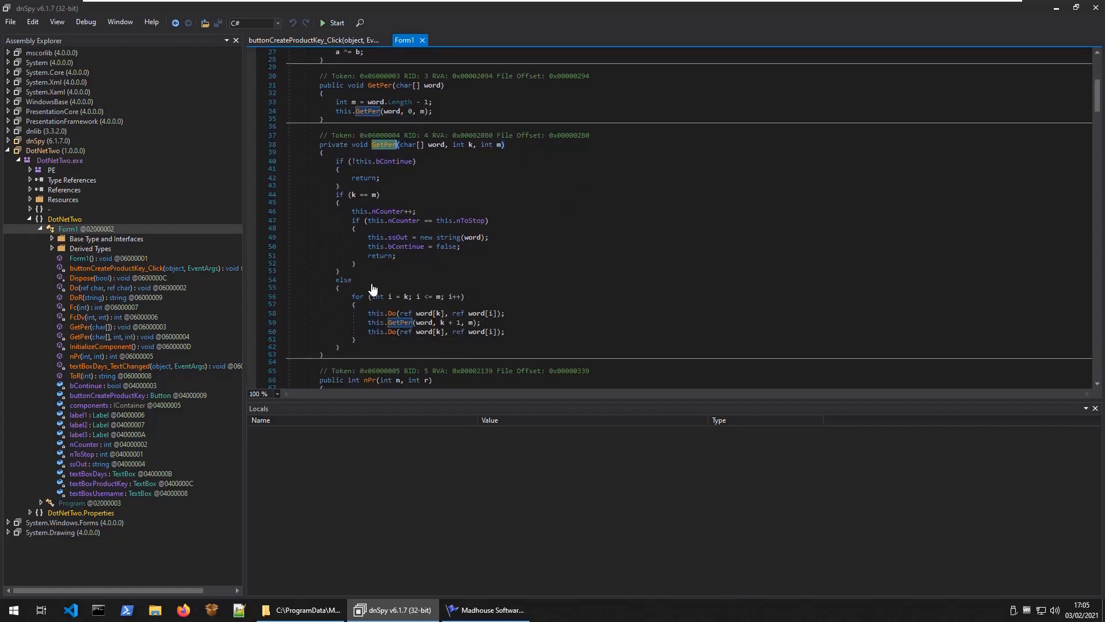
mouse_move(381, 237)
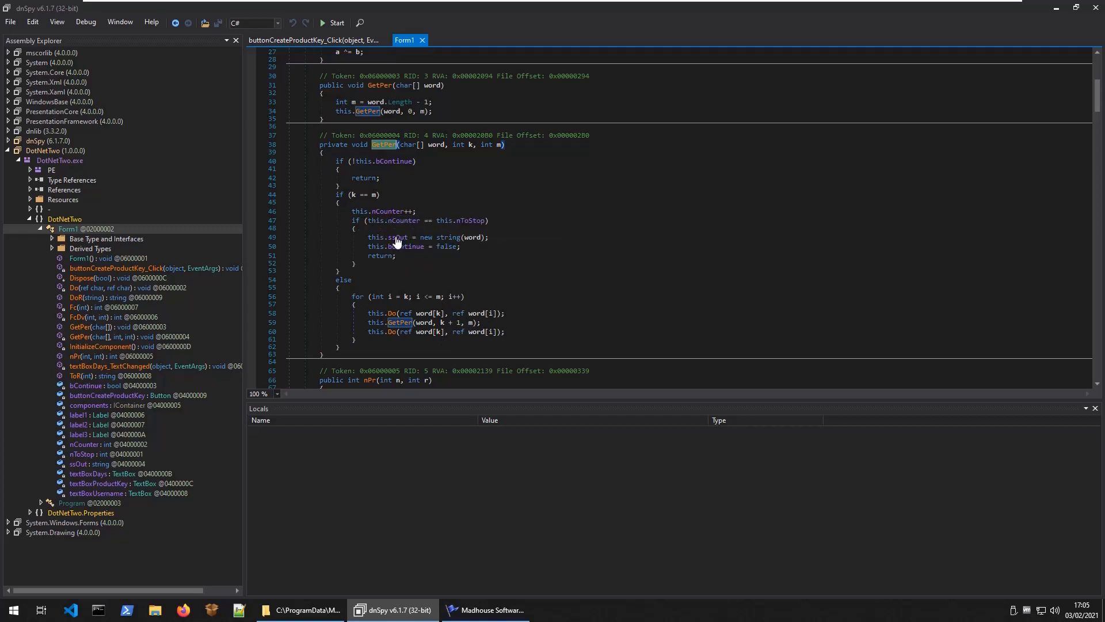
mouse_move(400, 238)
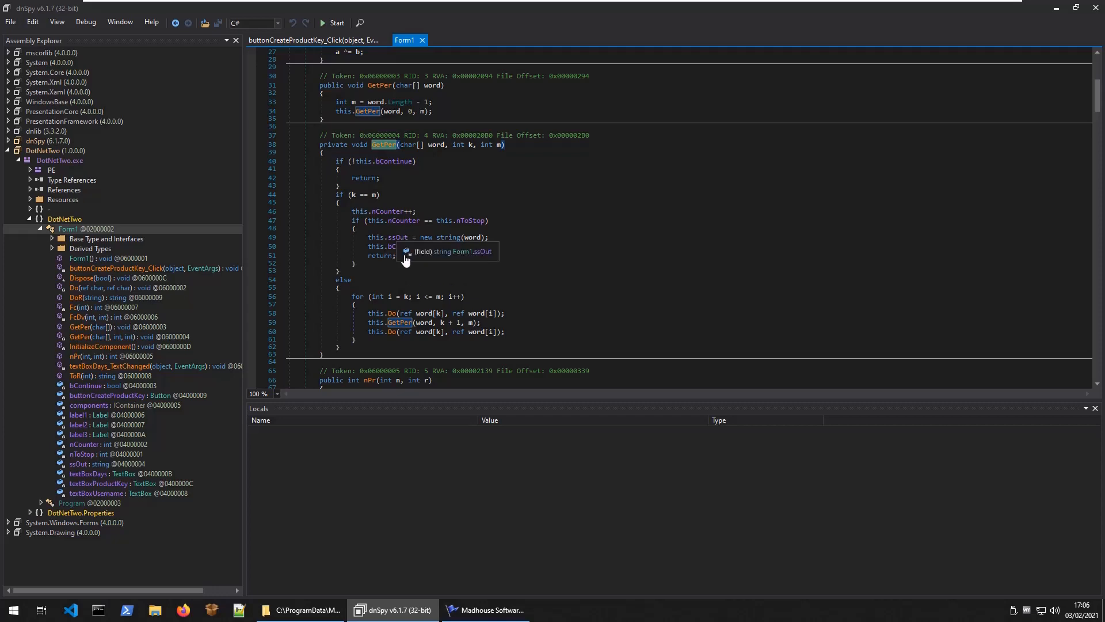
mouse_move(391, 332)
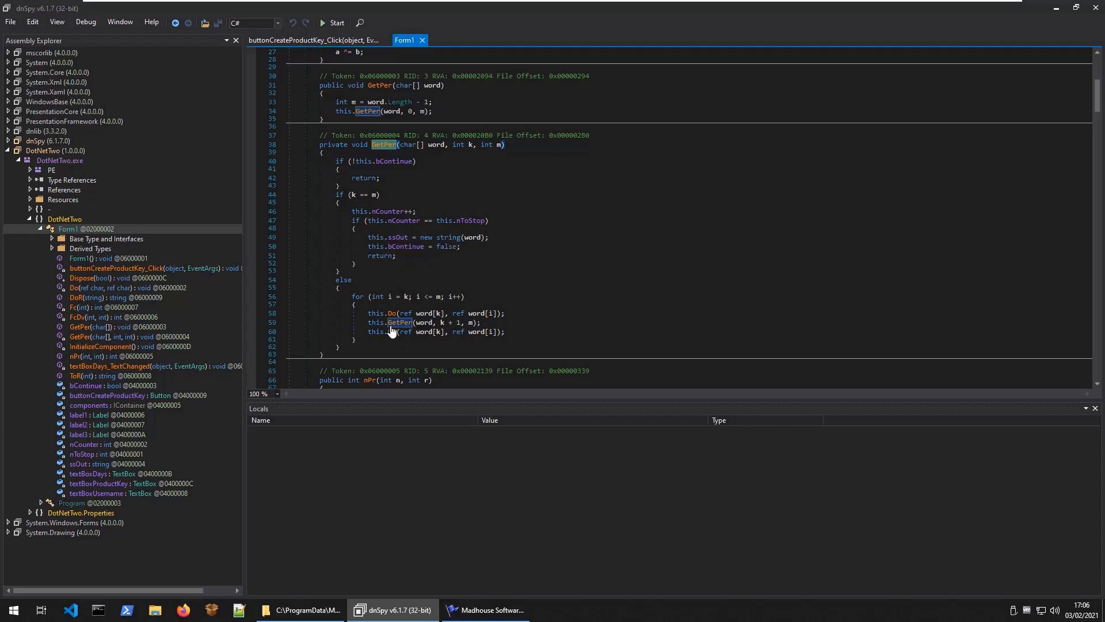
mouse_move(391, 313)
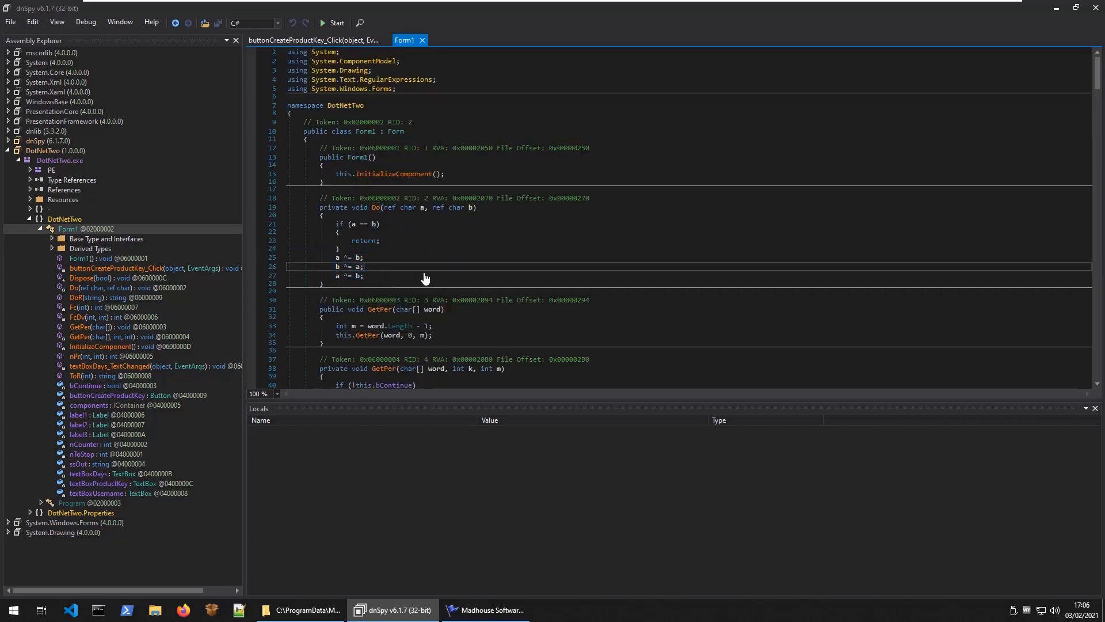
mouse_move(423, 40)
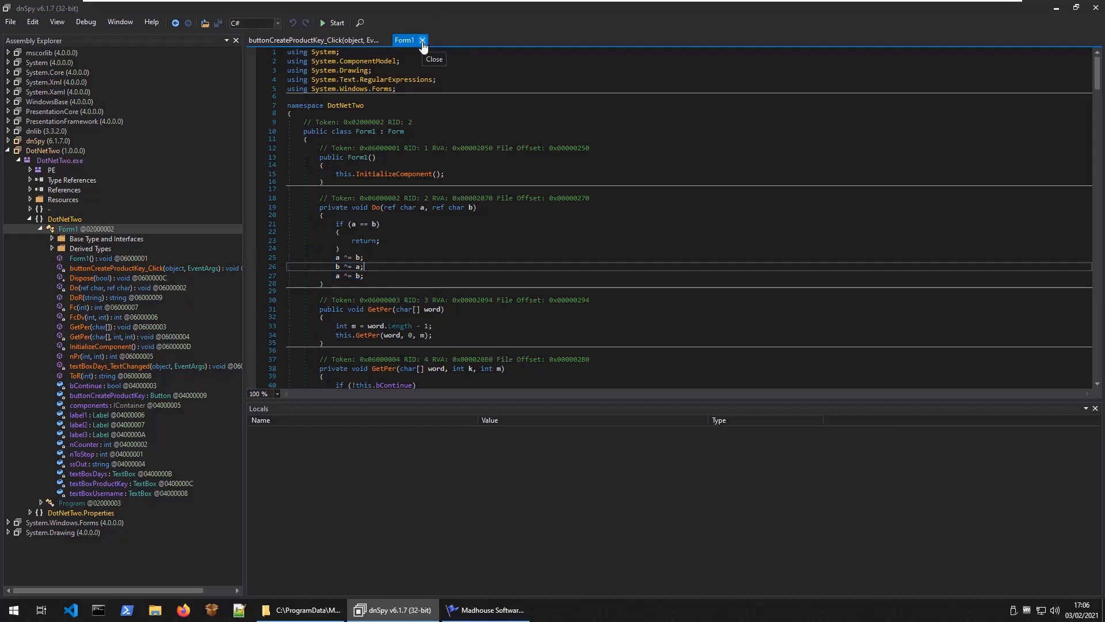
click(423, 39)
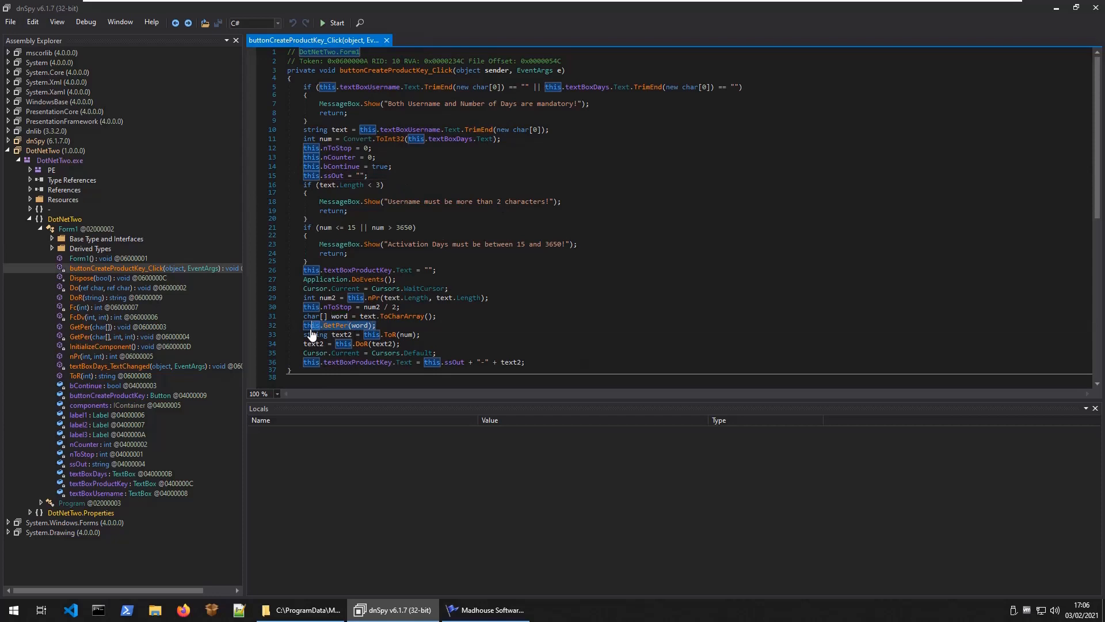
mouse_move(401, 333)
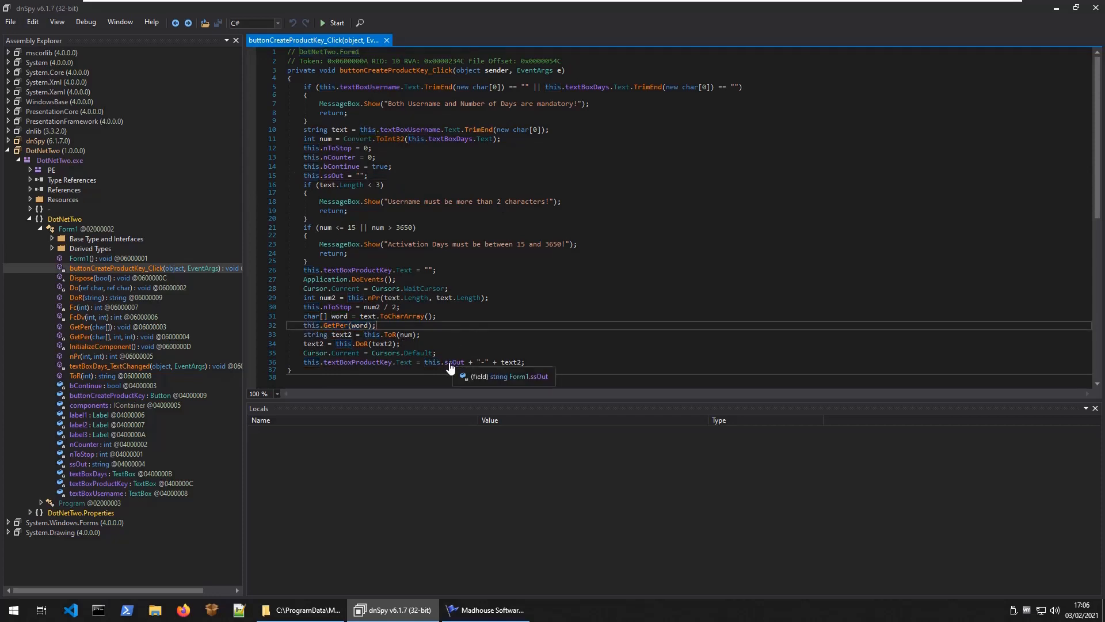
mouse_move(533, 369)
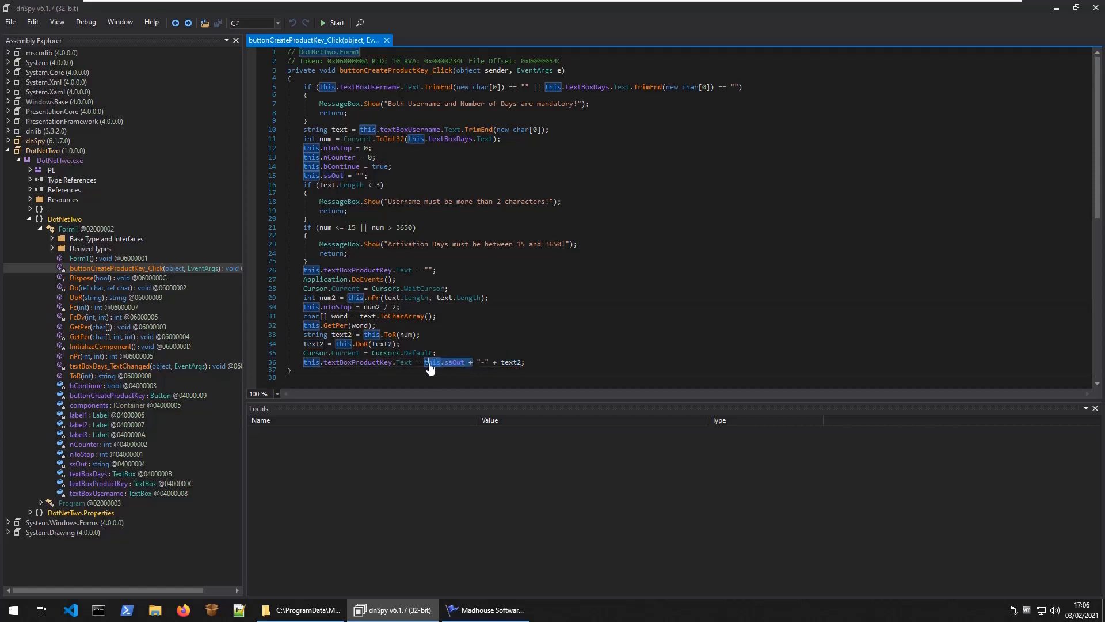
mouse_move(335, 325)
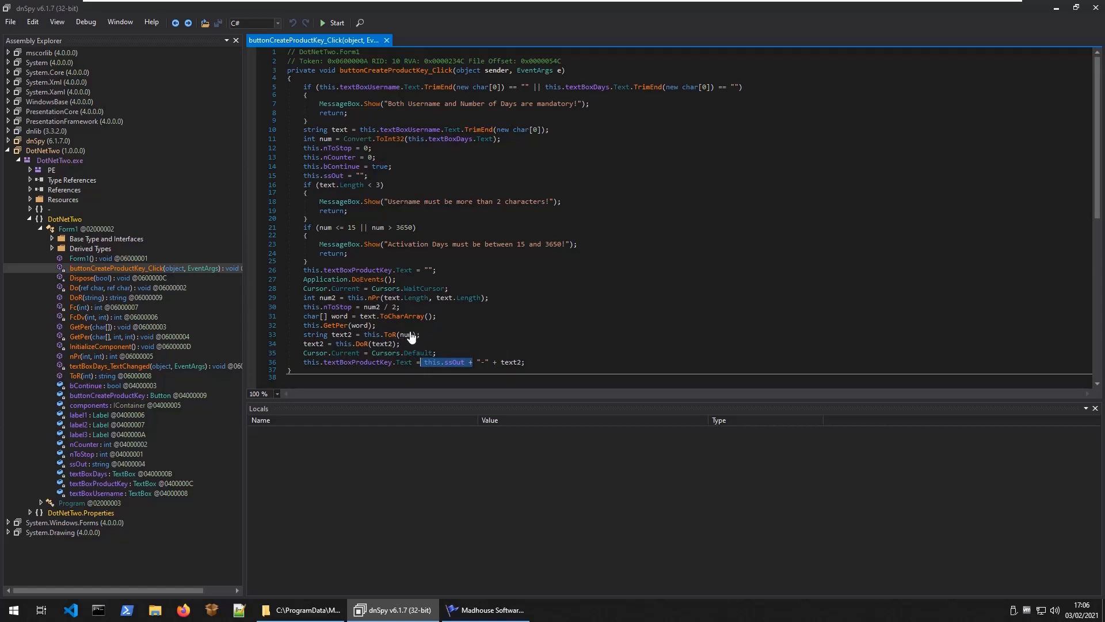
mouse_move(395, 334)
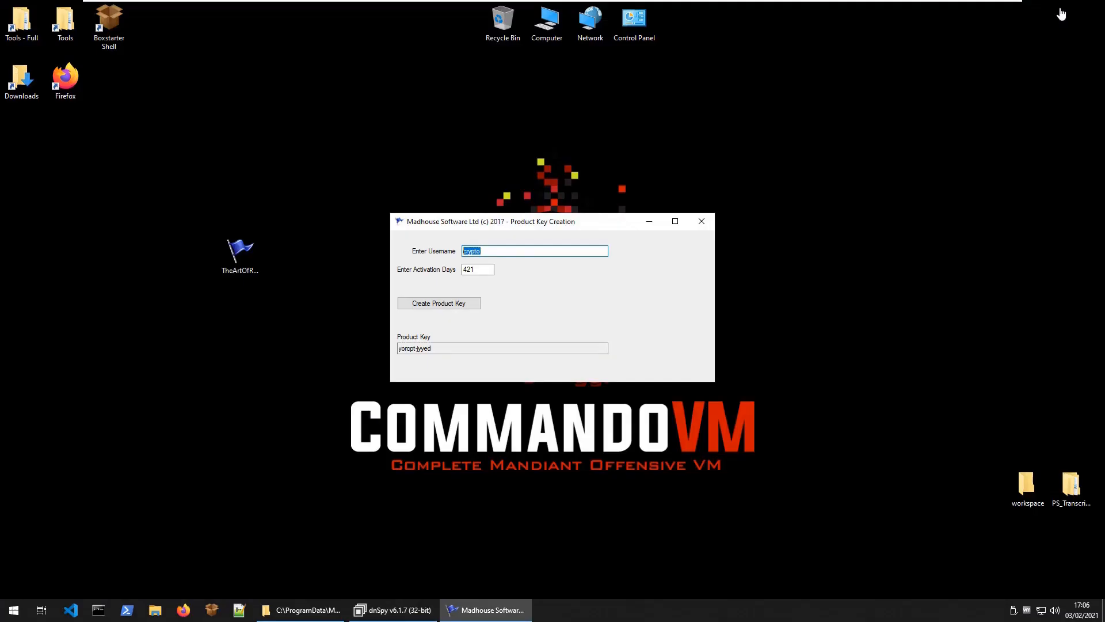
Launch Notepad++ as a note-taking editor next to the key generator.
click(501, 347)
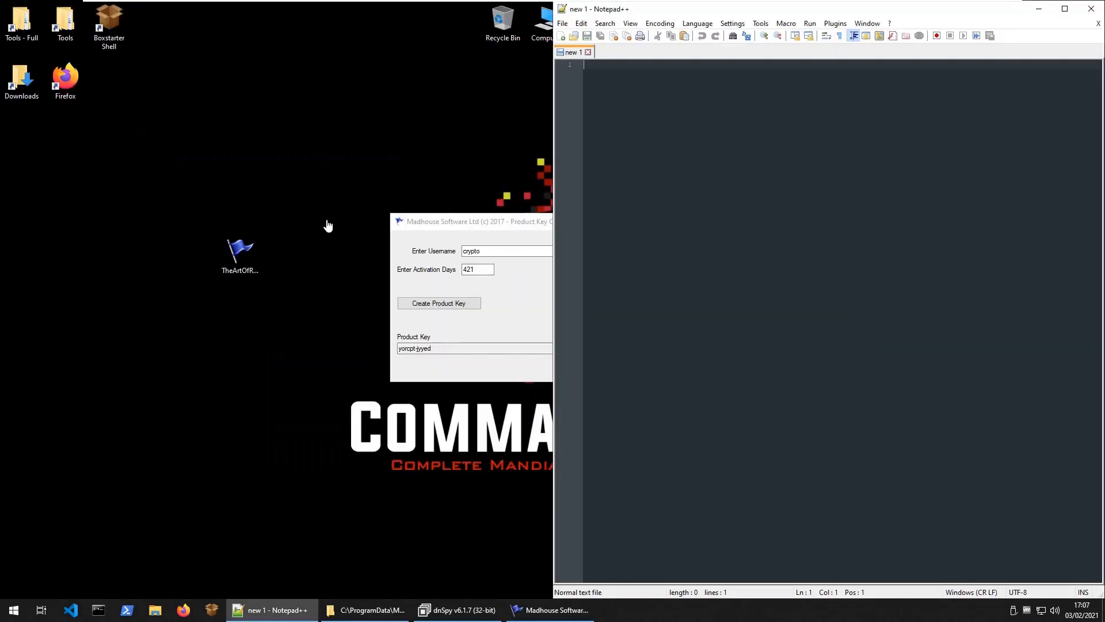
drag(469, 221, 253, 184)
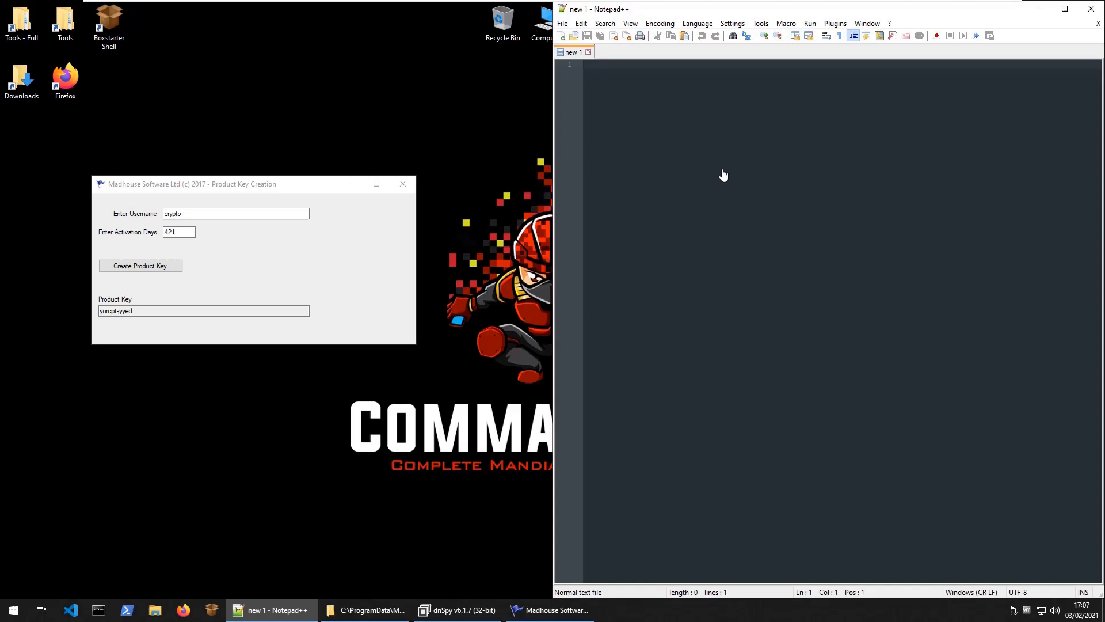
text(cathhtkeepaln-jvmddd)
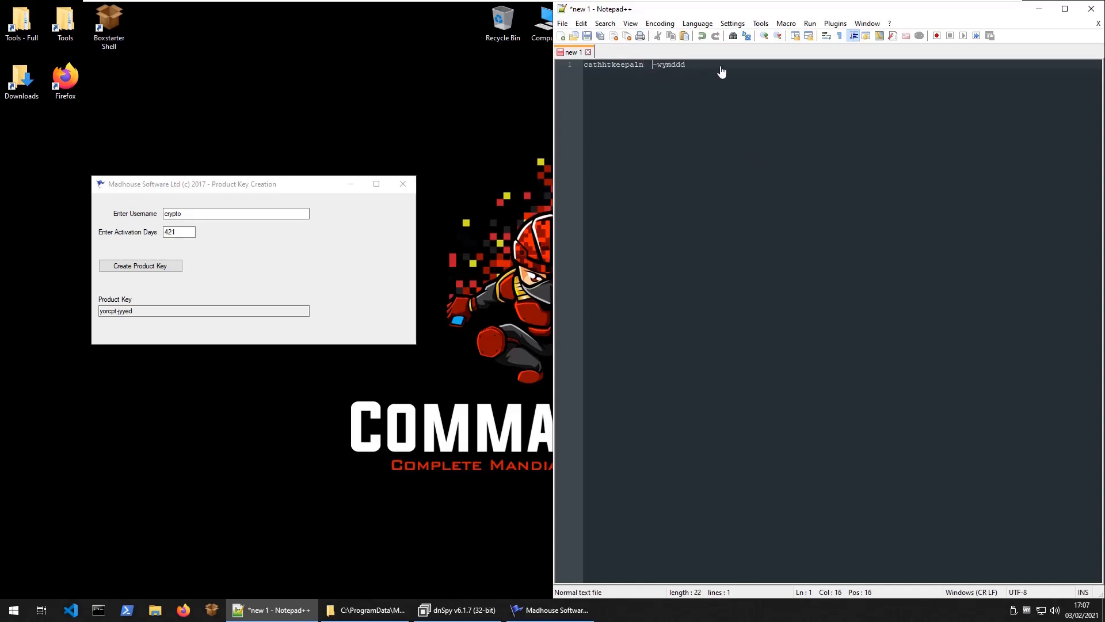
key(enter)
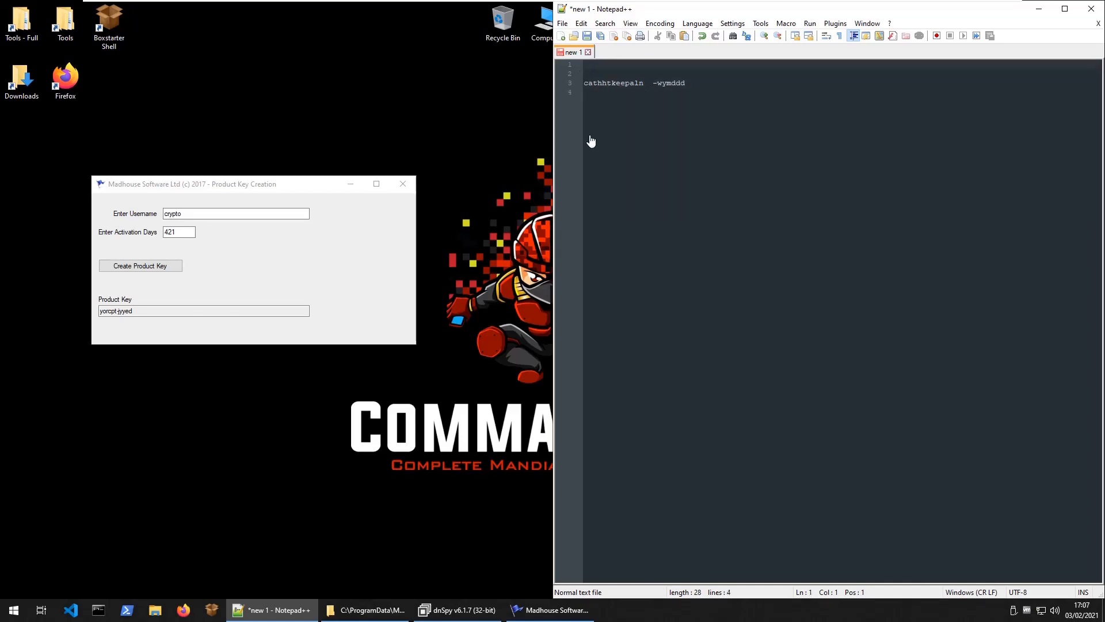
text(123)
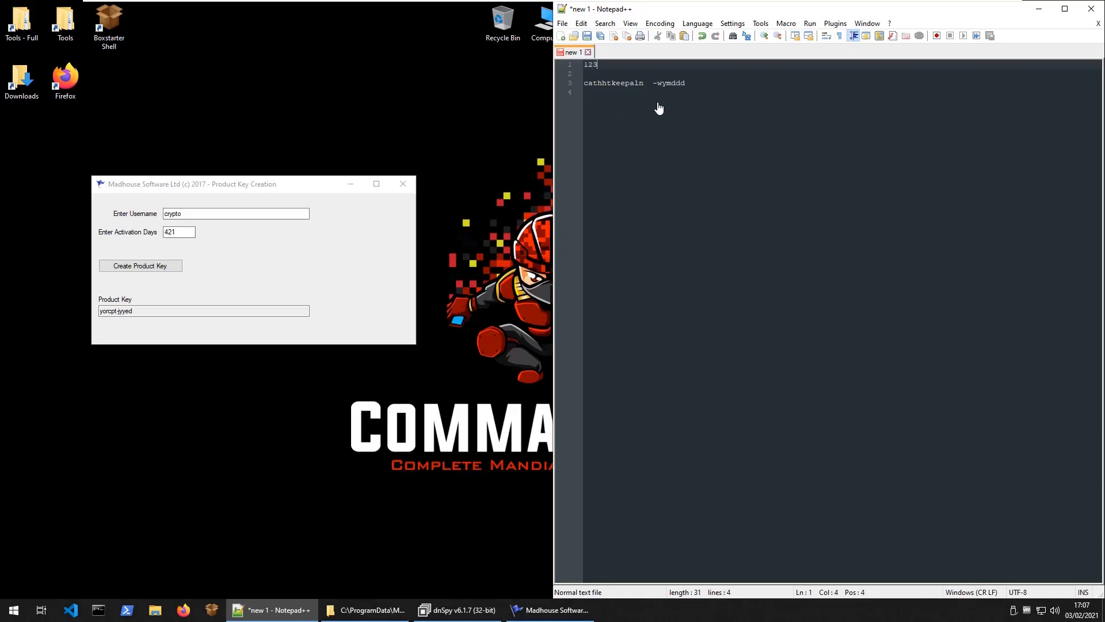
text(456789)
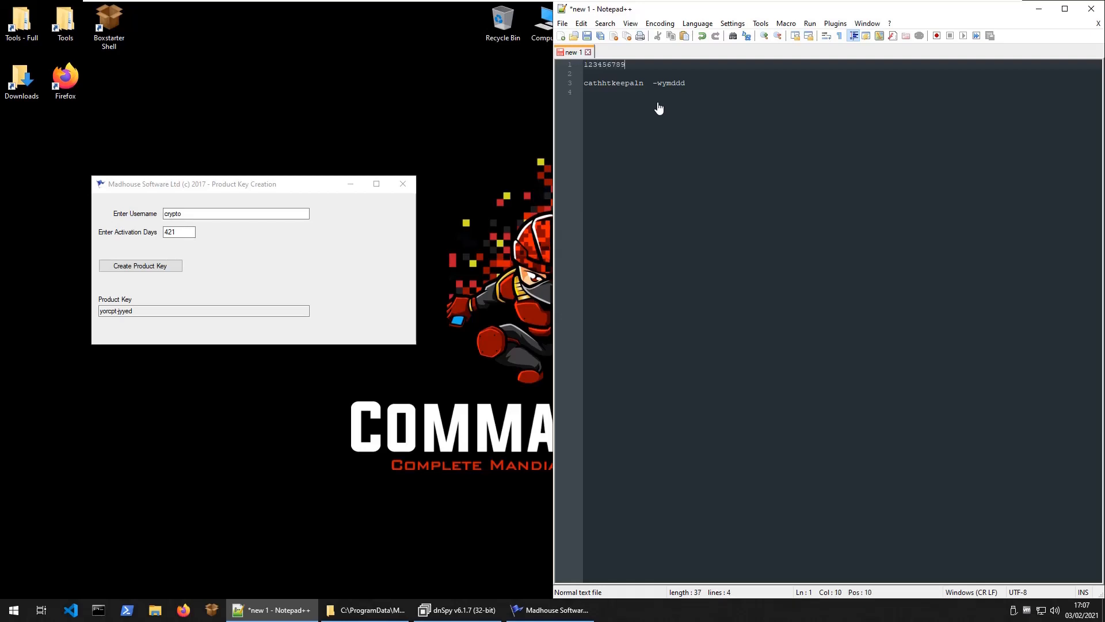
text(0)
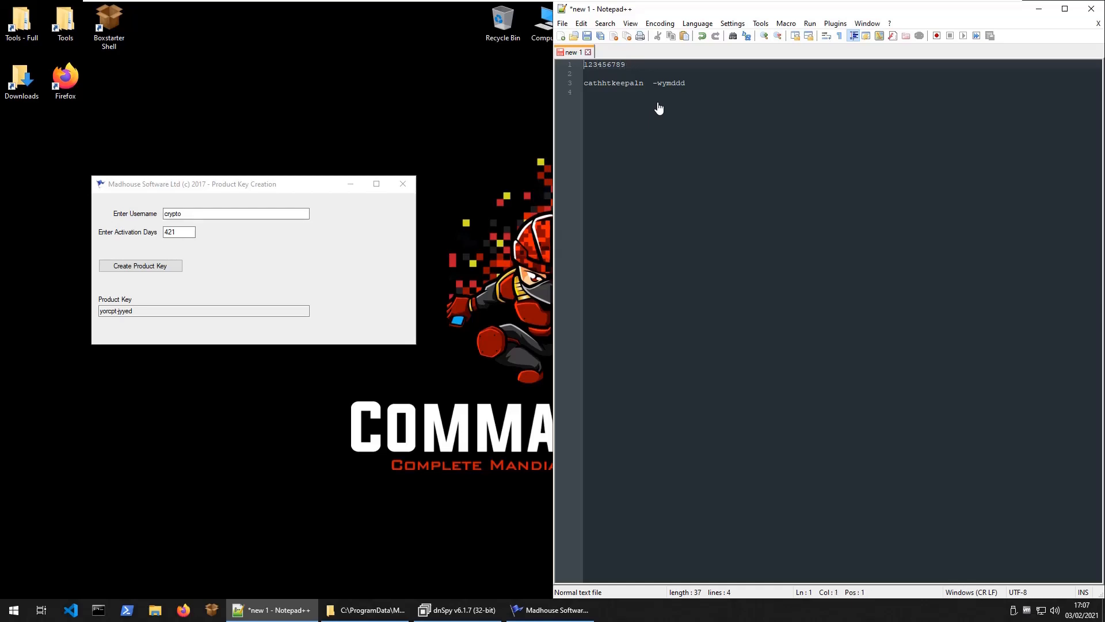
text(0)
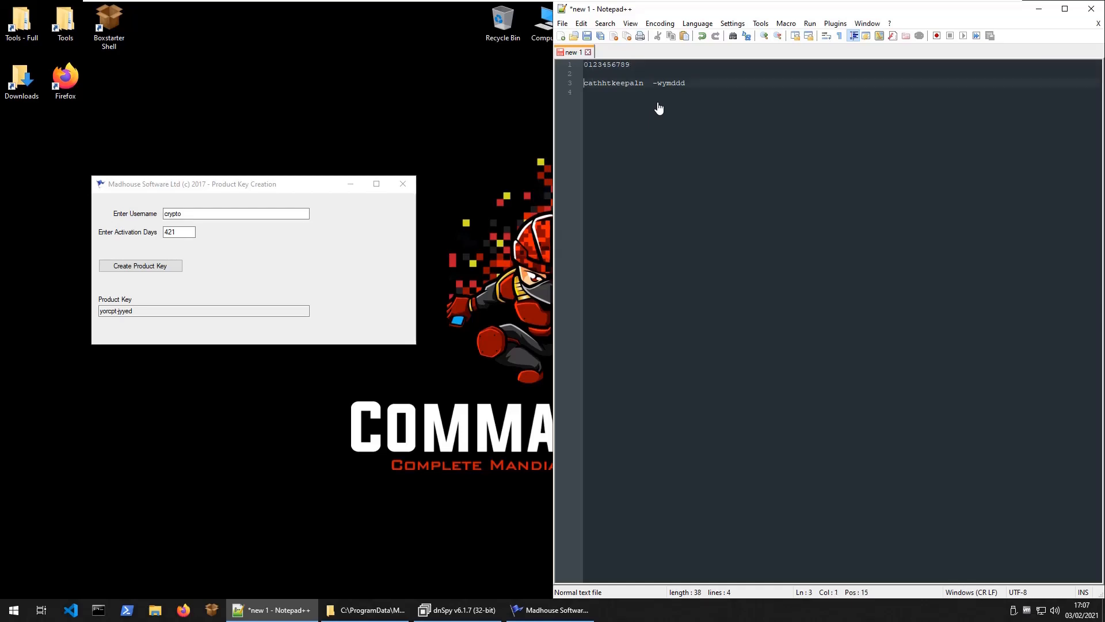
text(a)
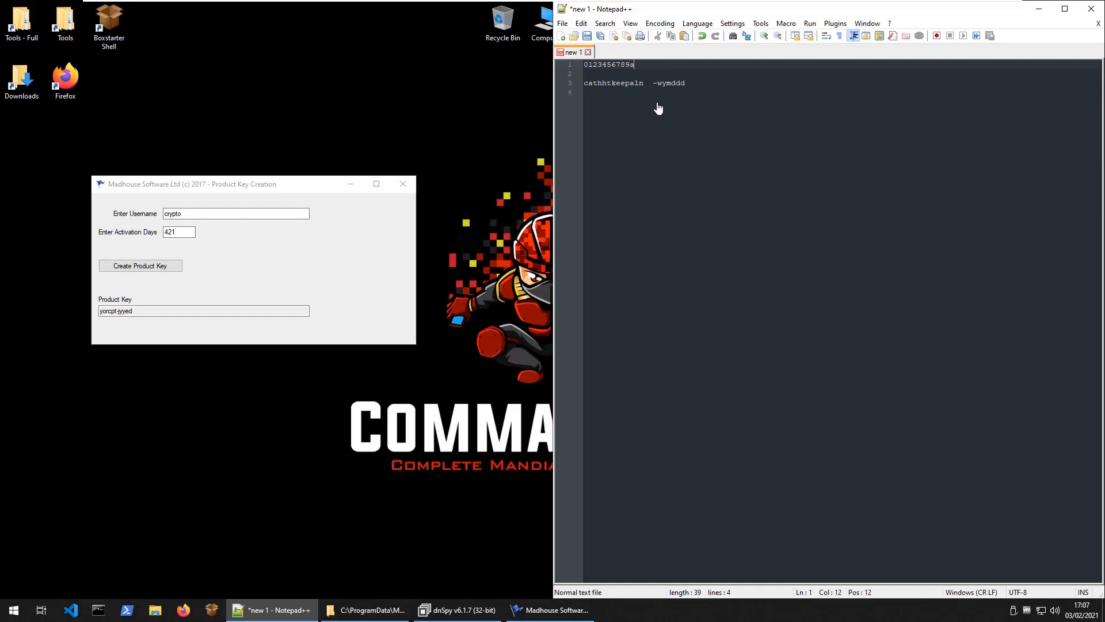
text(bc)
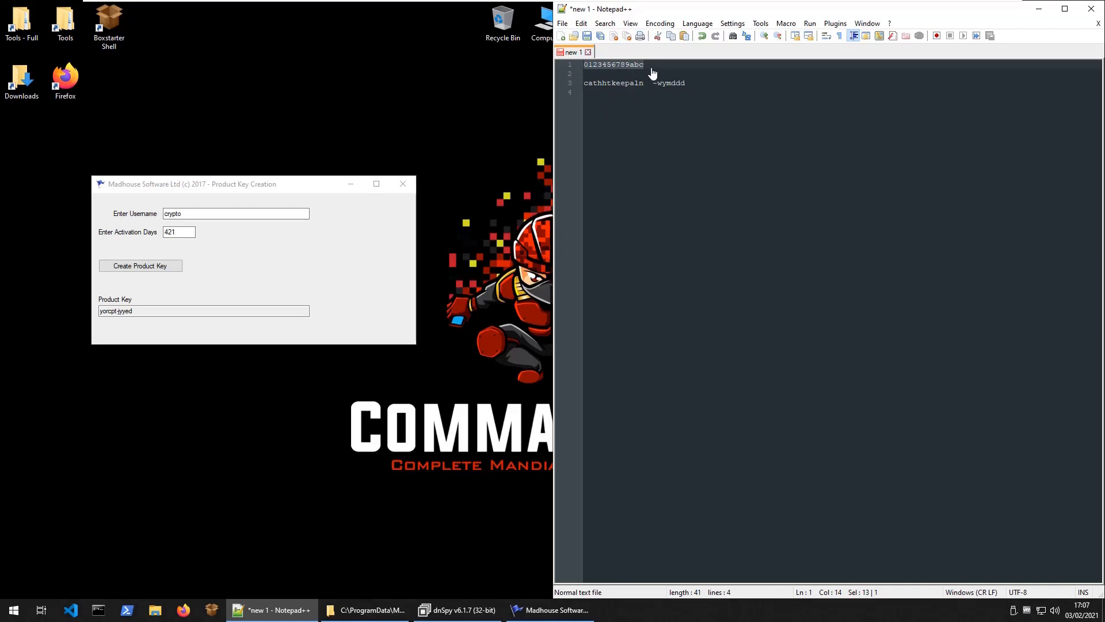
click(210, 214)
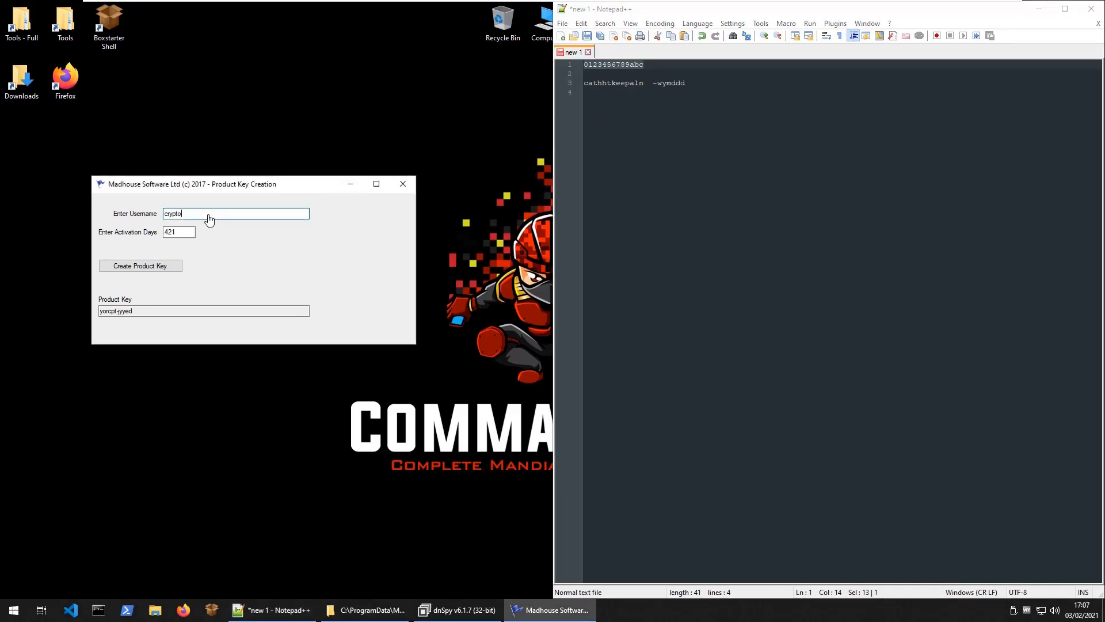
click(141, 266)
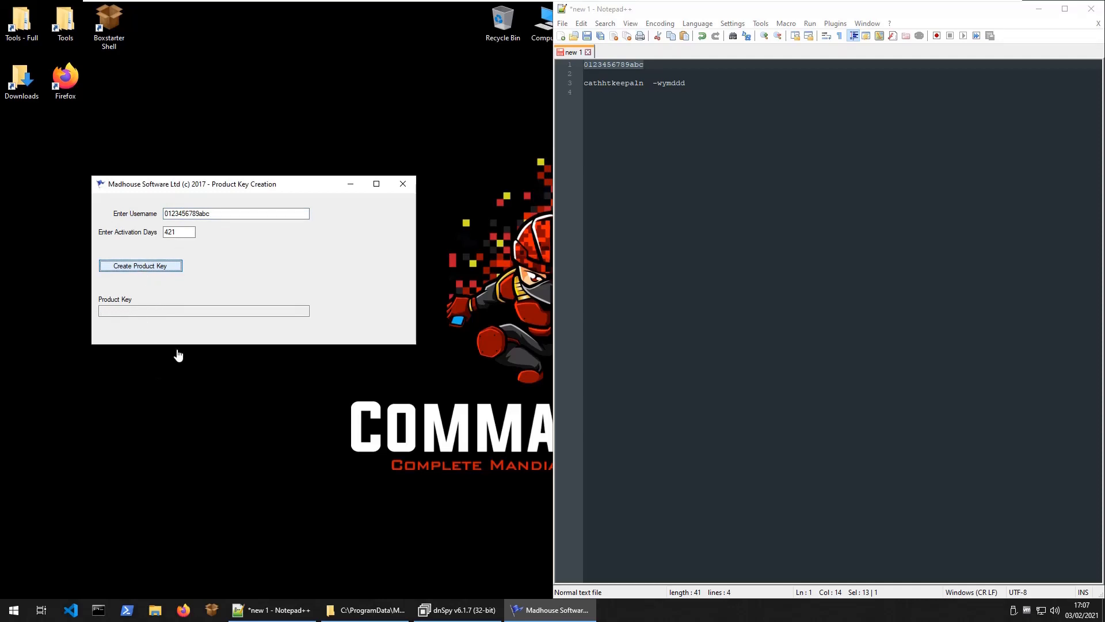
mouse_move(205, 354)
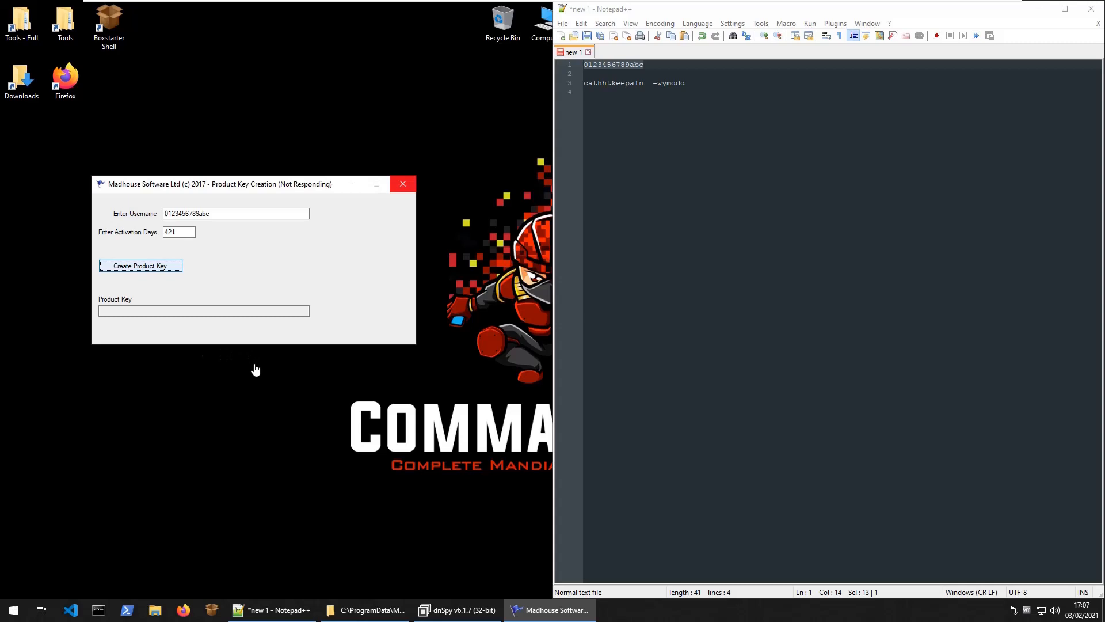
mouse_move(237, 338)
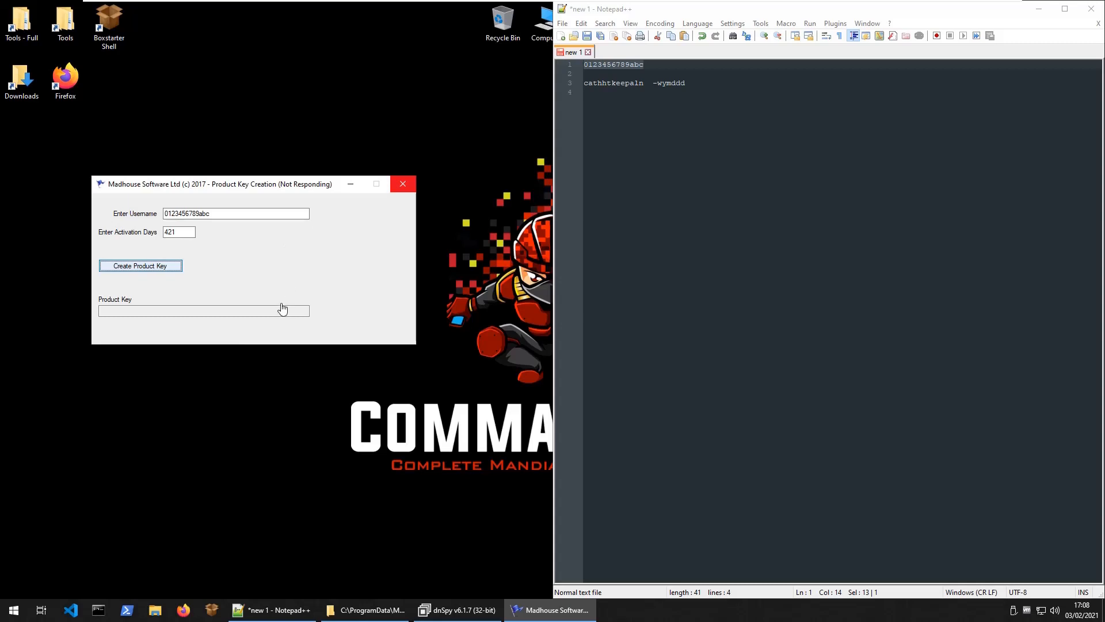
mouse_move(285, 193)
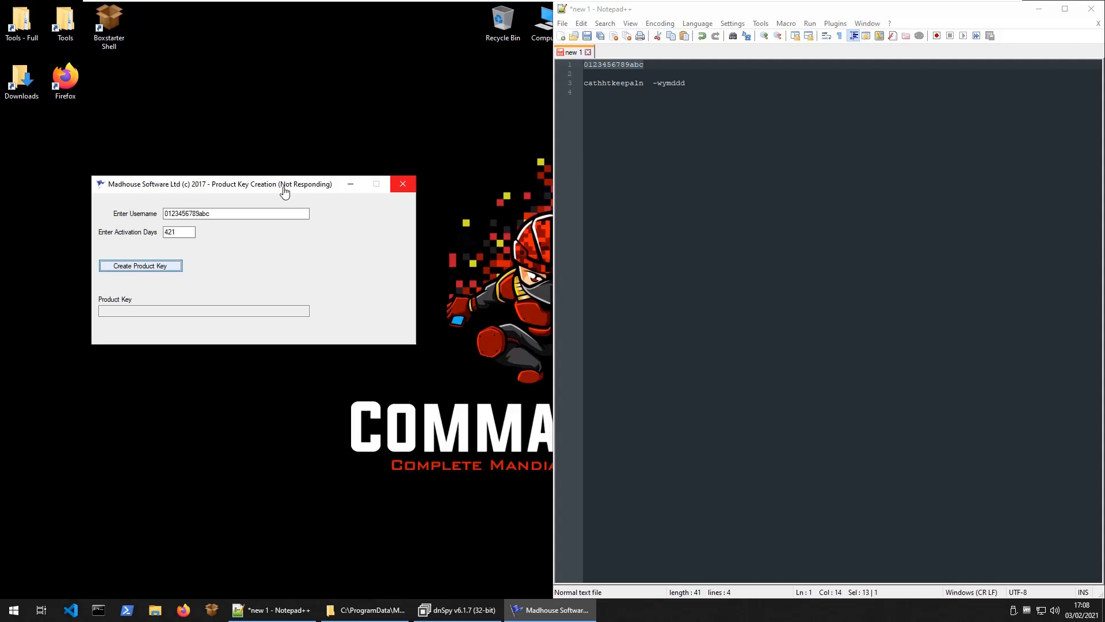
click(140, 265)
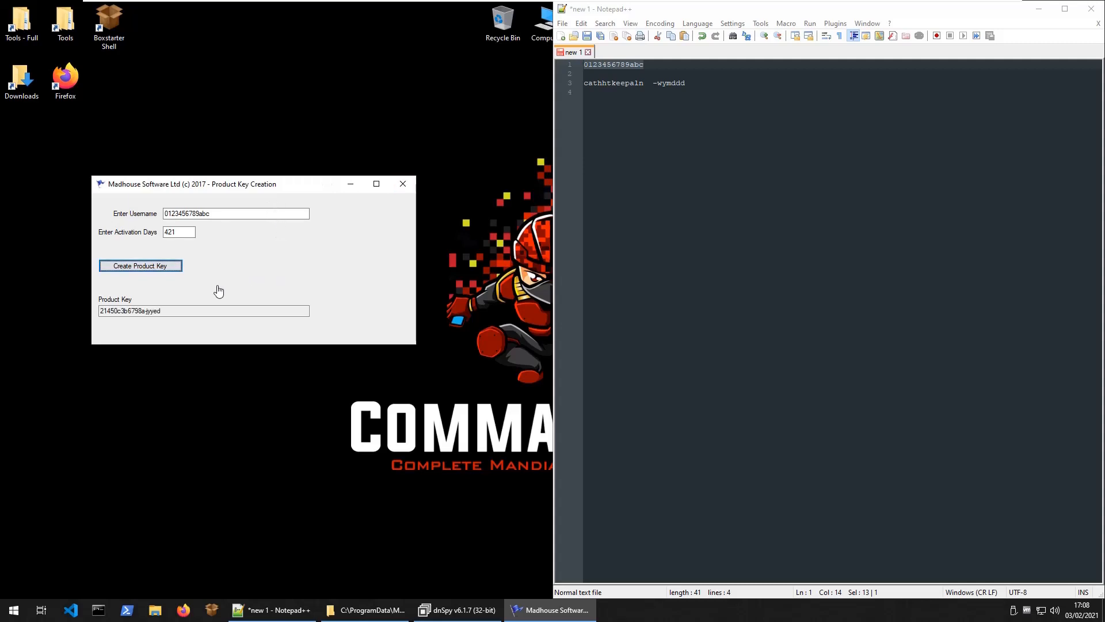
double_click(130, 311)
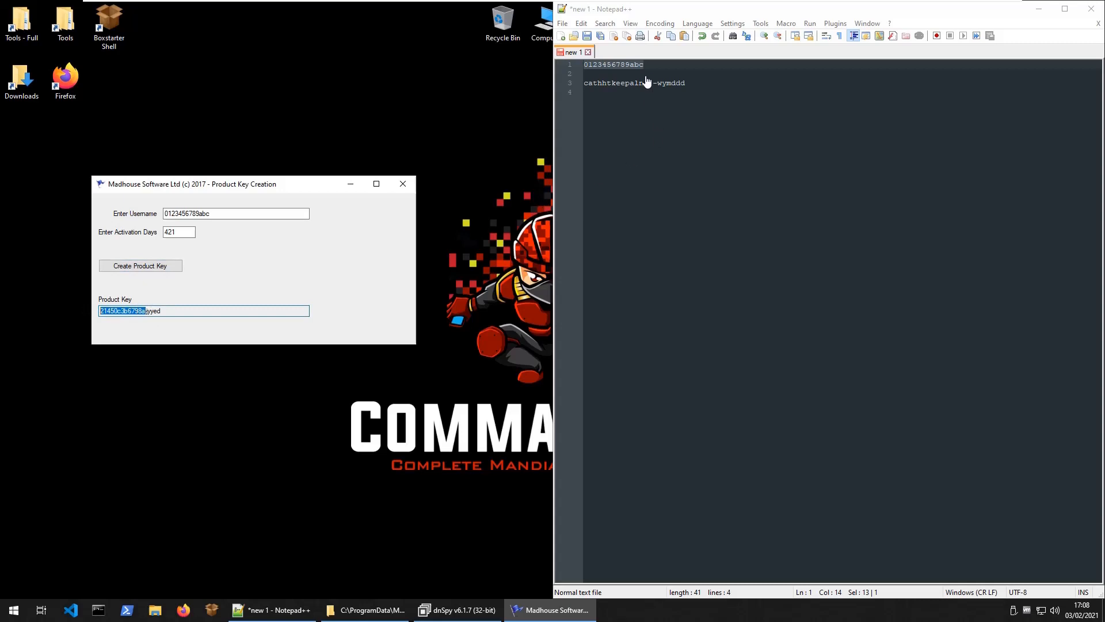
text(21450c3b6798a)
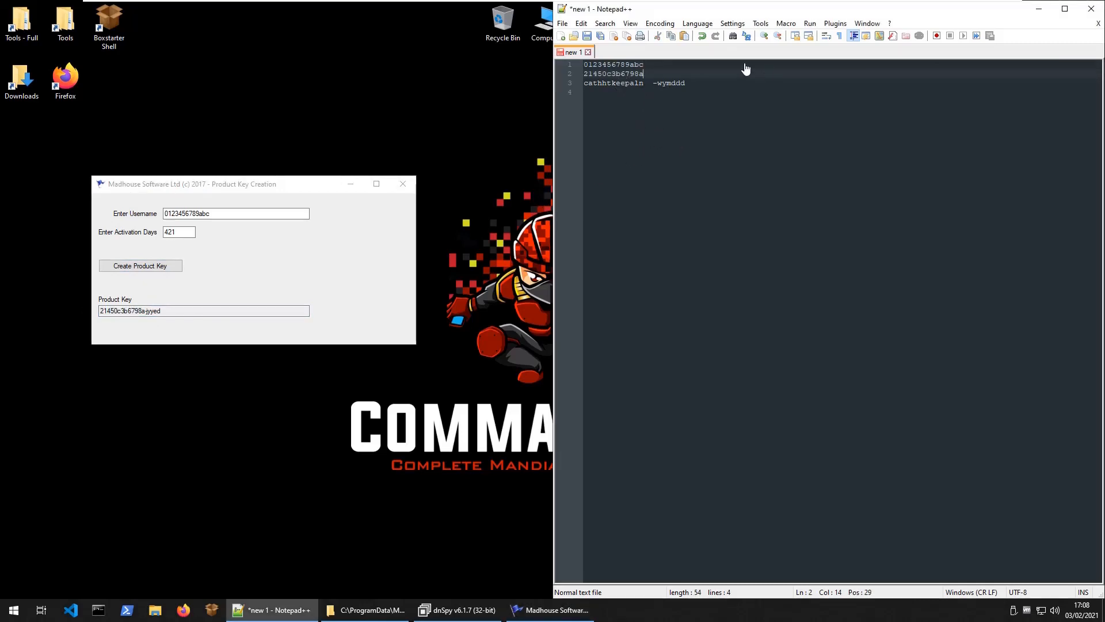
key(enter)
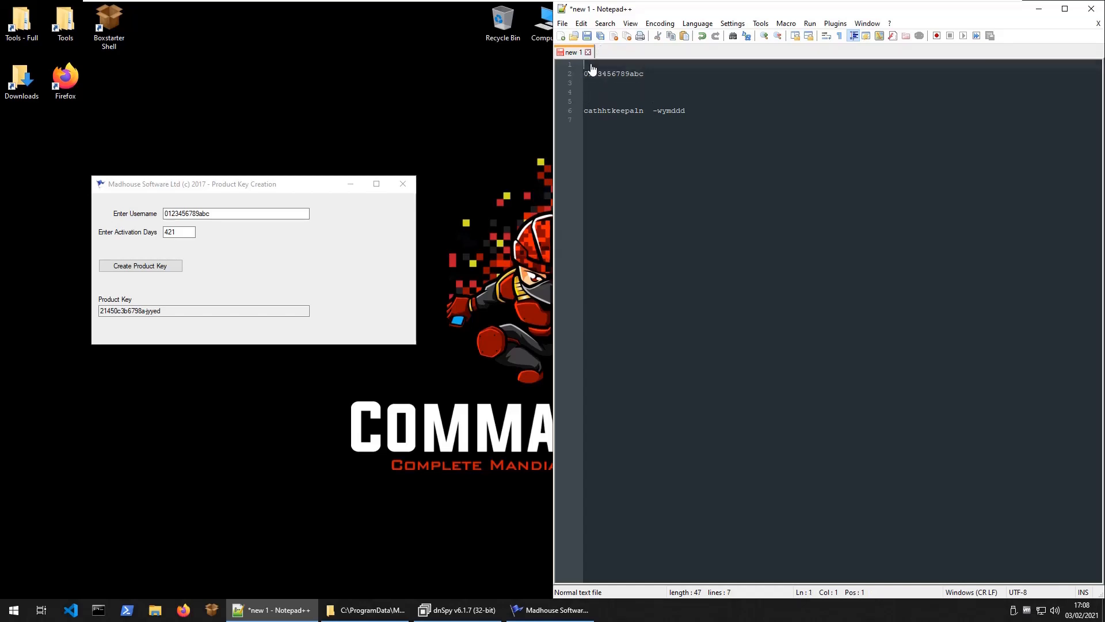
text(21450c3b6798a)
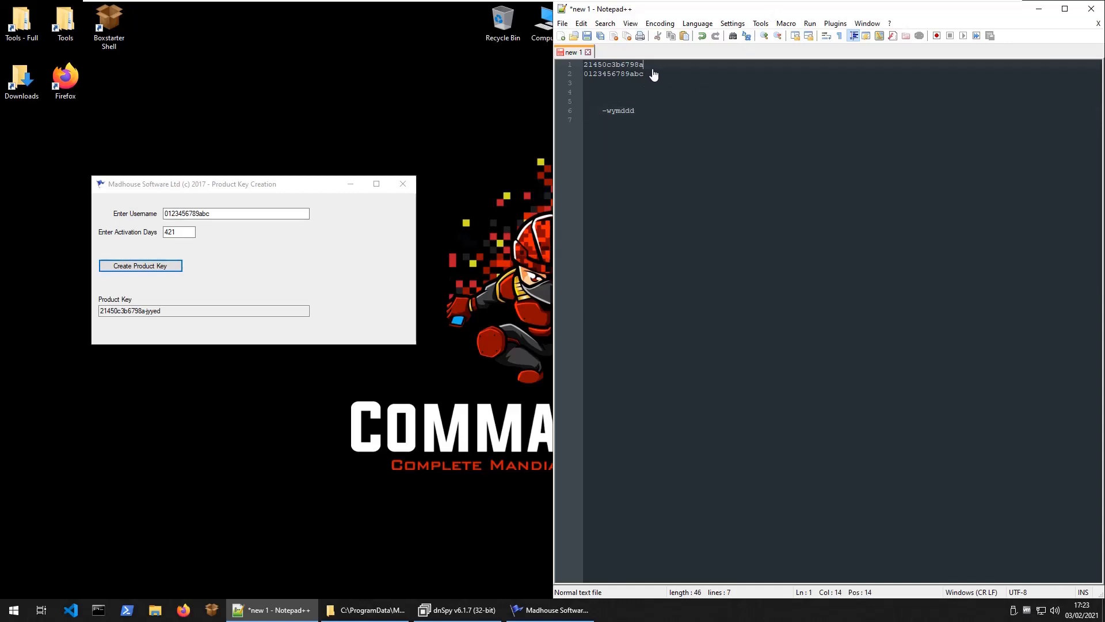
text(cathhtkeepaln)
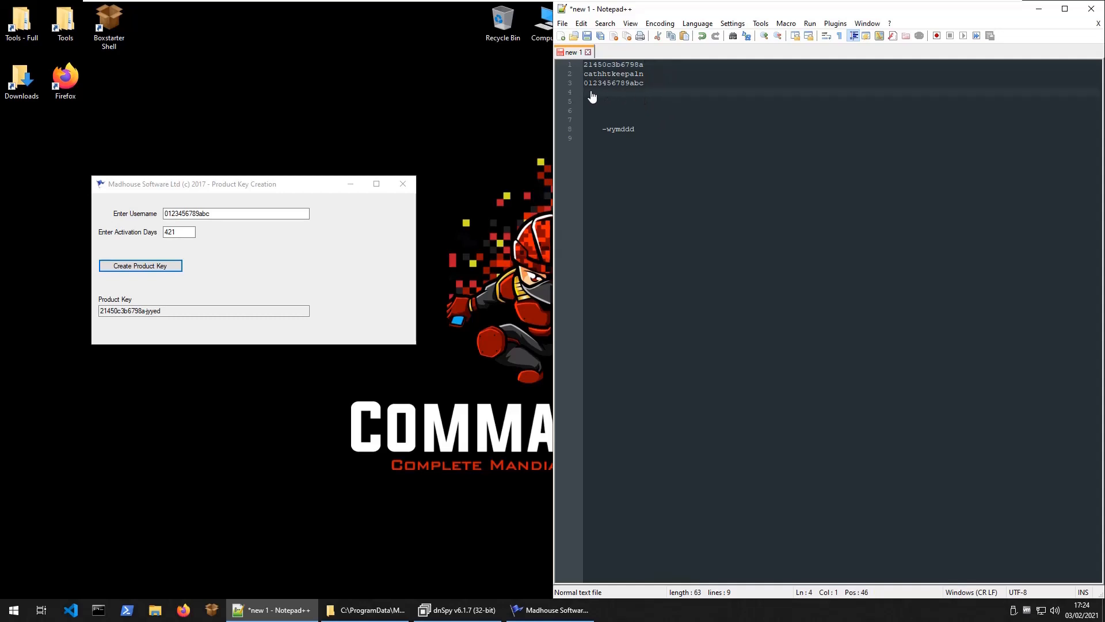
triple_click(614, 74)
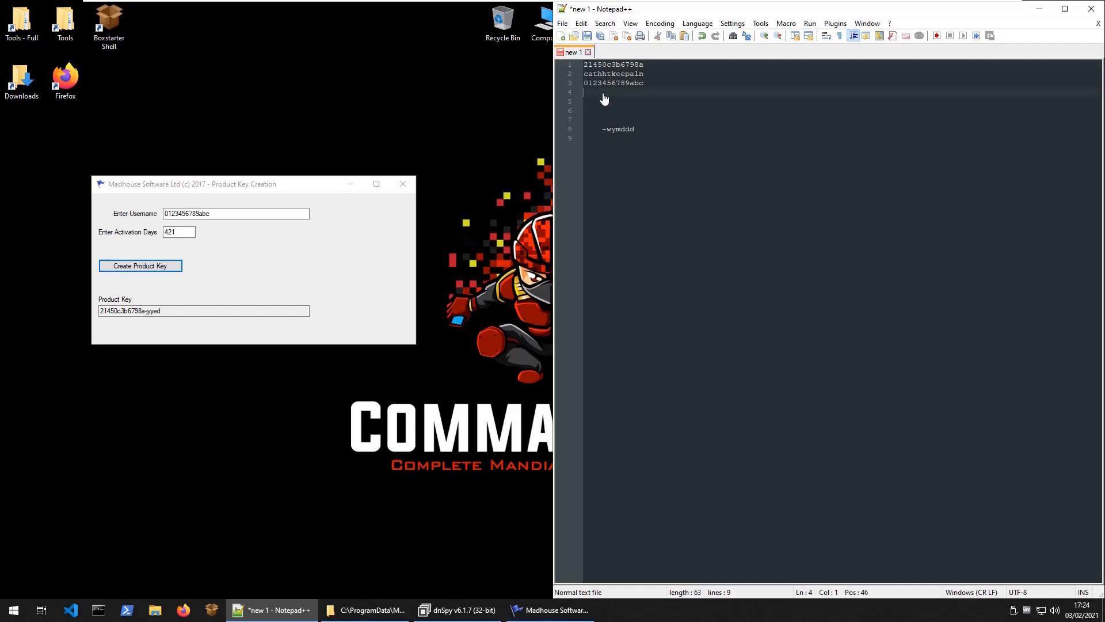
text(b)
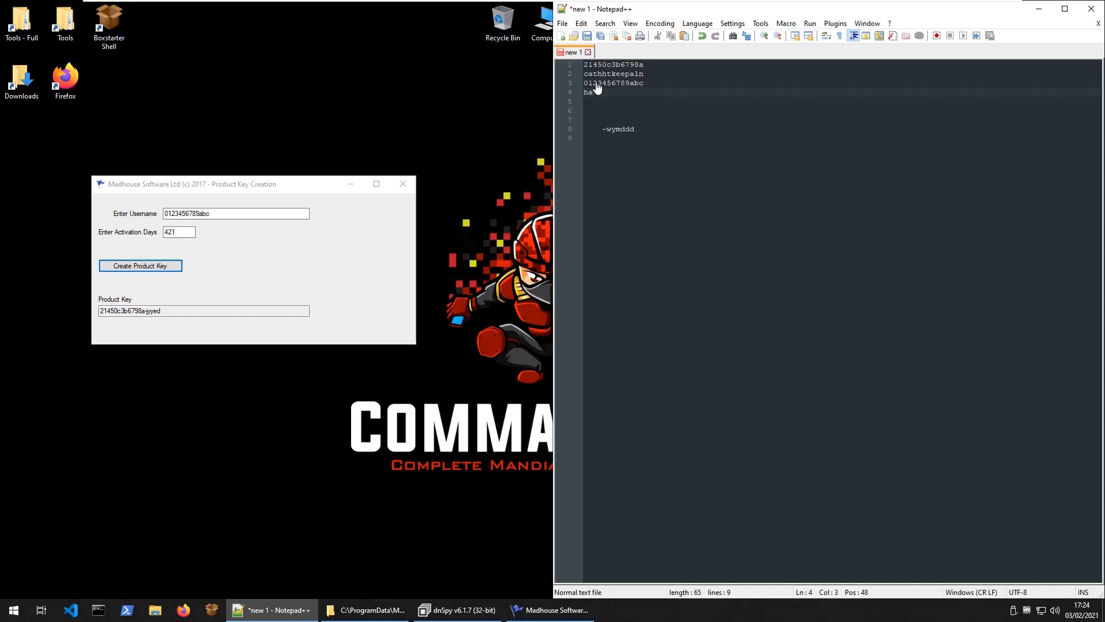
text(d)
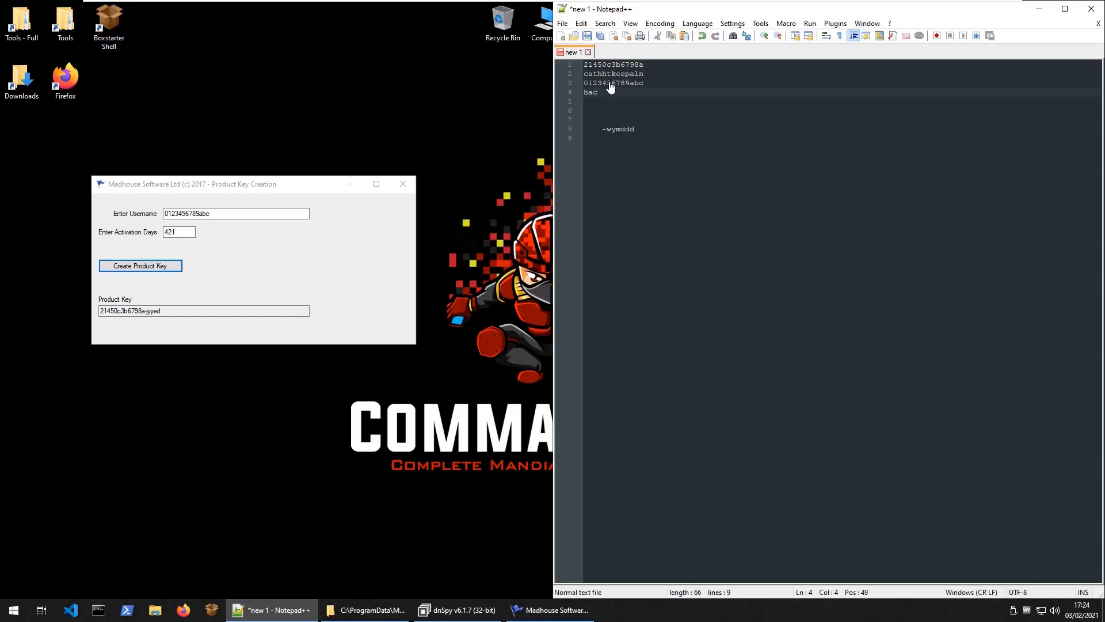
text(k)
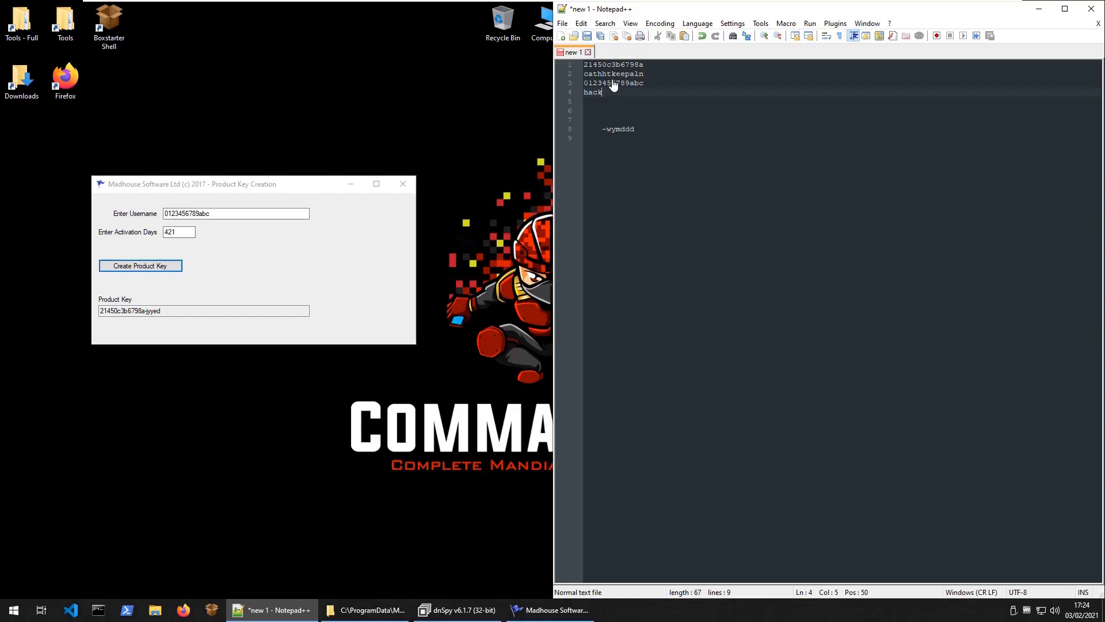
mouse_move(611, 84)
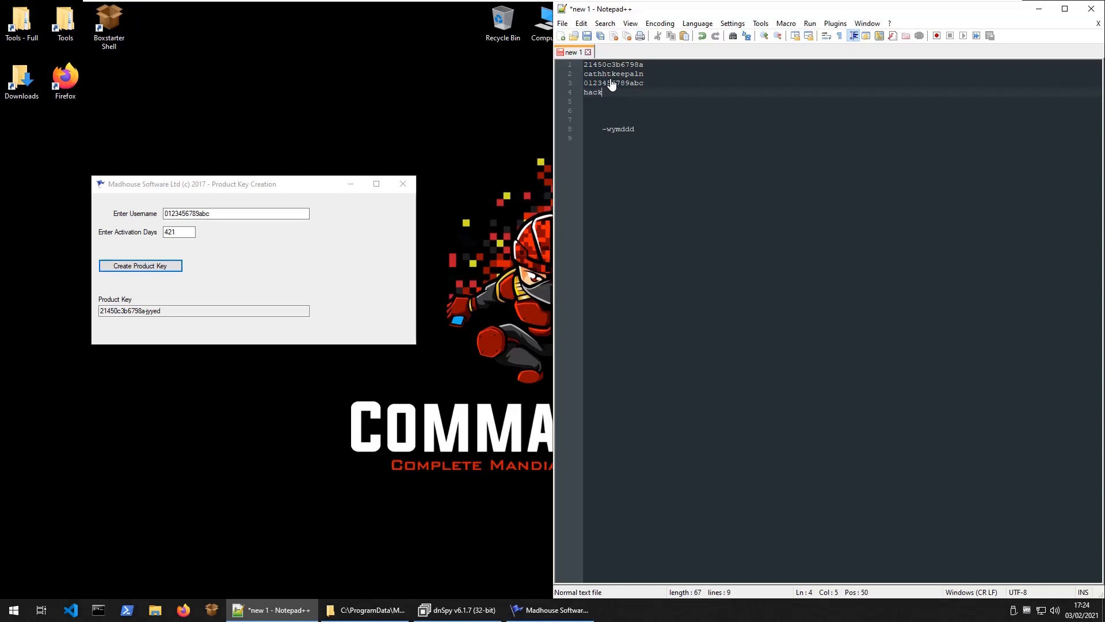
text(t)
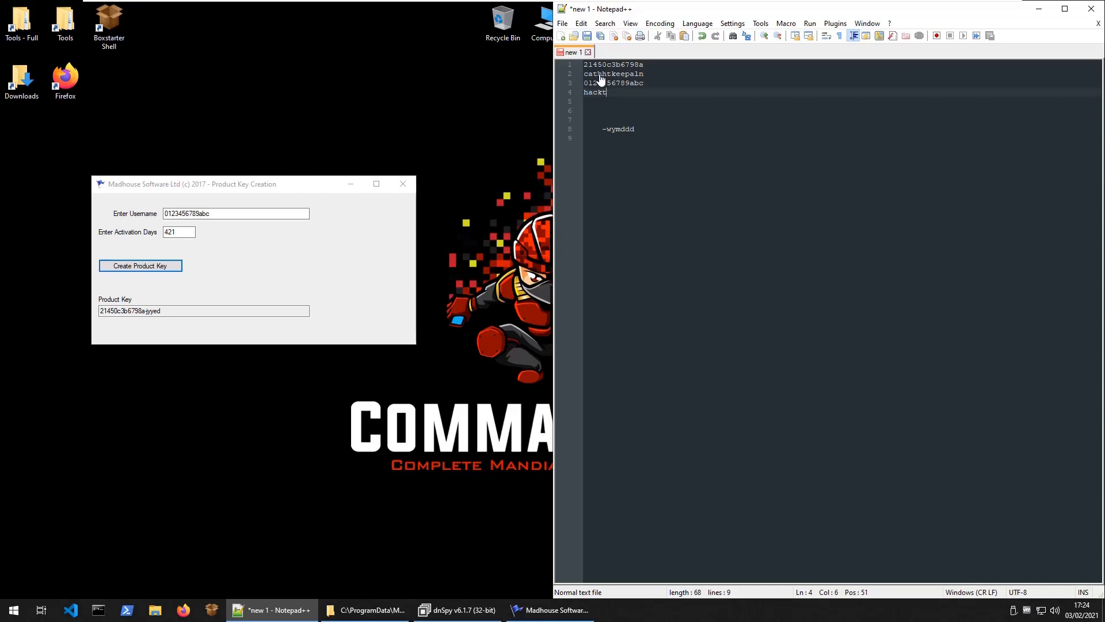
text(h)
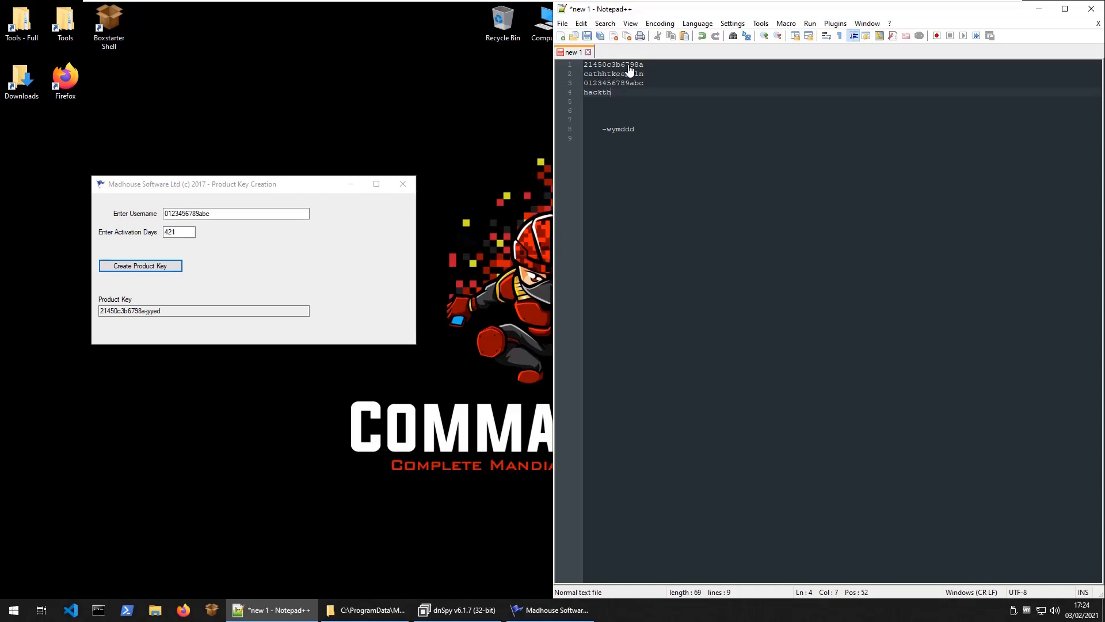
text(a)
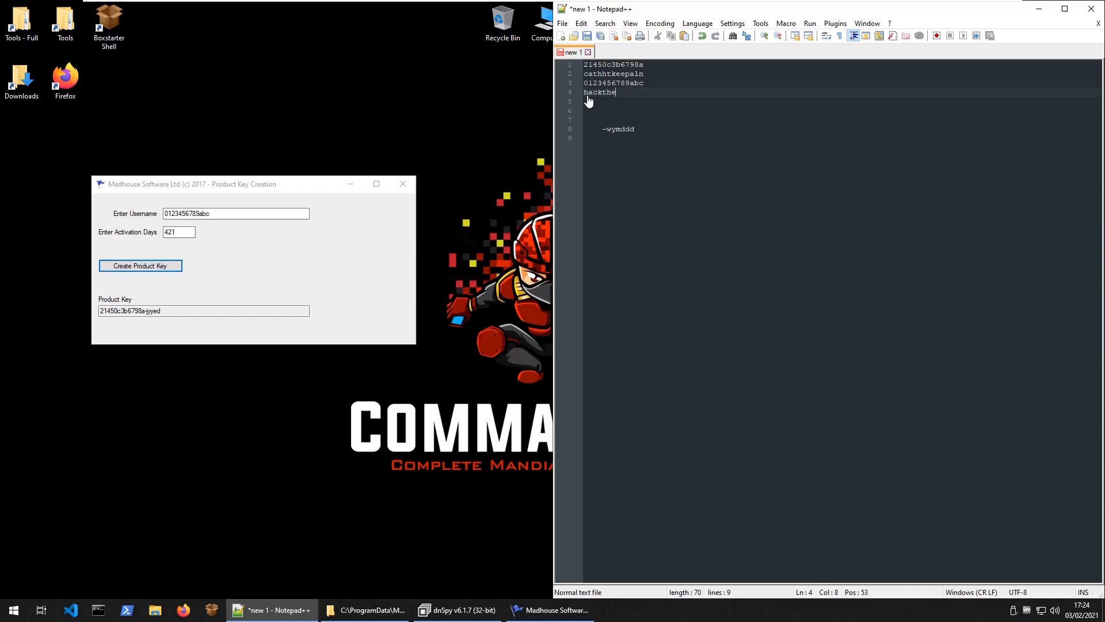
text(planet)
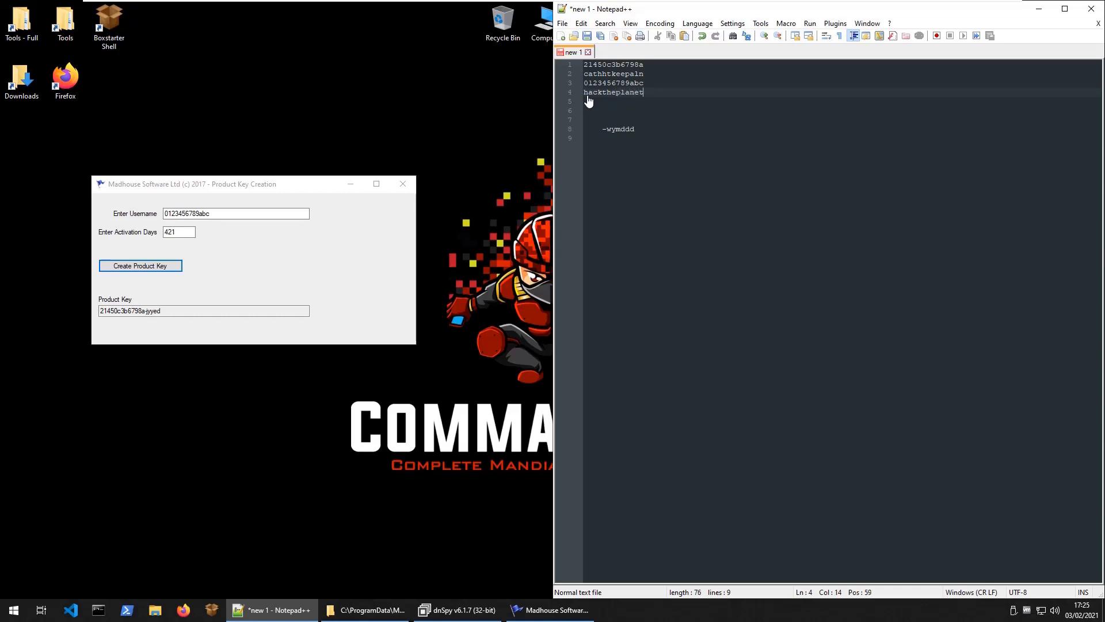
mouse_move(617, 97)
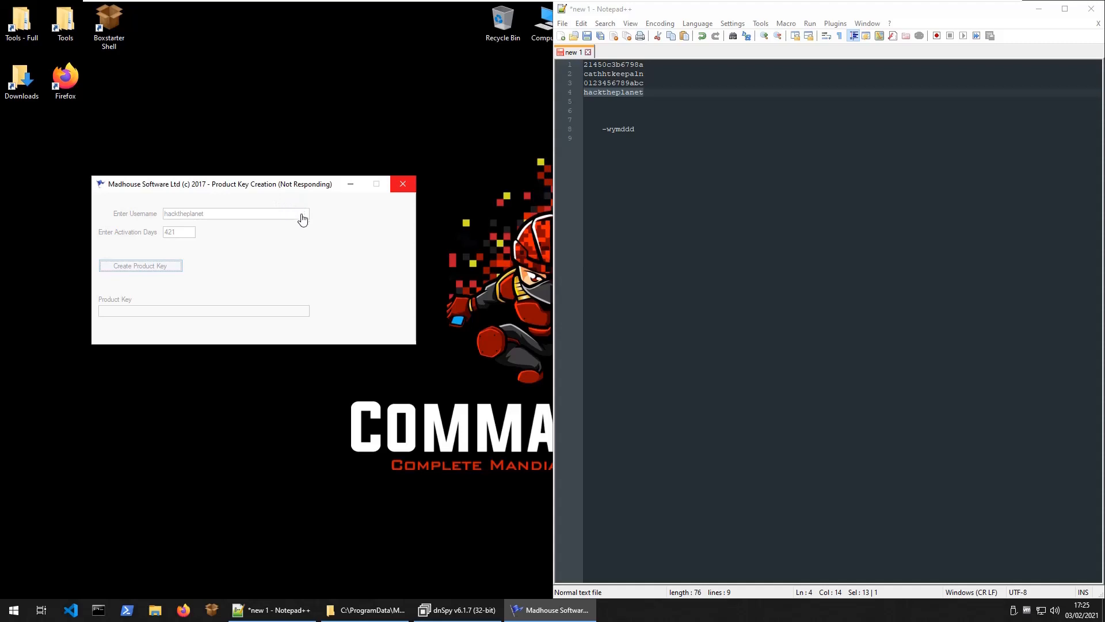
mouse_move(328, 395)
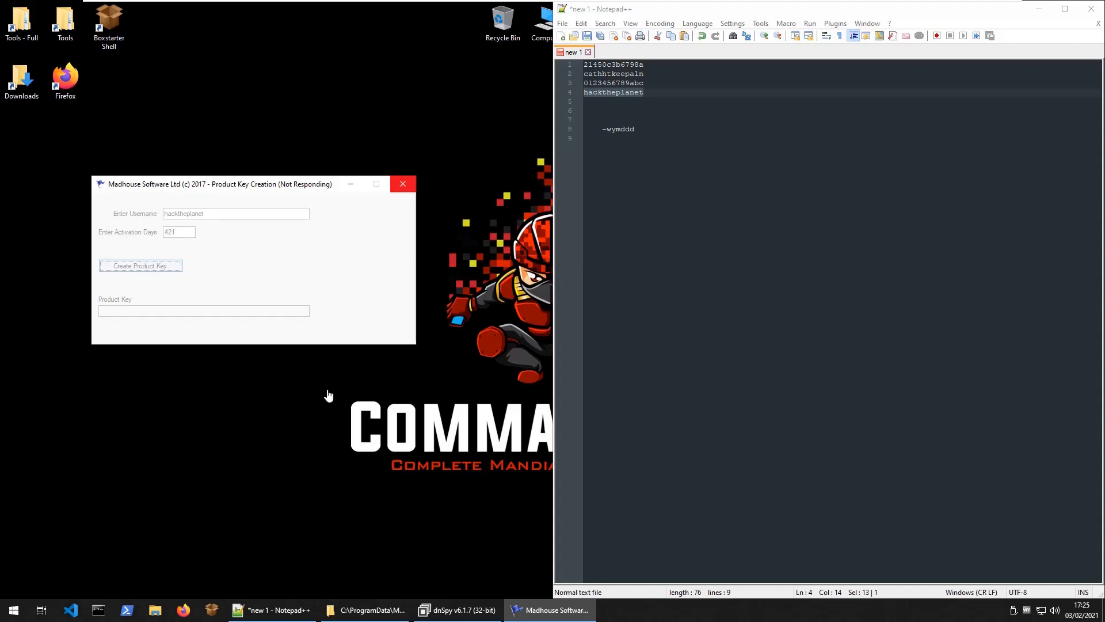
click(139, 266)
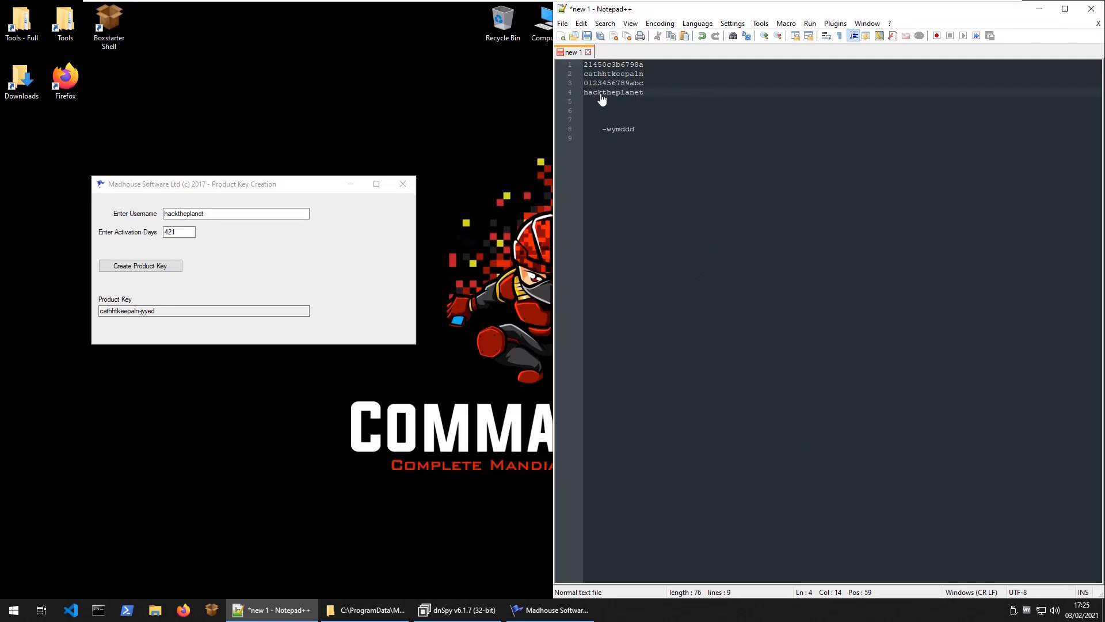
Note the flag template HTB{A:B} and a draft HTB{hacktheplanet:} below the usernames.
text(HT)
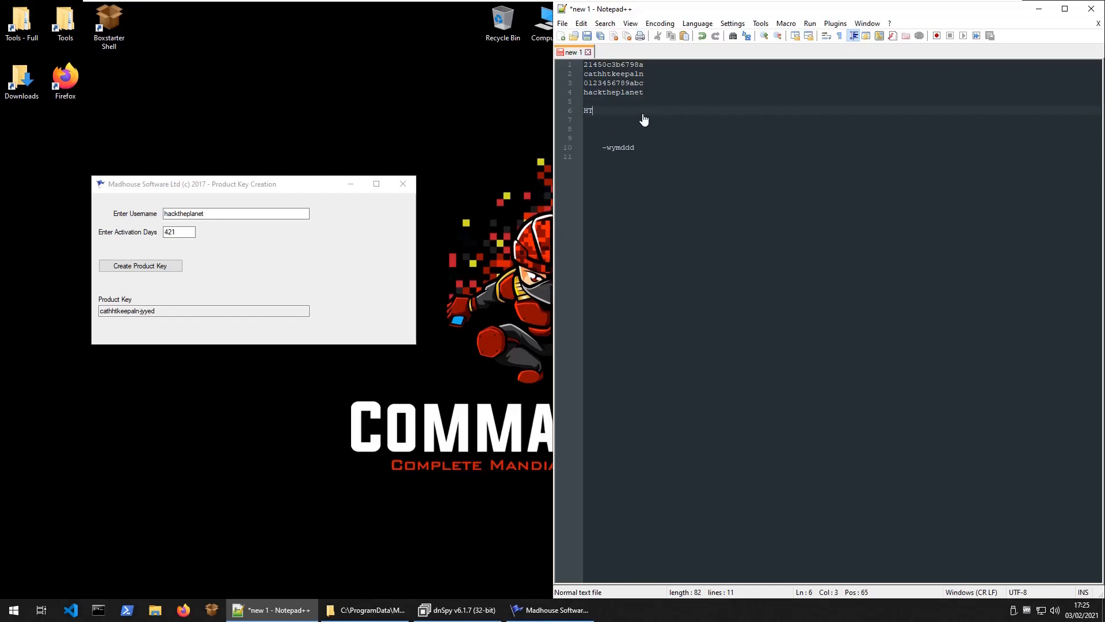
text(B{A:)
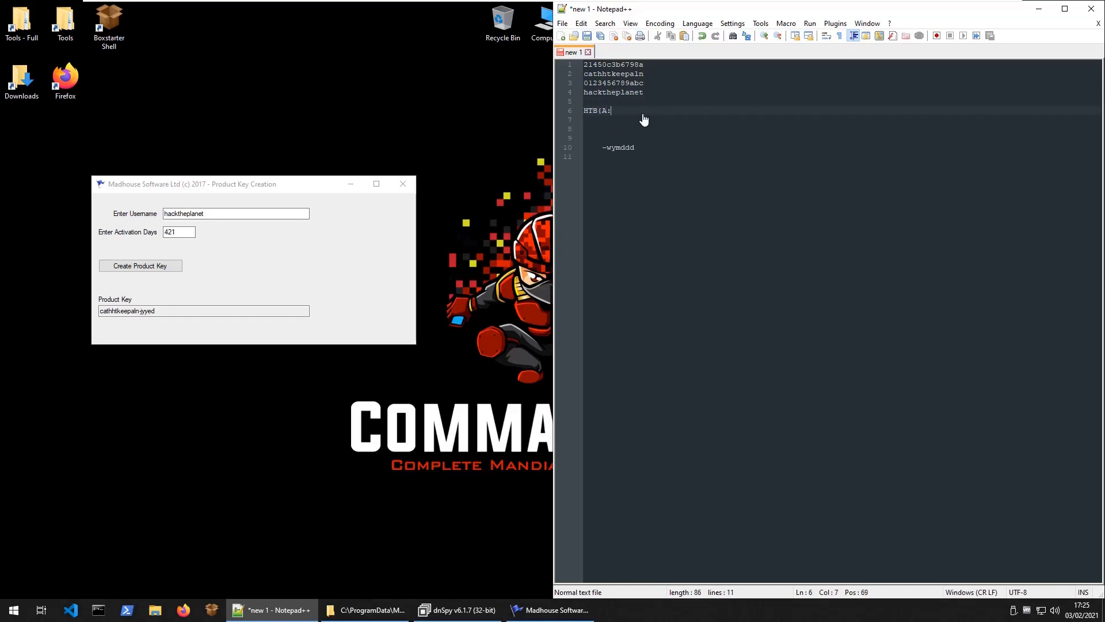
text(B})
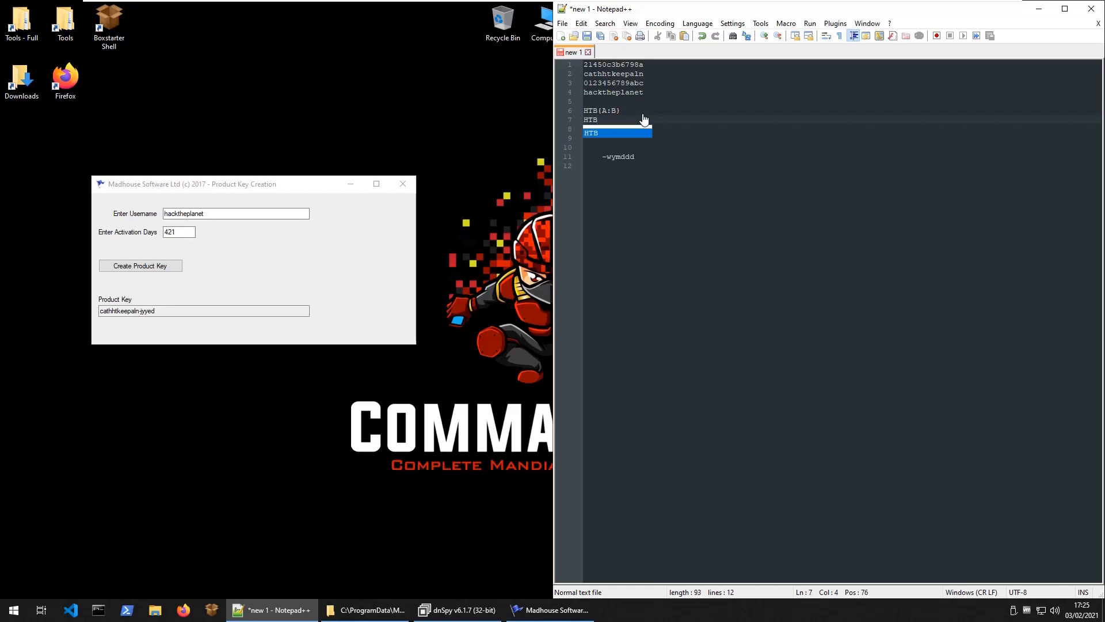
text({hacktheplanet)
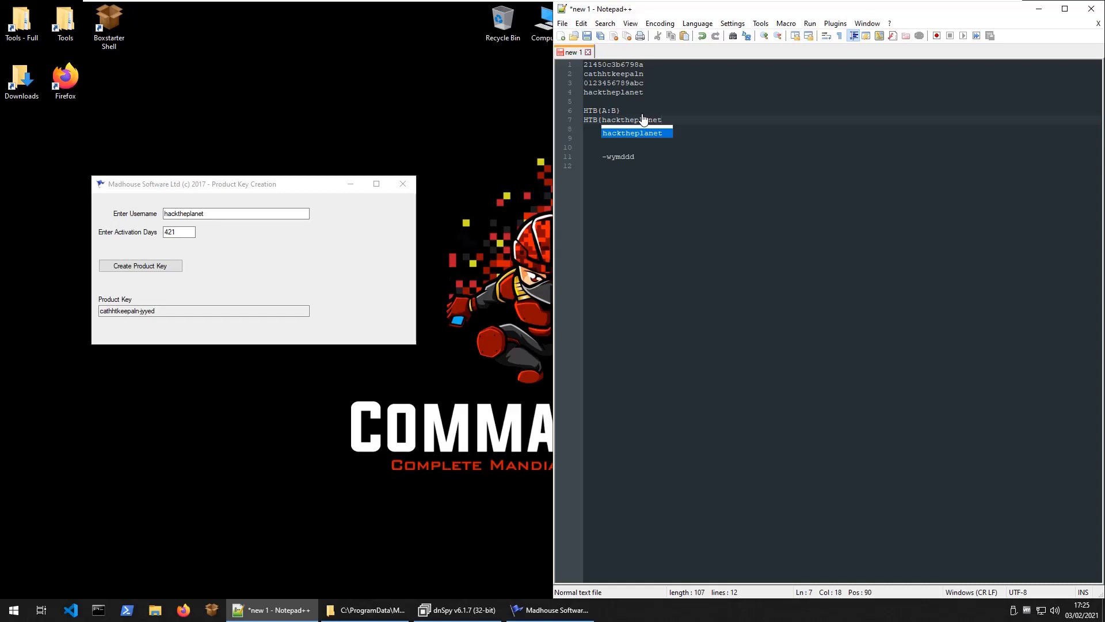
text(:)
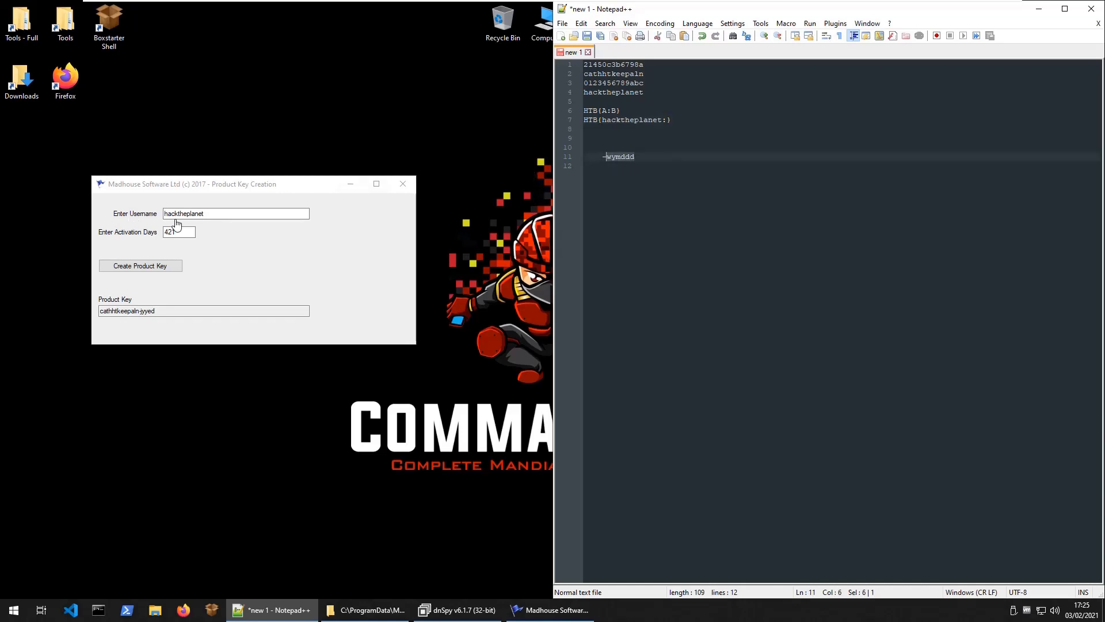
text(100)
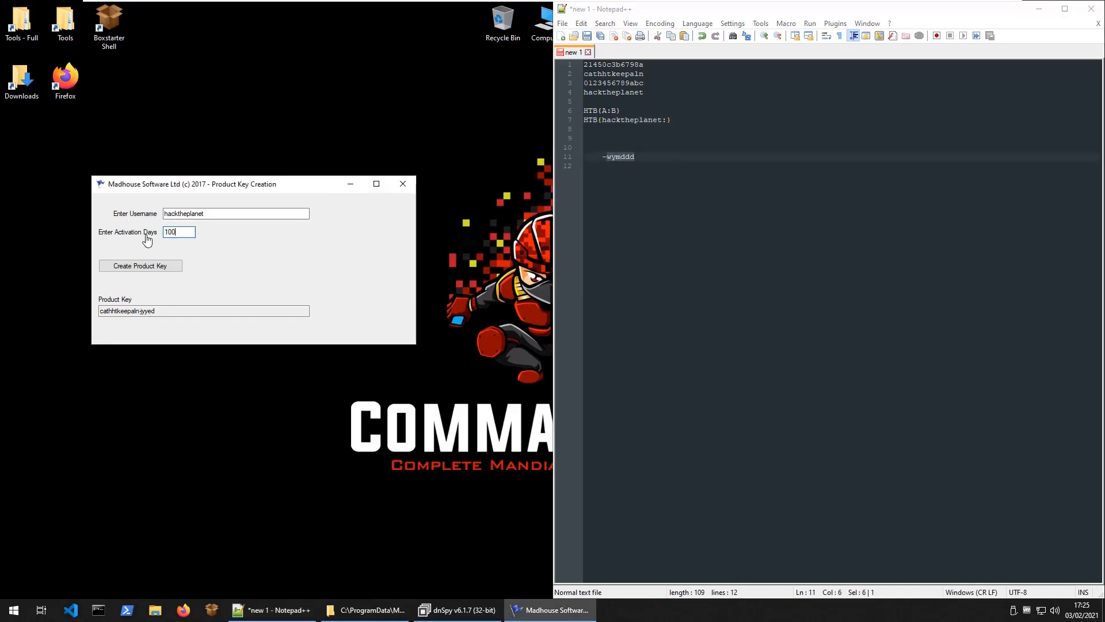
click(140, 266)
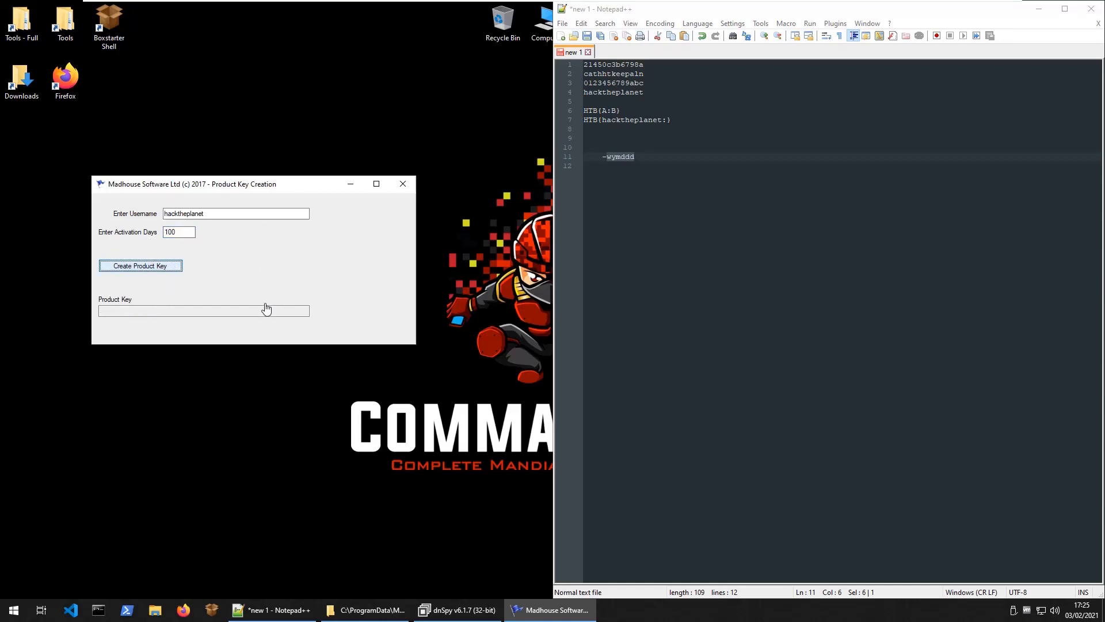
mouse_move(243, 231)
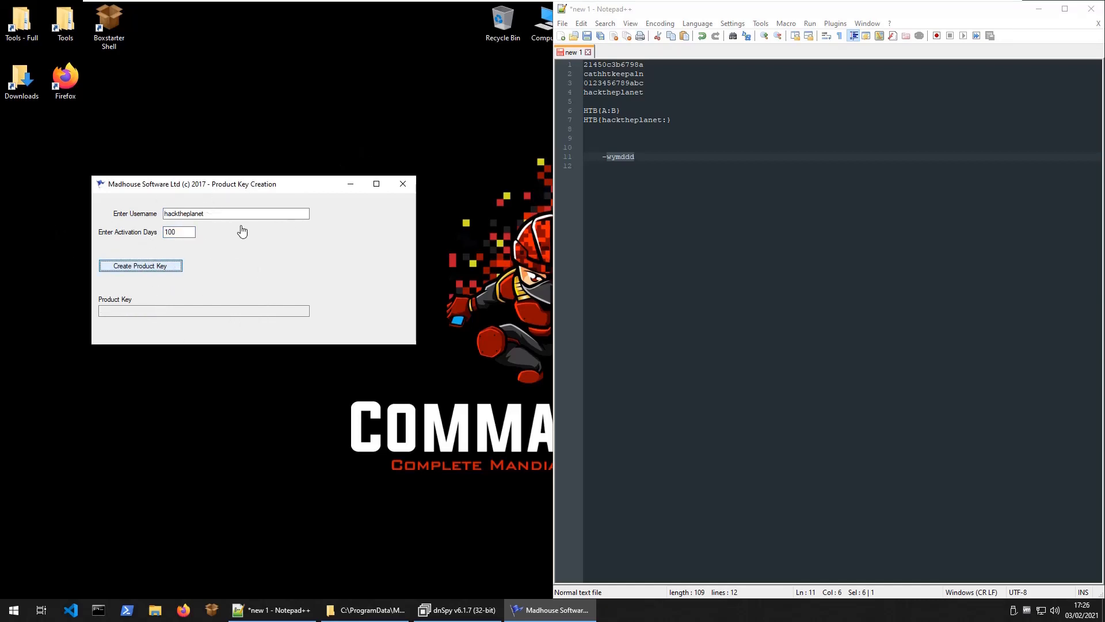
mouse_move(193, 224)
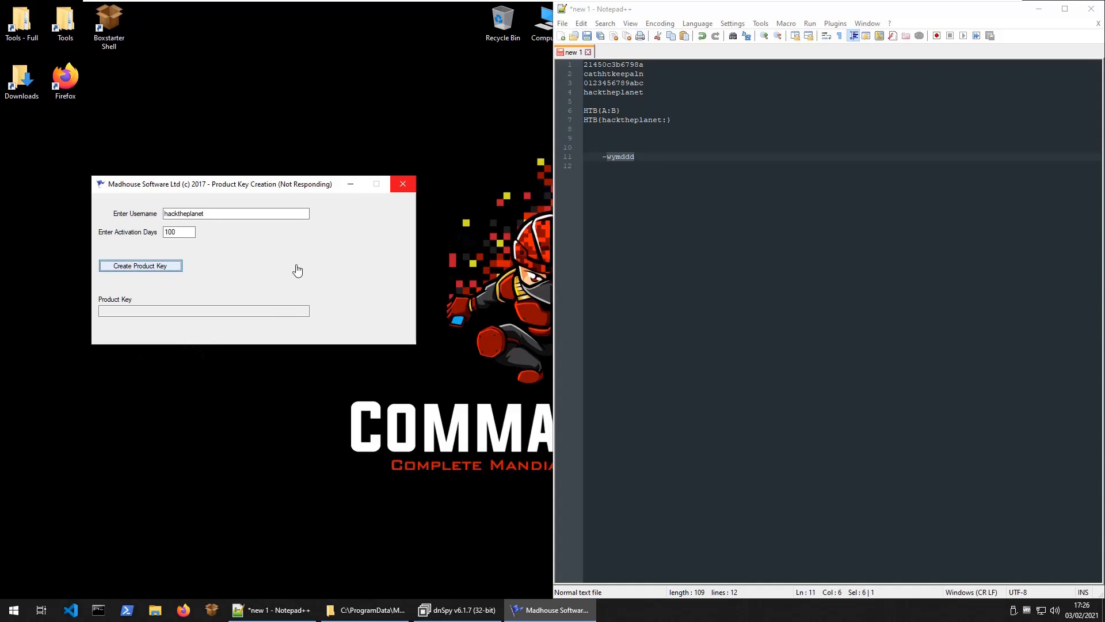
mouse_move(242, 222)
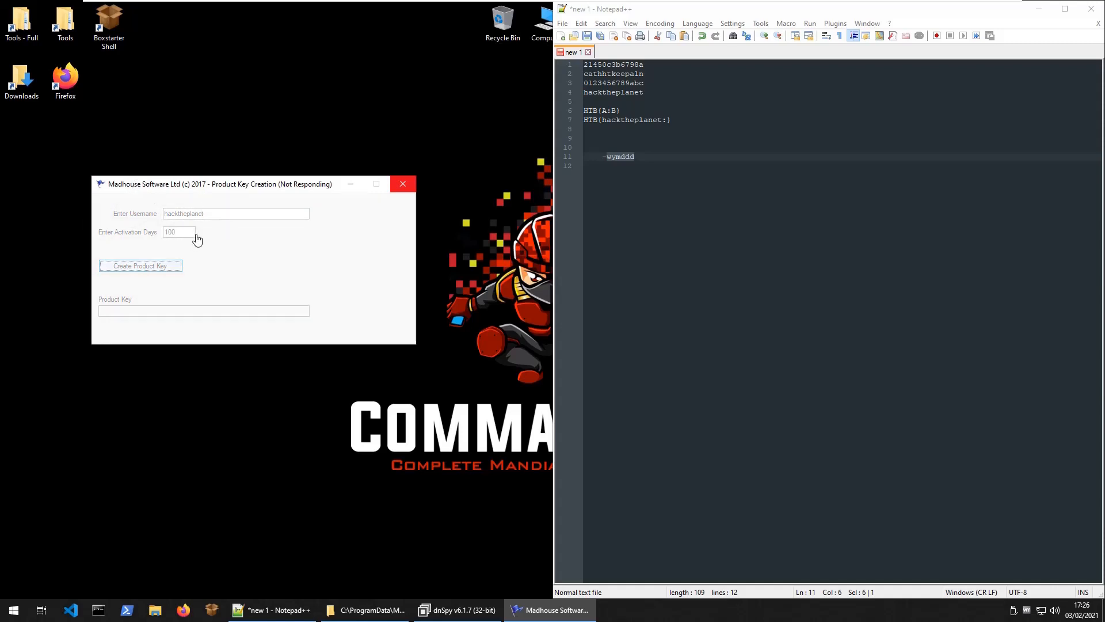
click(141, 266)
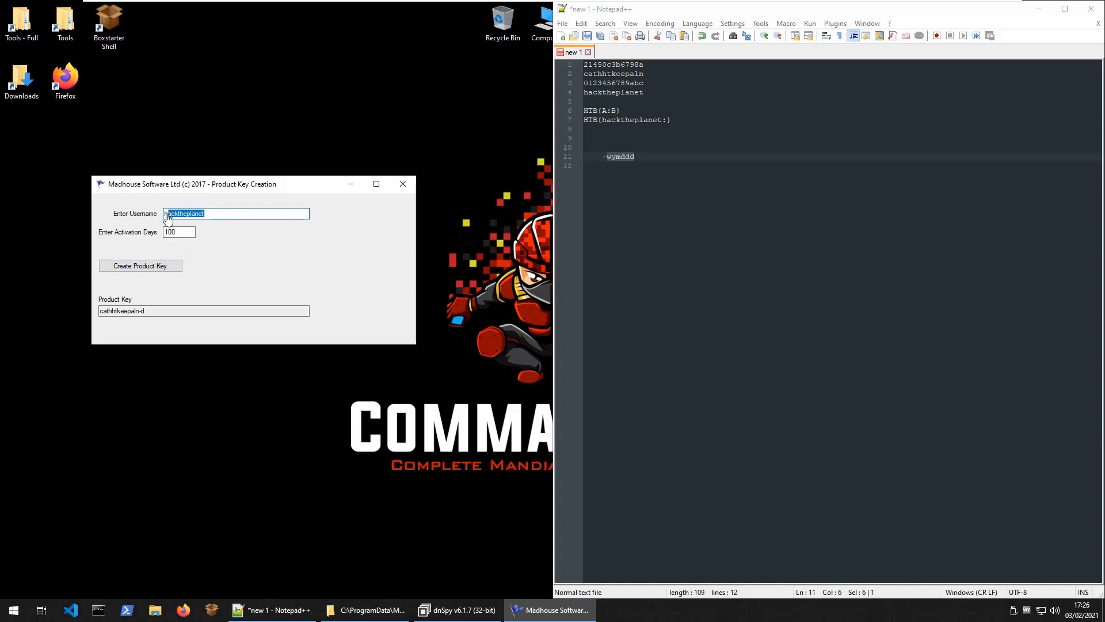
text(h)
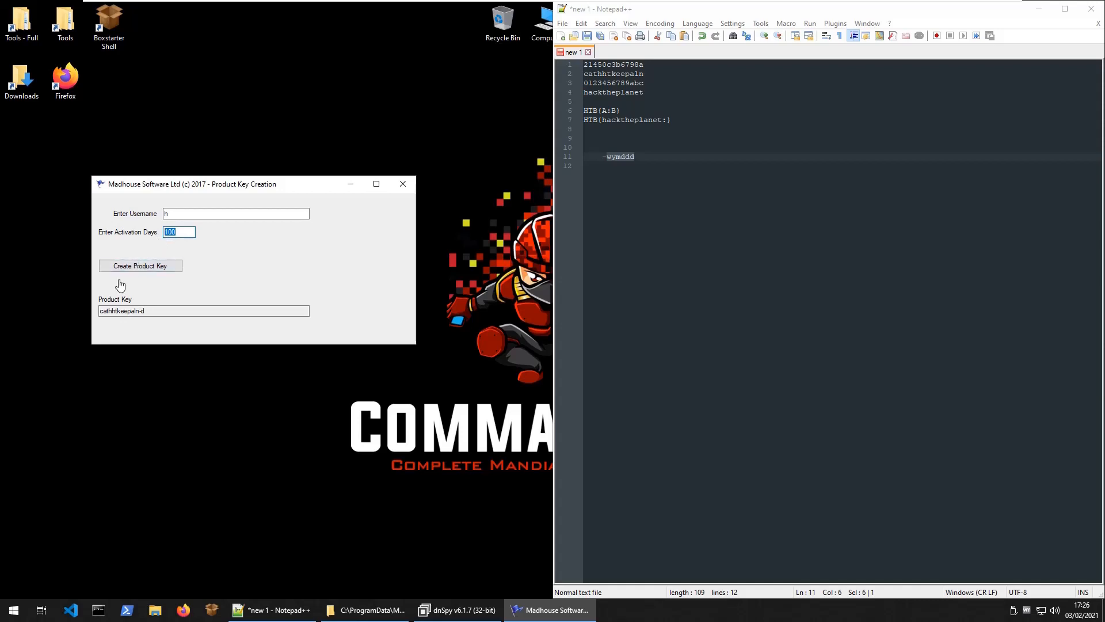
Test usernames h and ha with day counts 50 and 52, dismissing the range warning.
text(5)
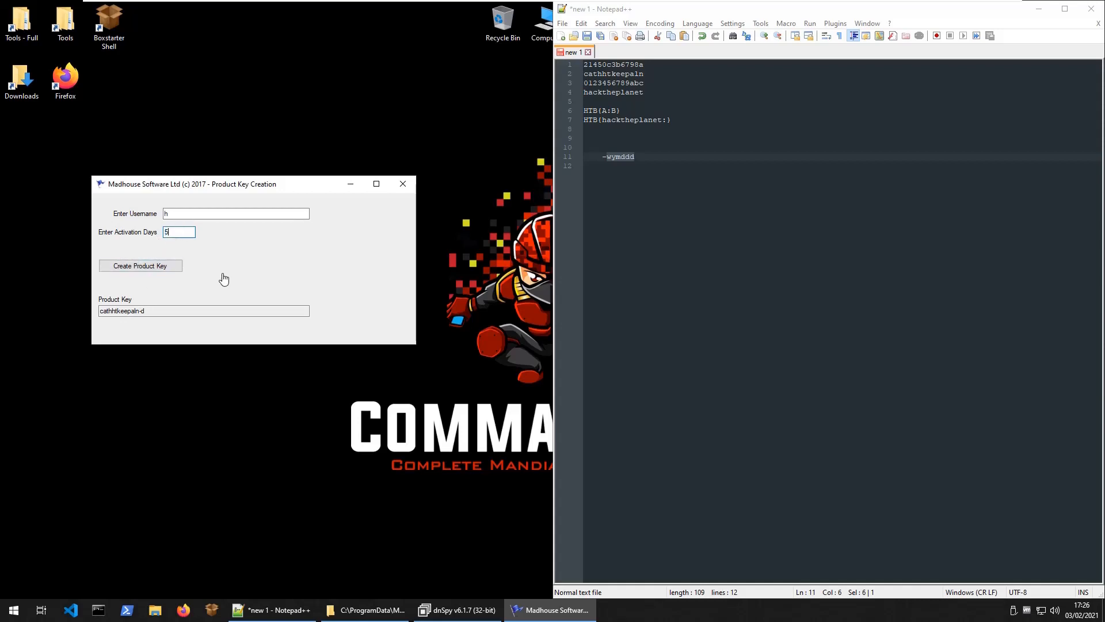
click(141, 266)
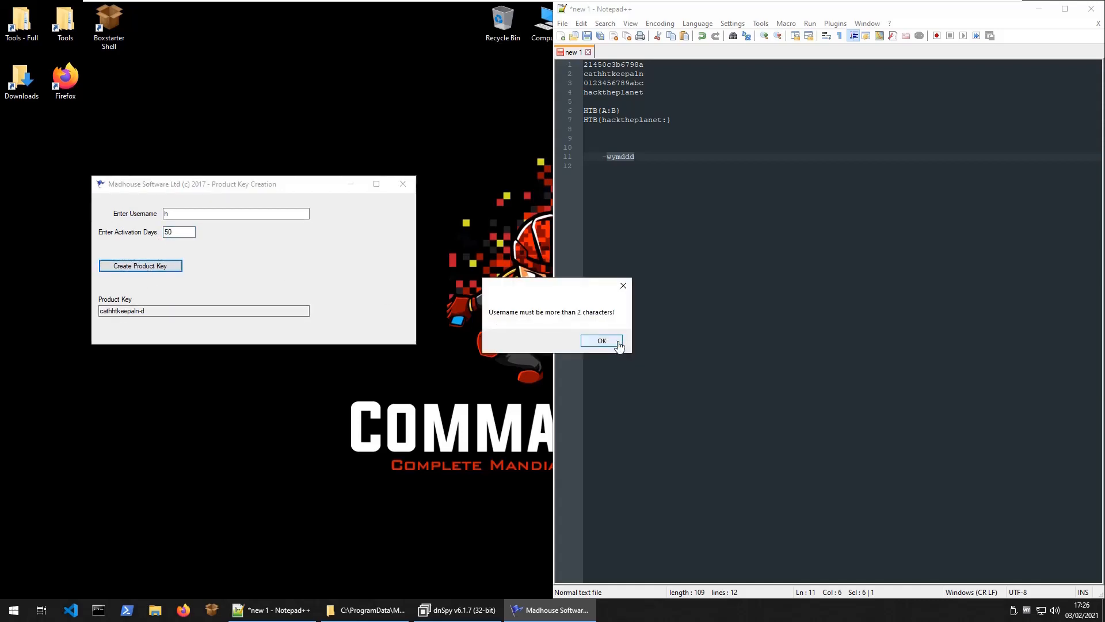
text(a)
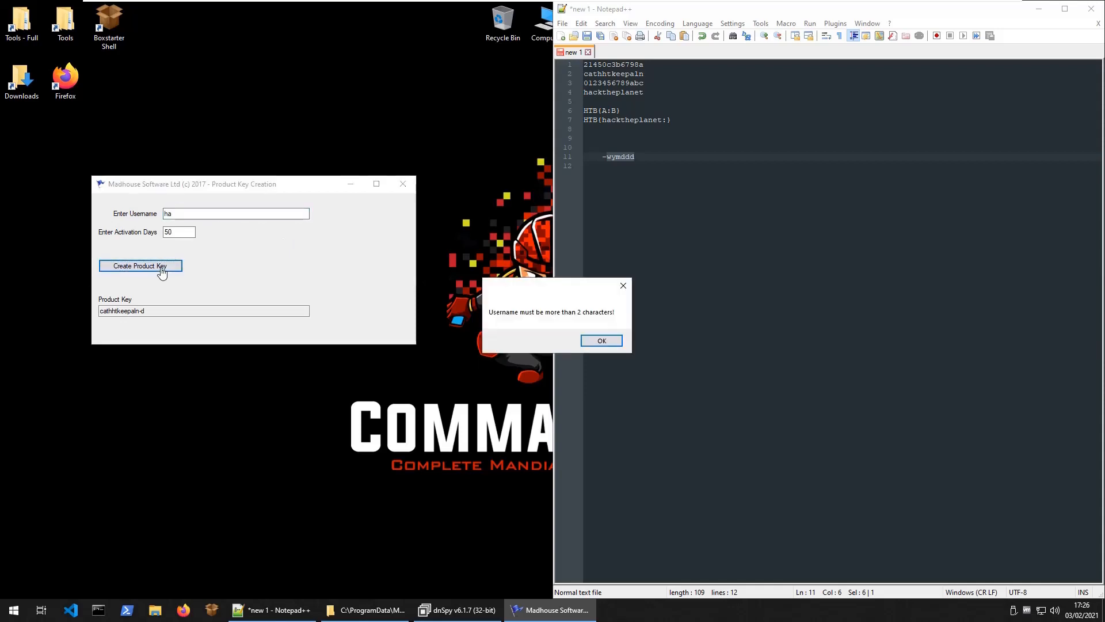
click(600, 340)
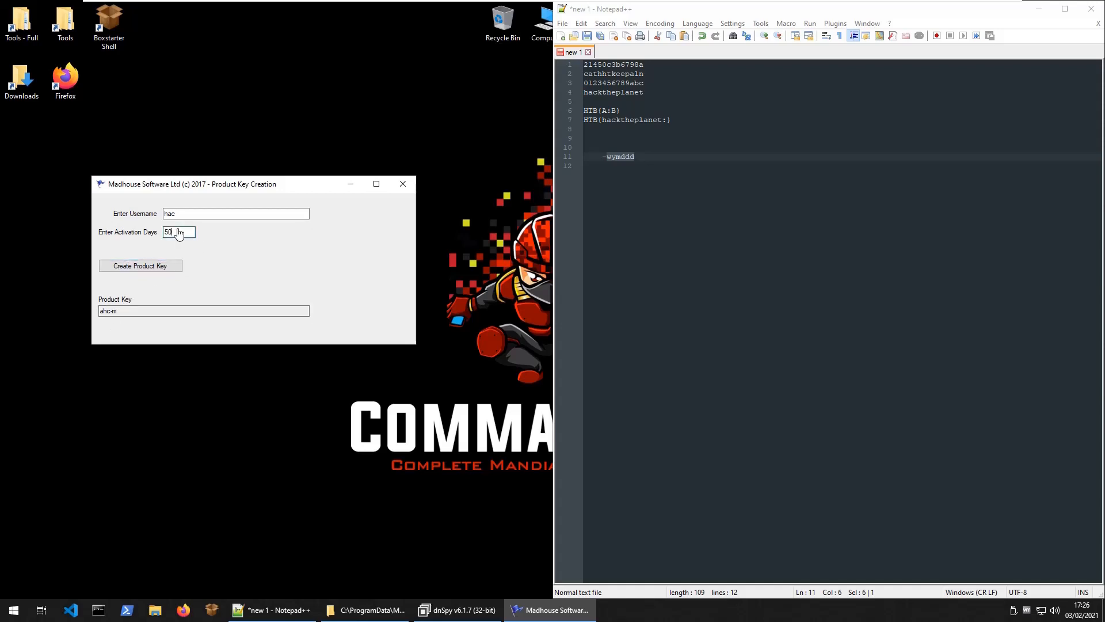
text(1)
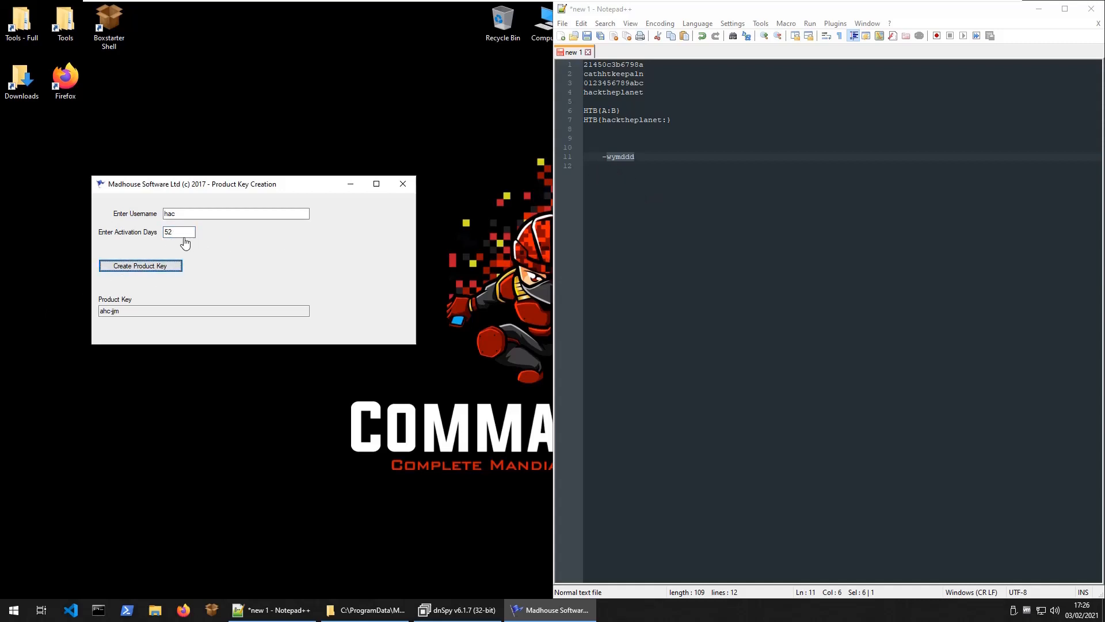
Generate keys for 200, 300 and 365 days, ending with ahc-wymddd for hac at 365.
text(200)
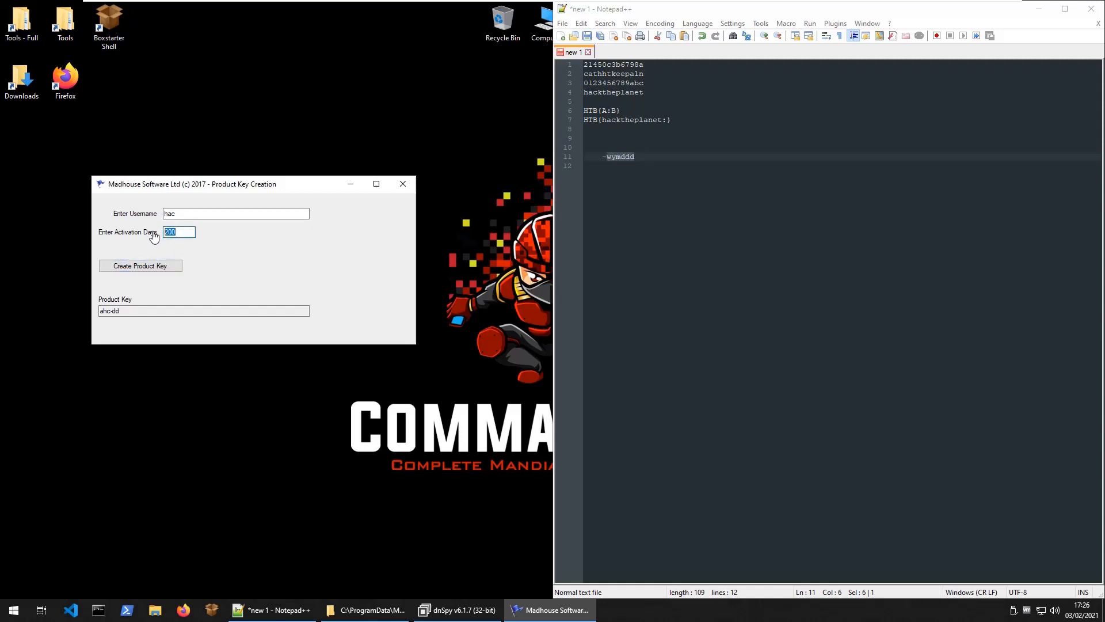
click(140, 266)
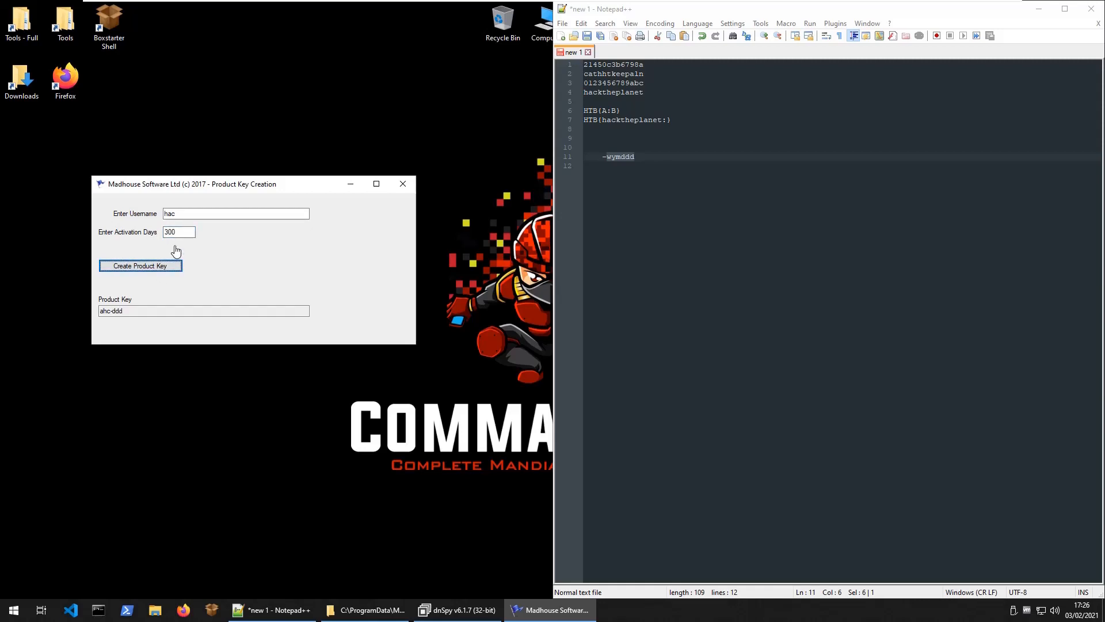
click(179, 231)
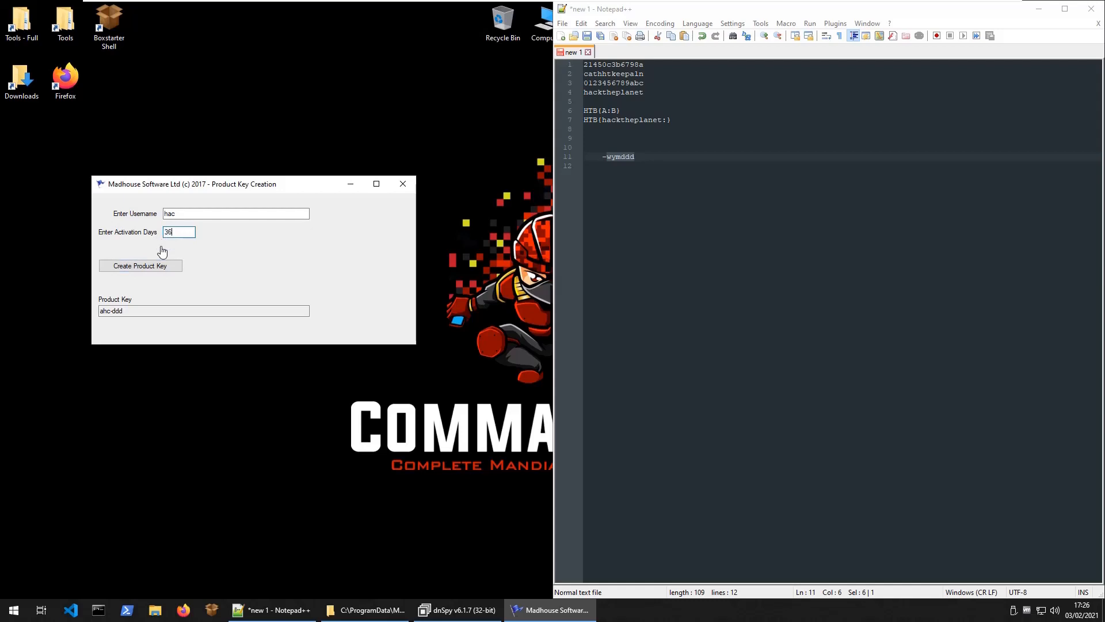
click(140, 266)
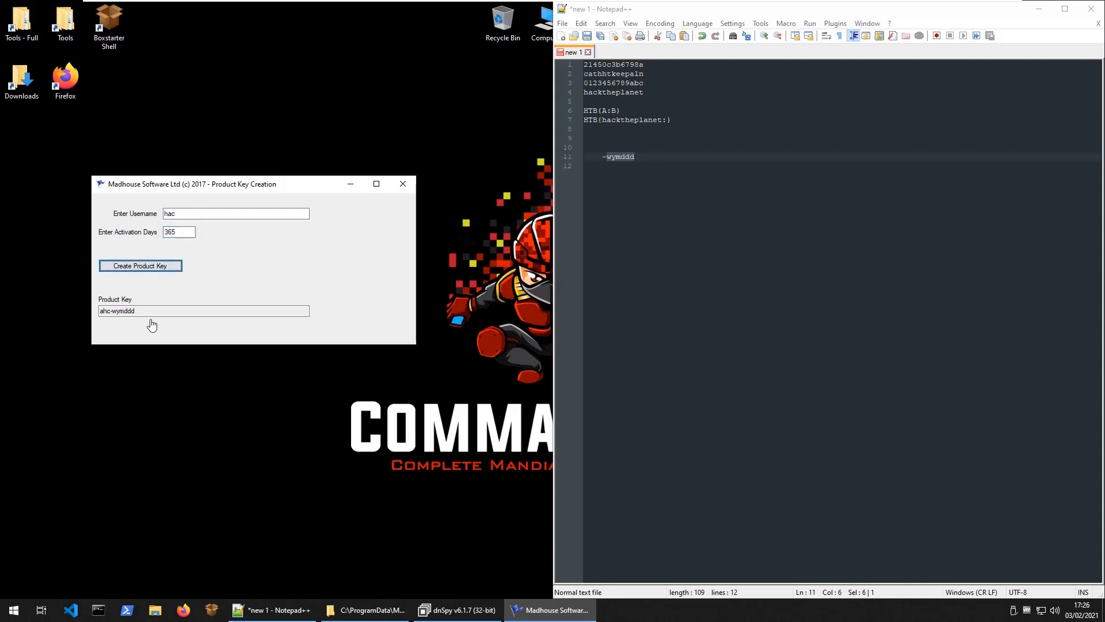
double_click(123, 311)
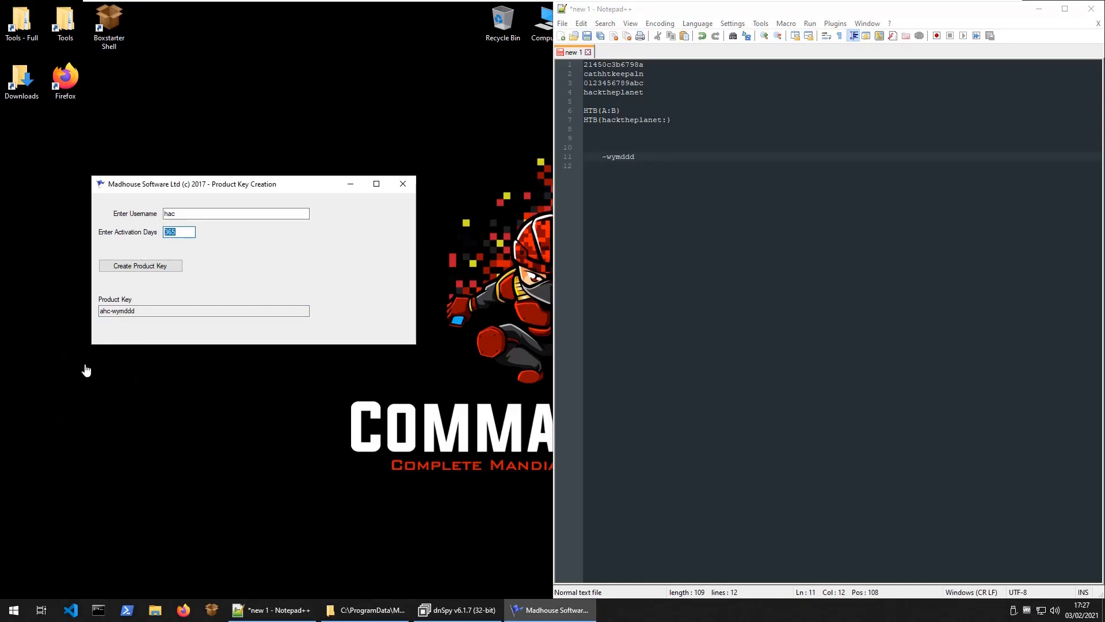
mouse_move(422, 418)
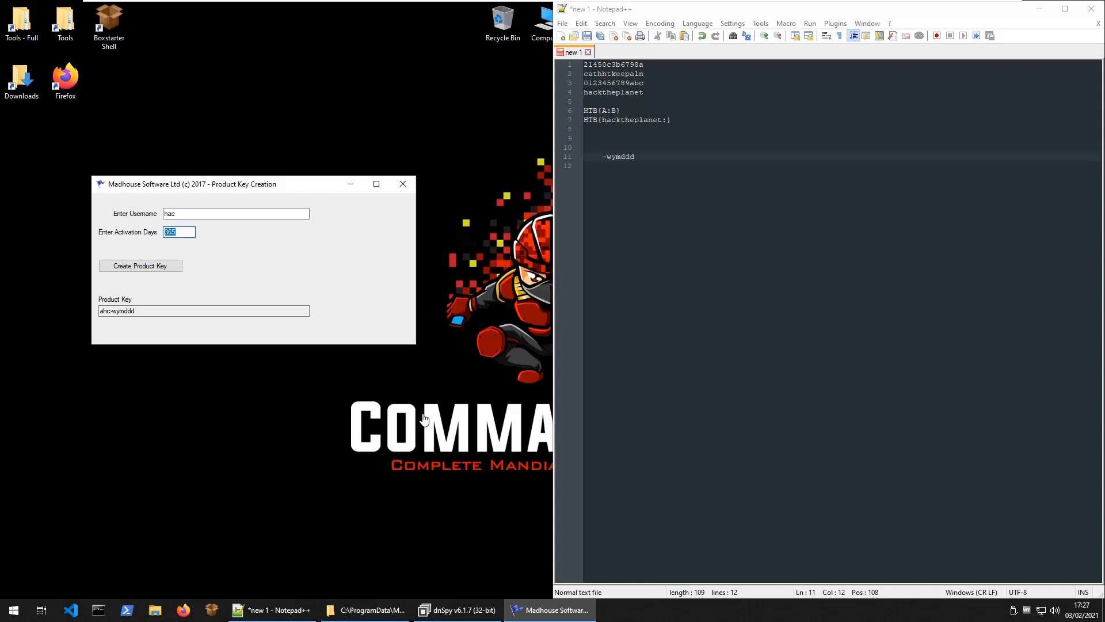
mouse_move(670, 125)
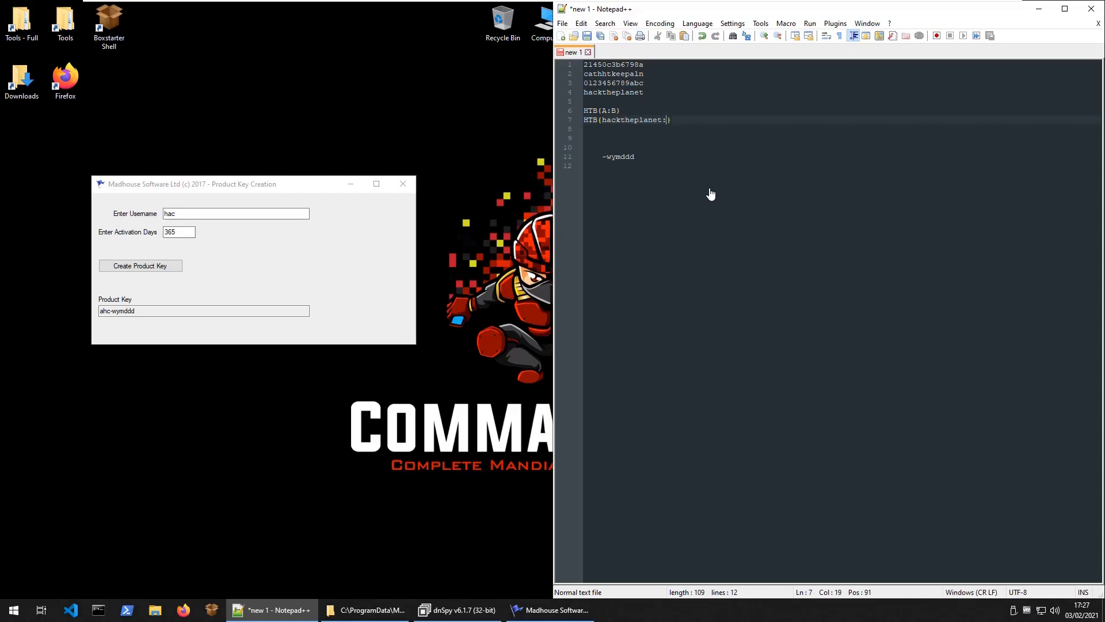
Complete the flag note as HTB{hacktheplanet:365}.
text(133)
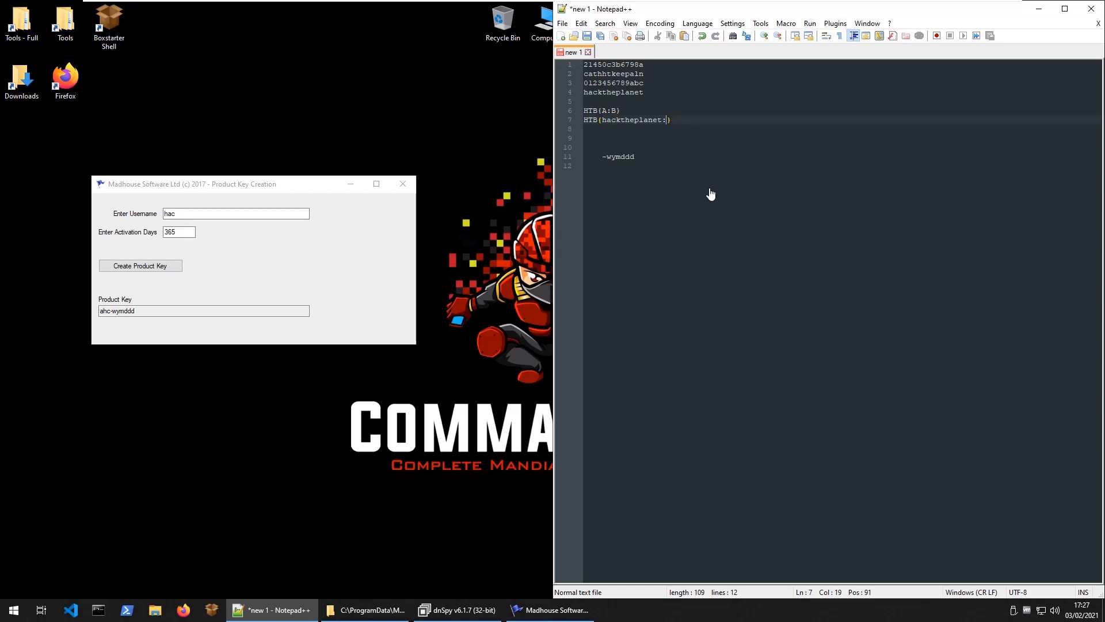
text(3)
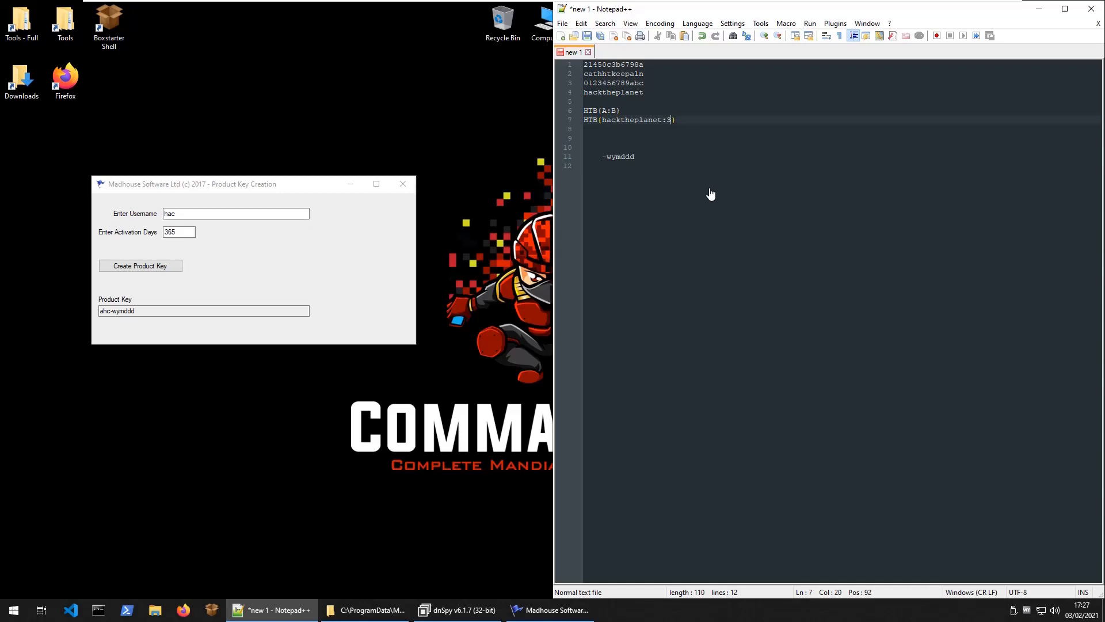
text(65)
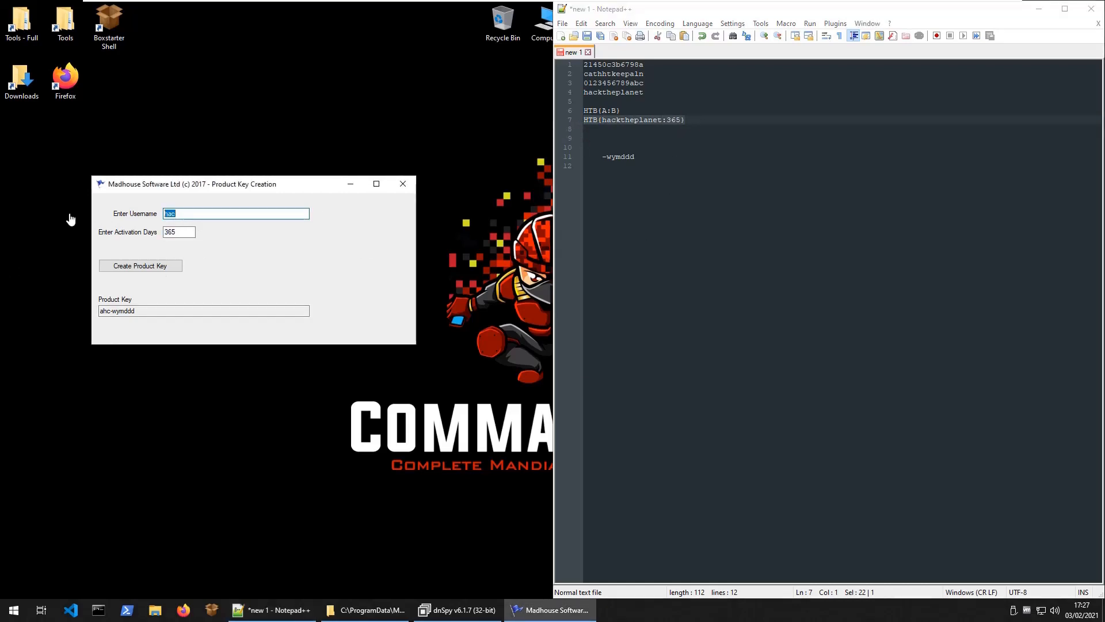
text(hacktheplane)
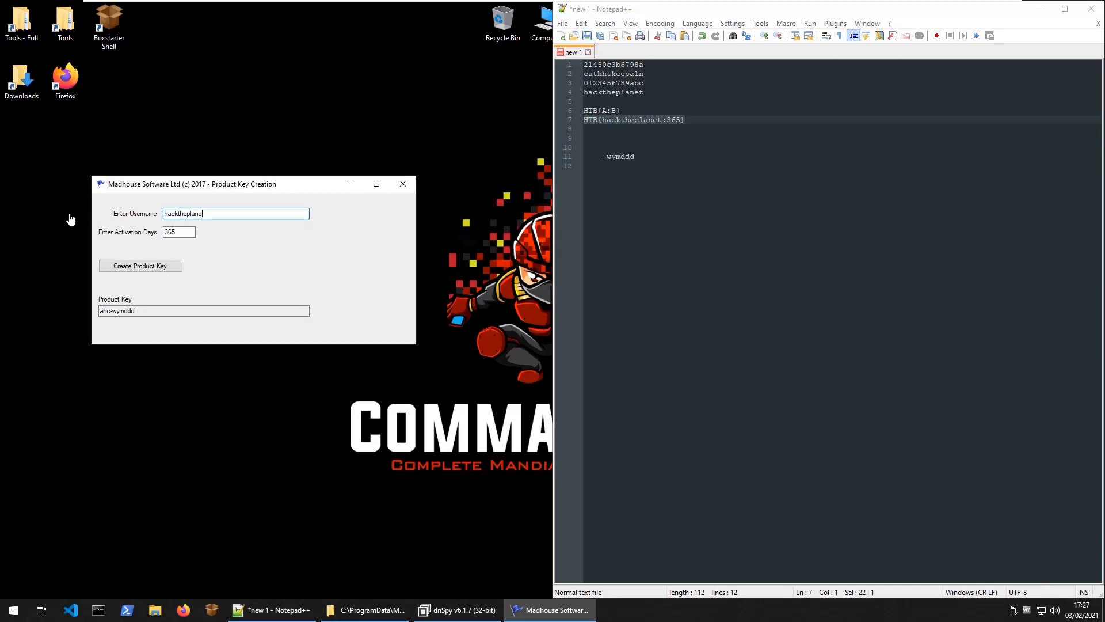
click(140, 266)
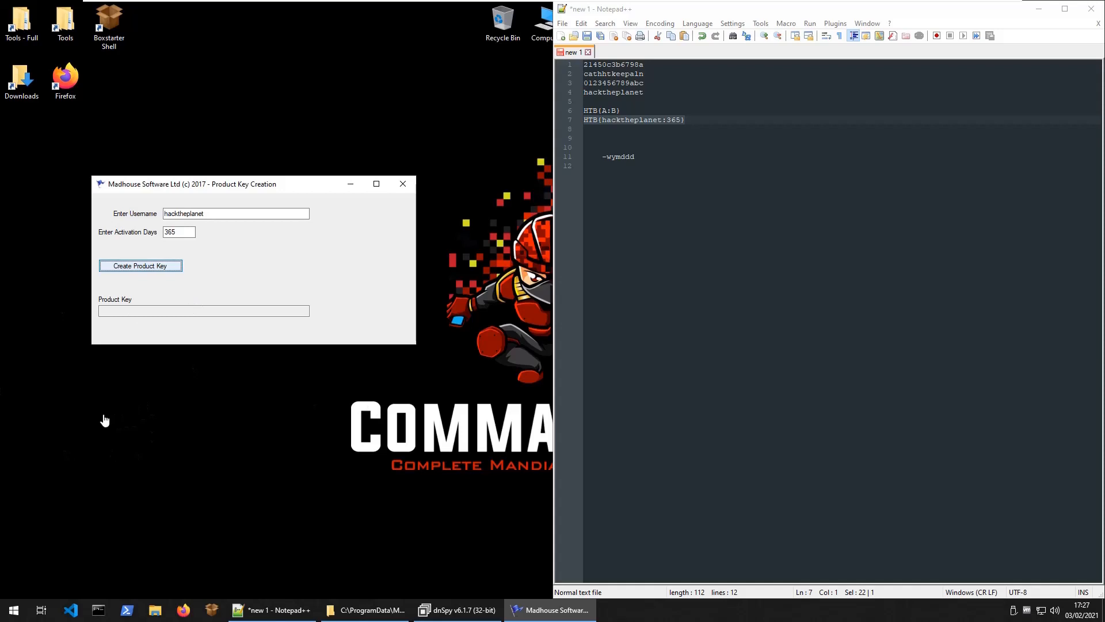
mouse_move(392, 272)
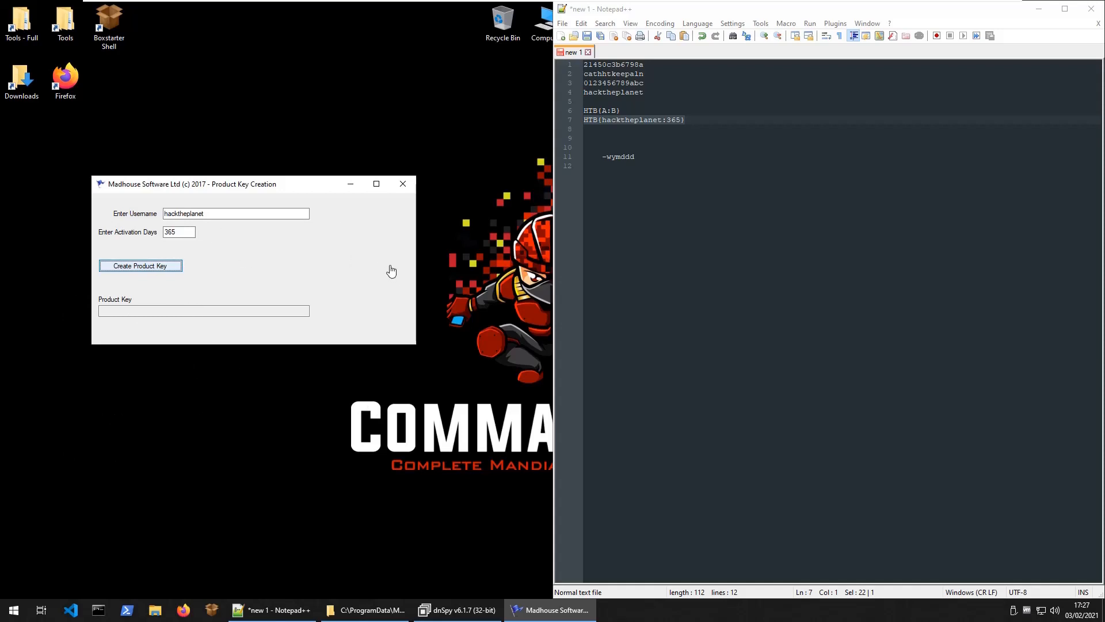
click(141, 265)
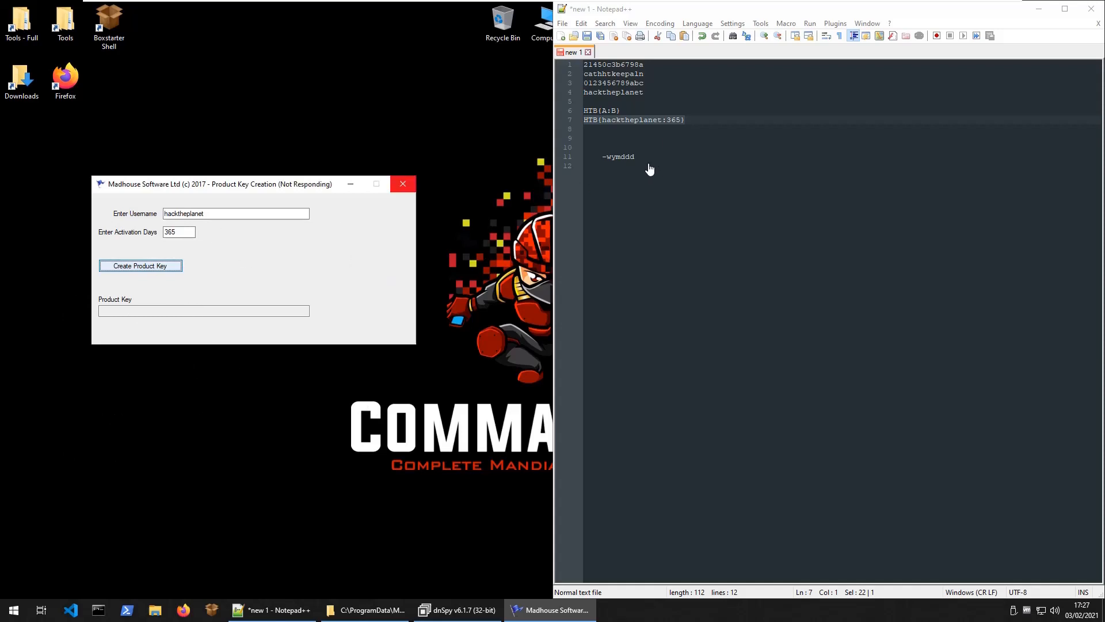
mouse_move(355, 306)
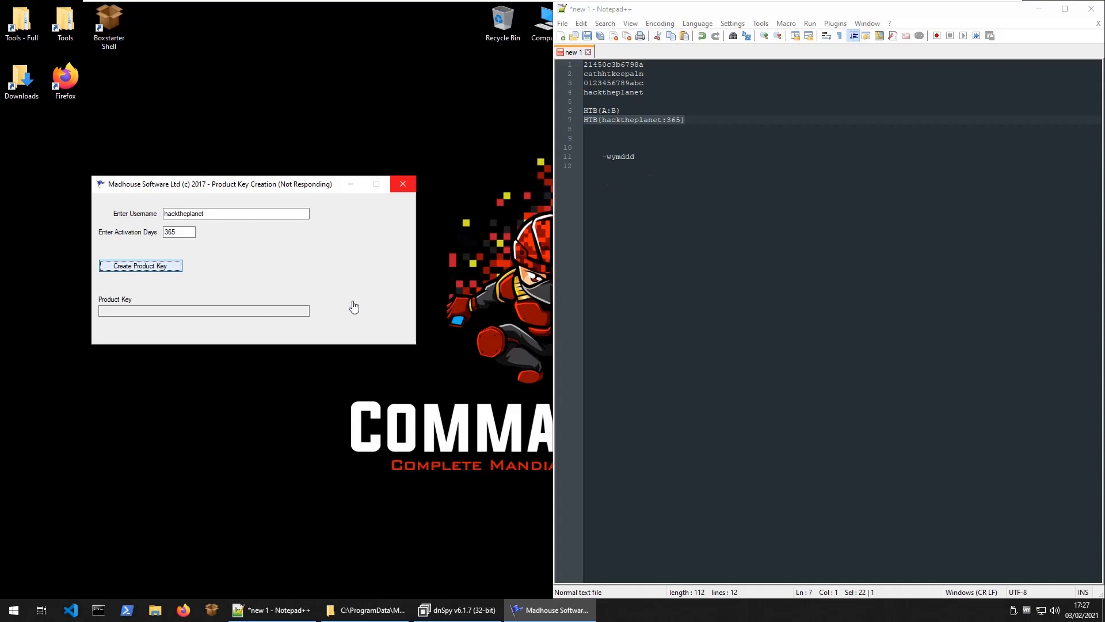
mouse_move(367, 323)
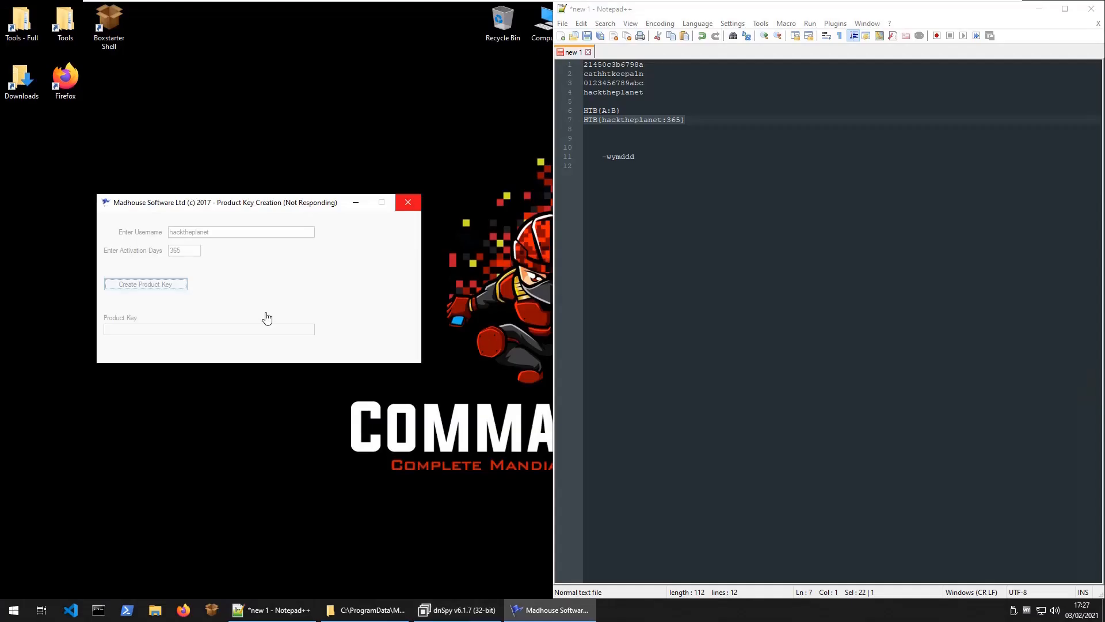
click(145, 284)
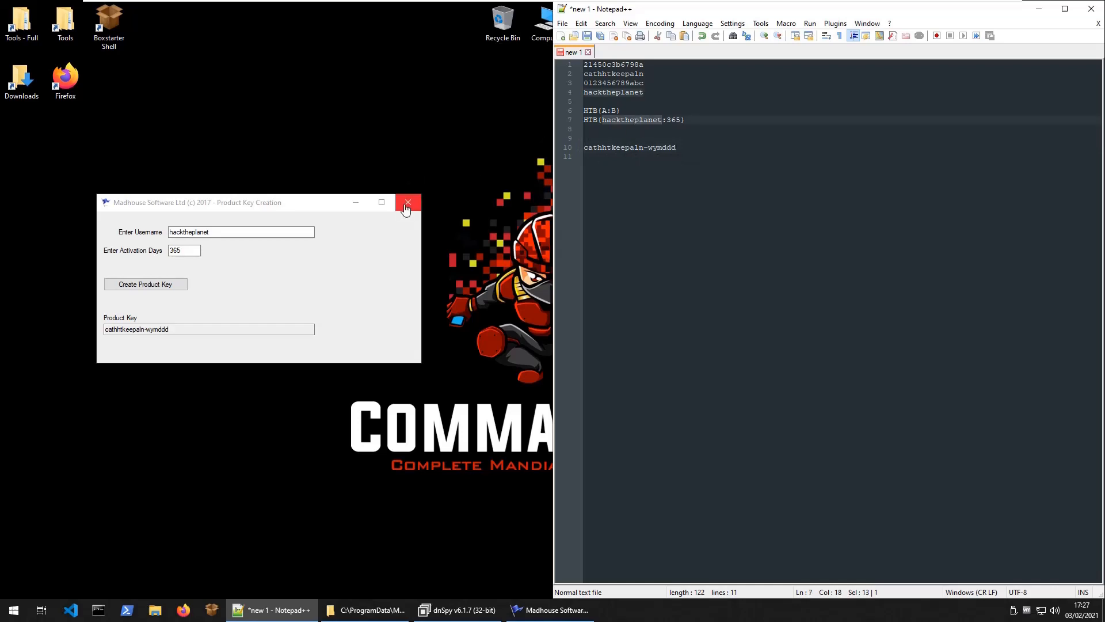
click(408, 202)
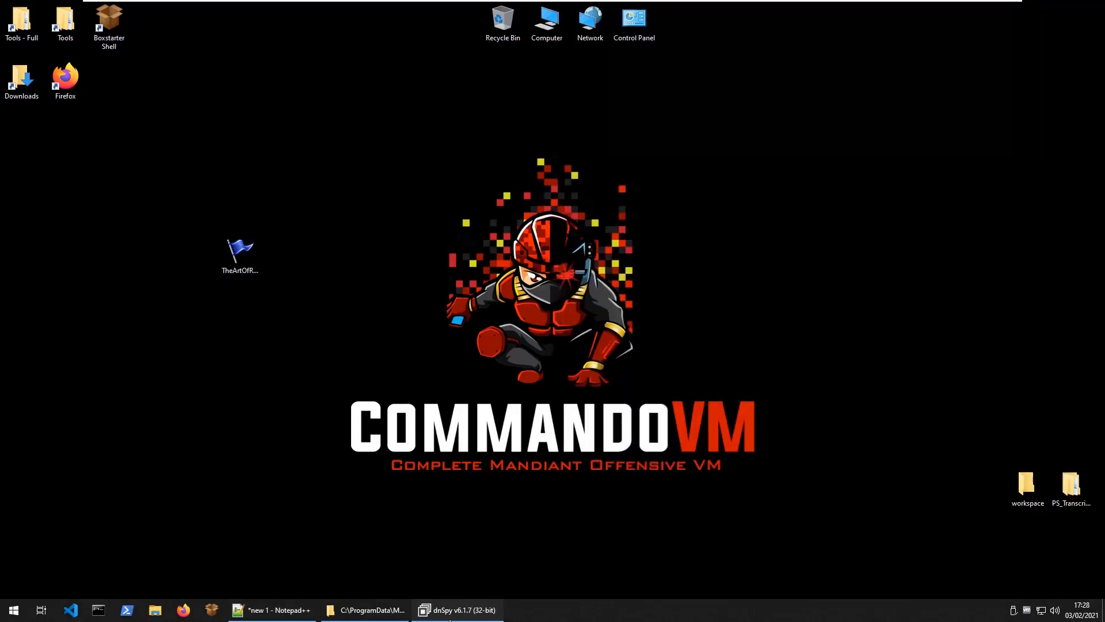
Read through the ToR method's Roman numeral branches that convert the day count.
click(457, 610)
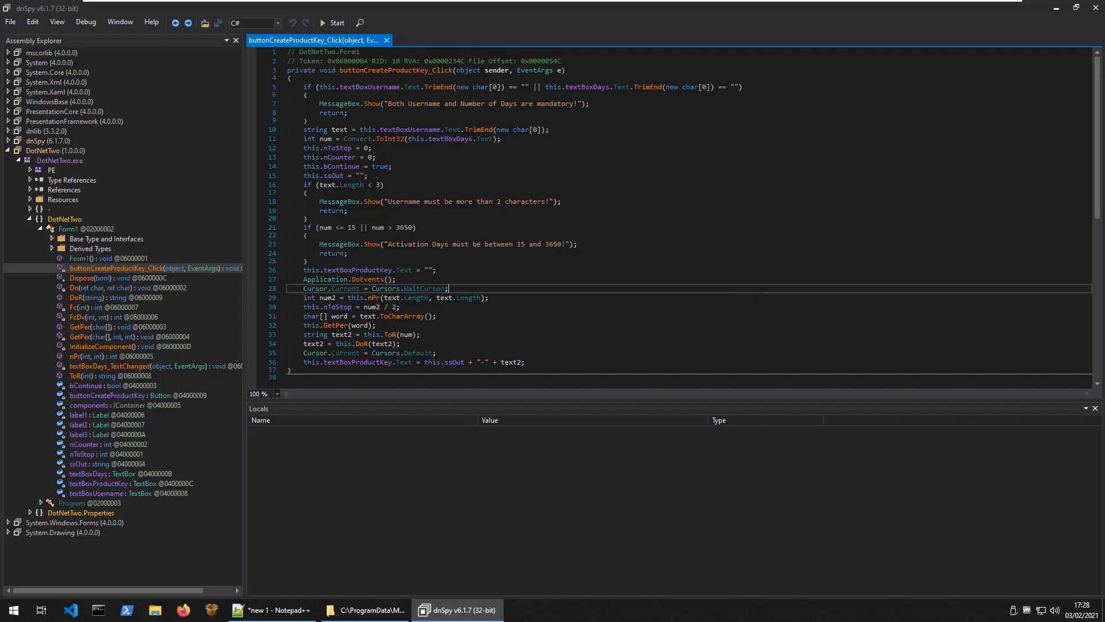
scroll(down, 3)
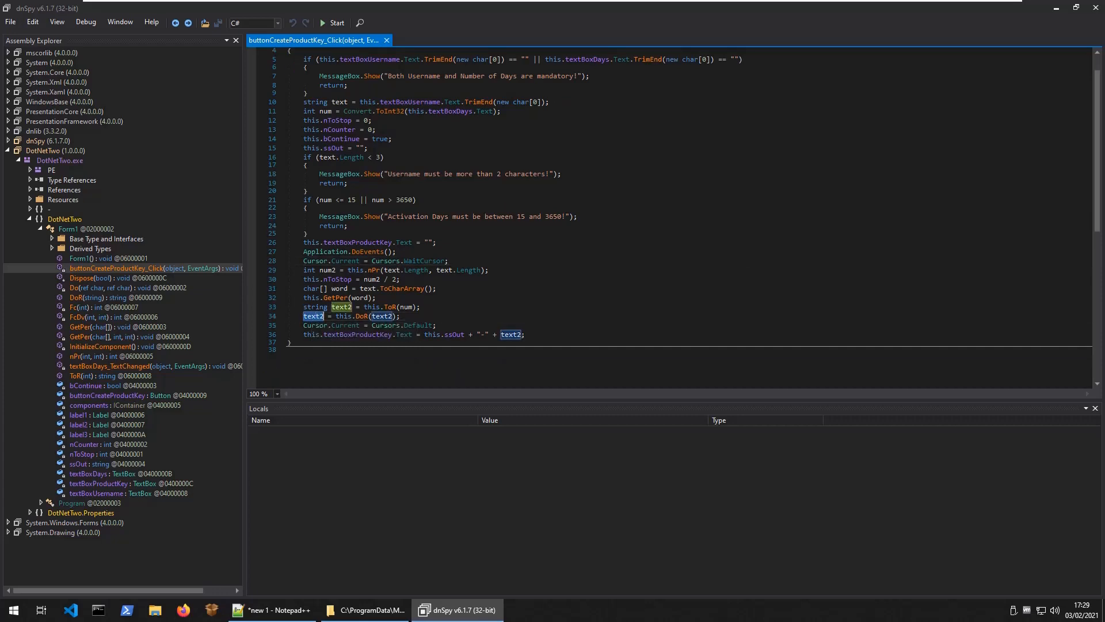
click(339, 288)
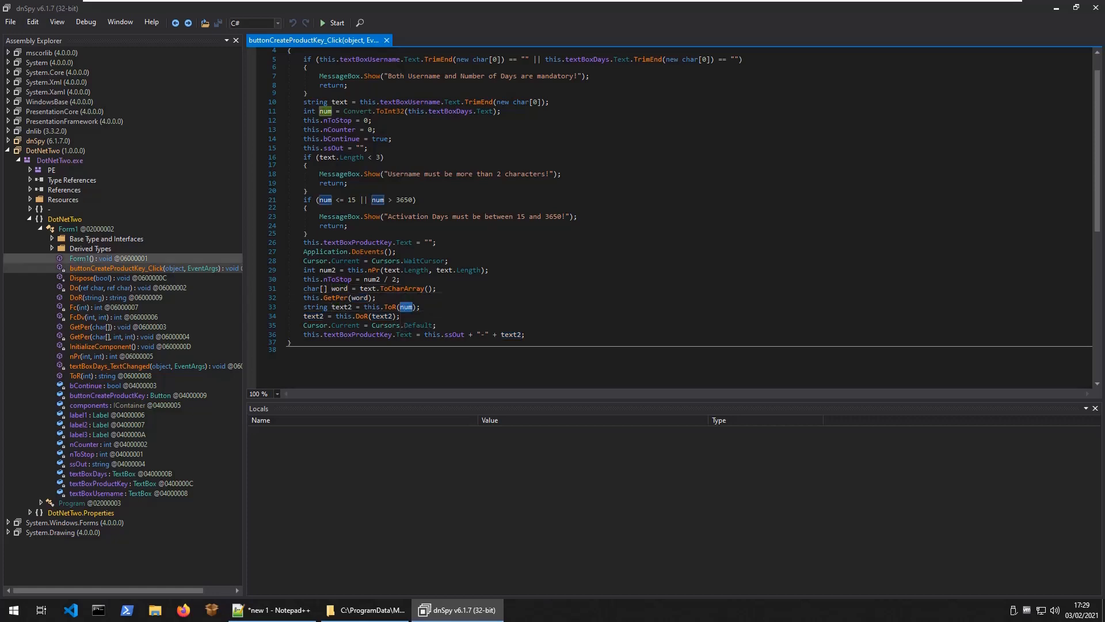
mouse_move(387, 306)
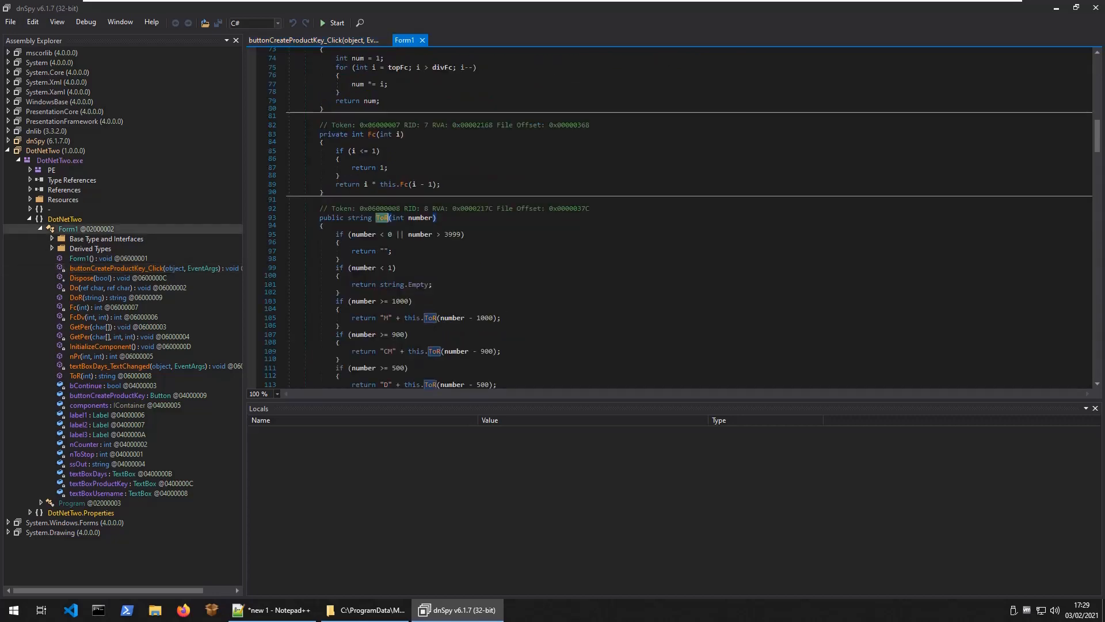
scroll(down, 3)
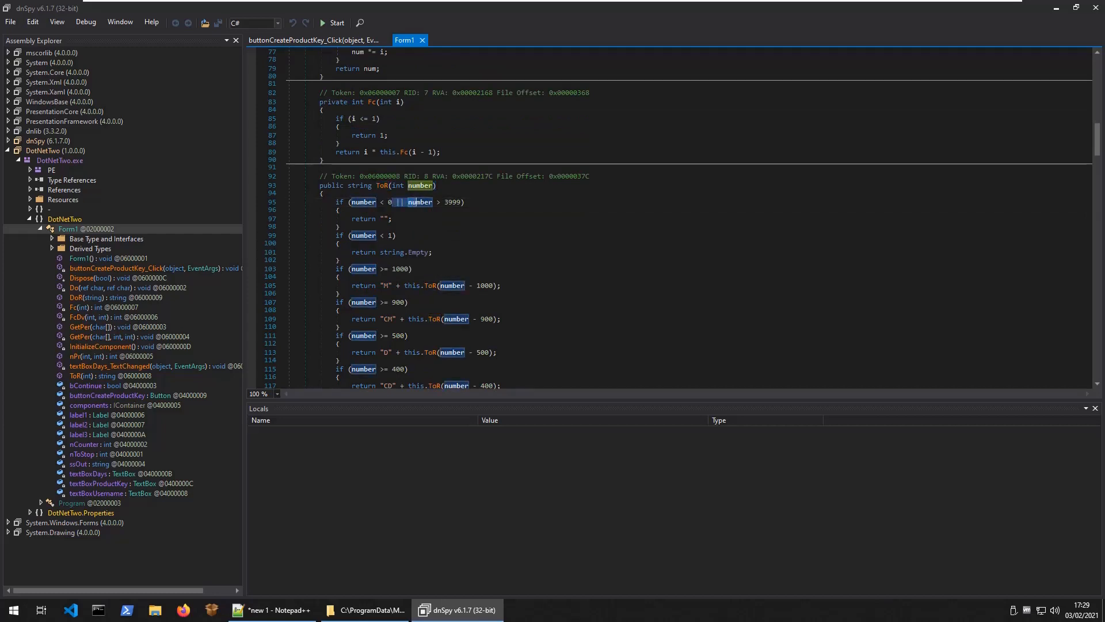
scroll(down, 3)
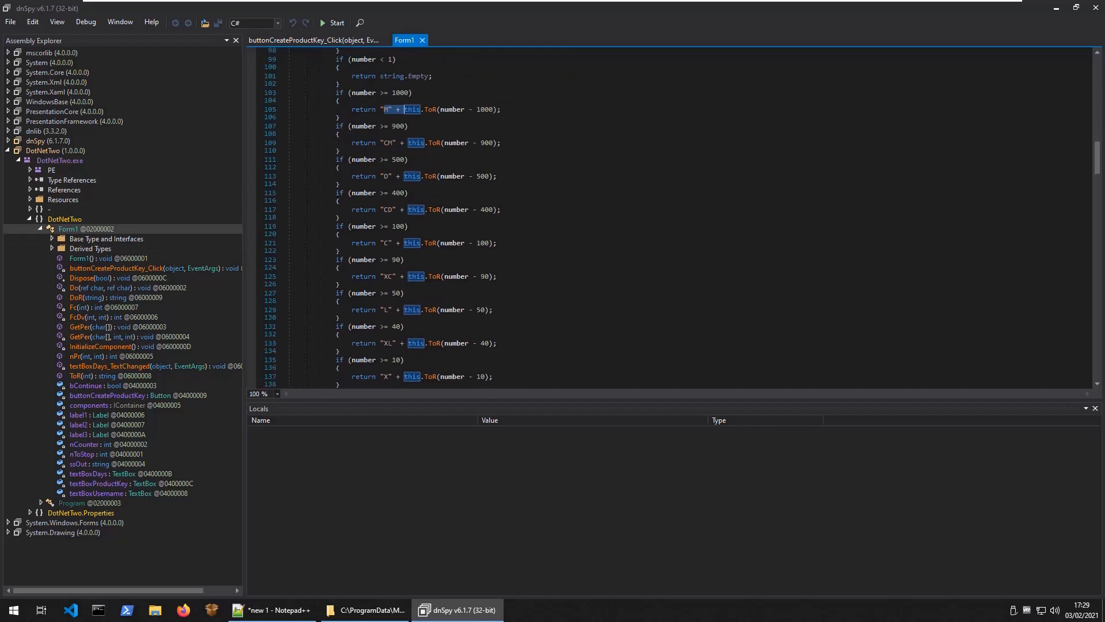
scroll(down, 3)
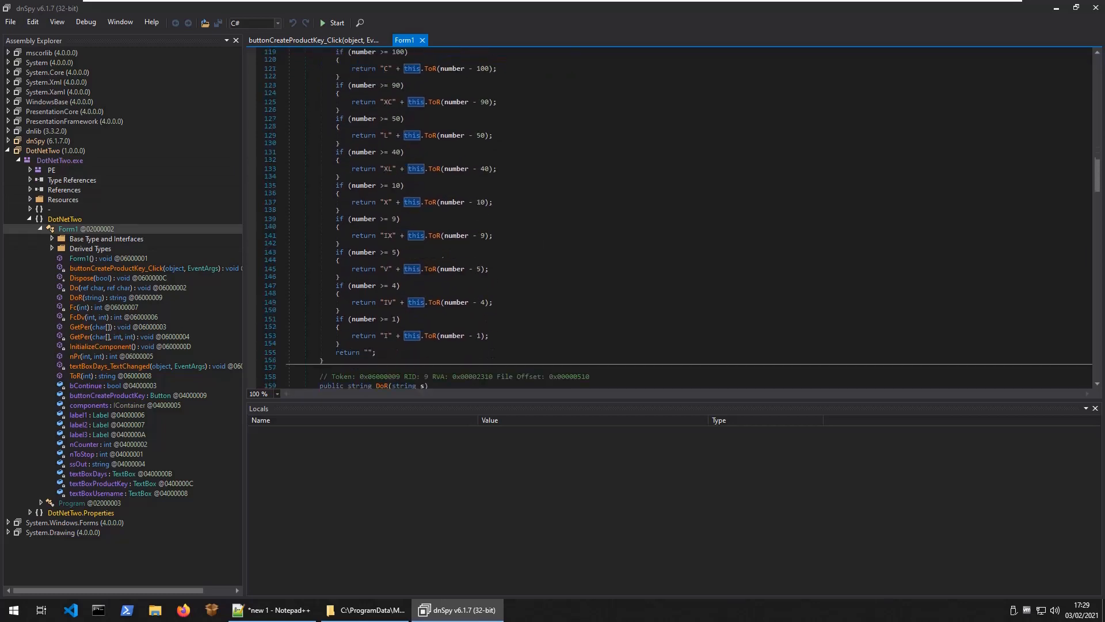
scroll(down, 3)
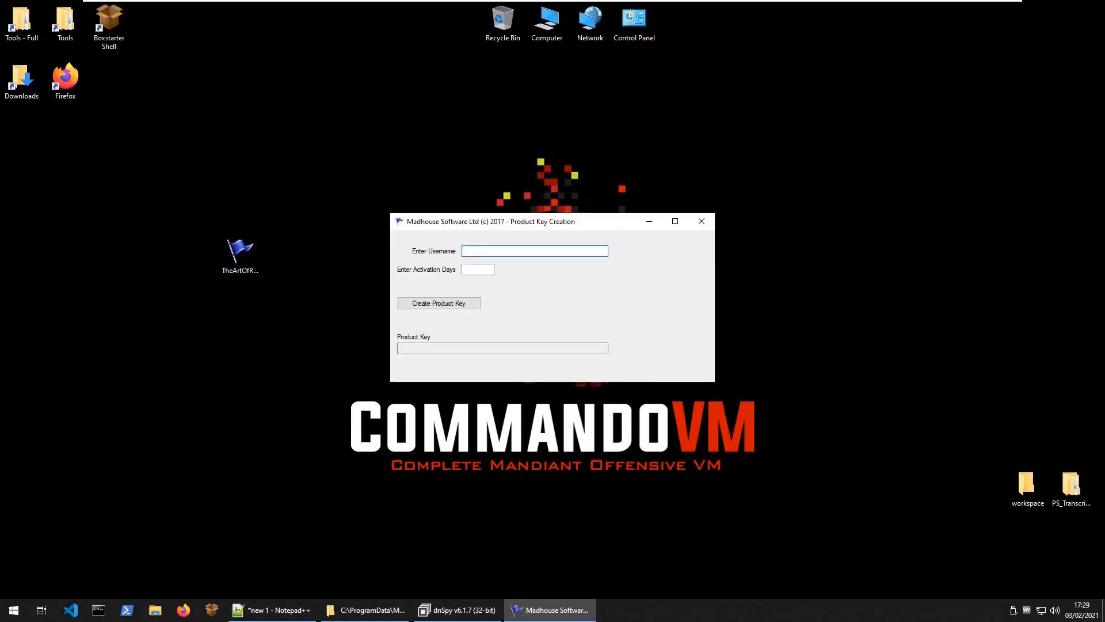
Try abc with 1 day (rejected, range 15–3650), then generate a key for 16 days.
text(abc)
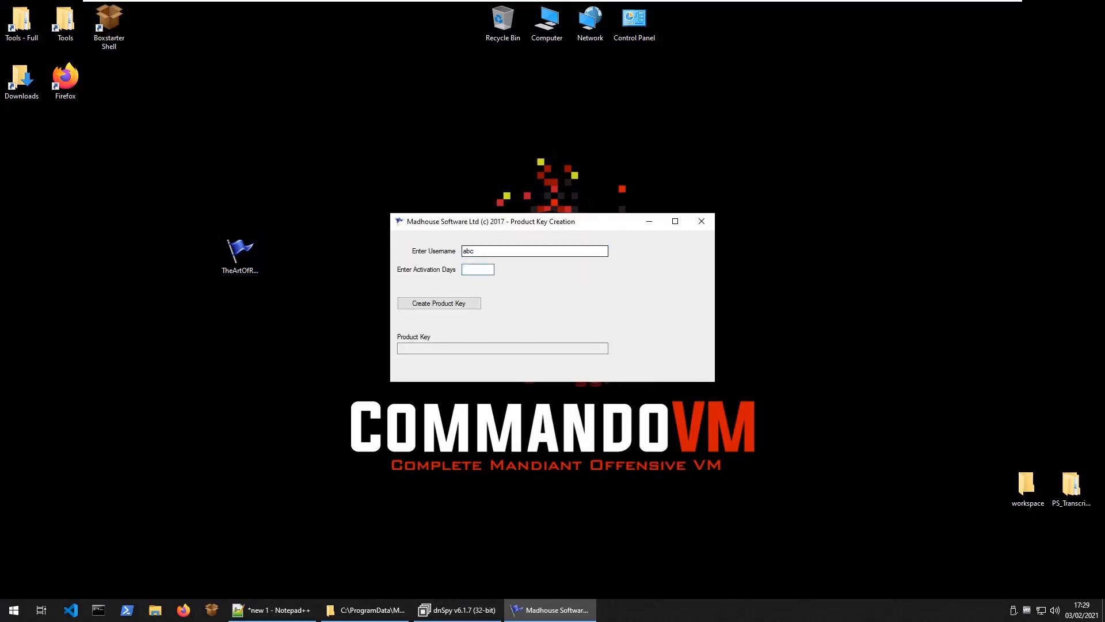
click(437, 303)
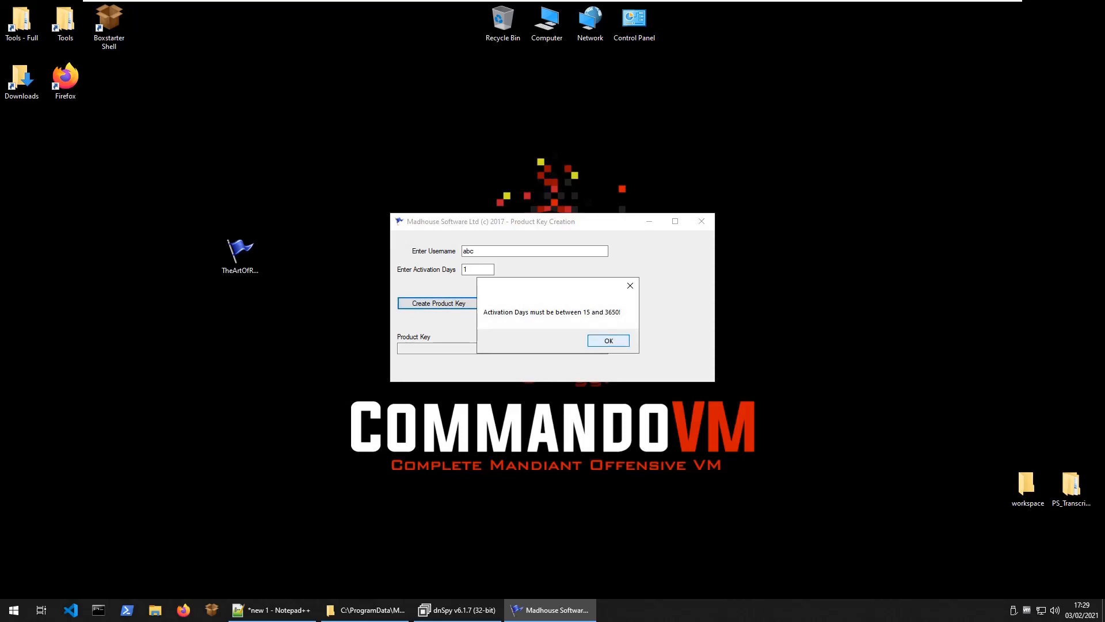
click(608, 341)
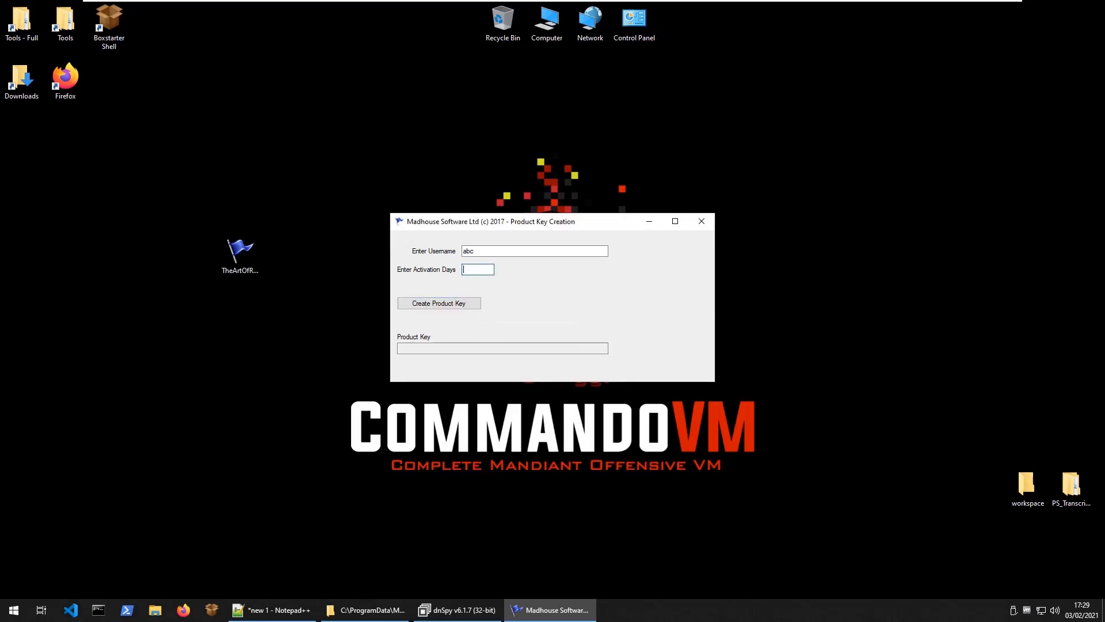
click(437, 303)
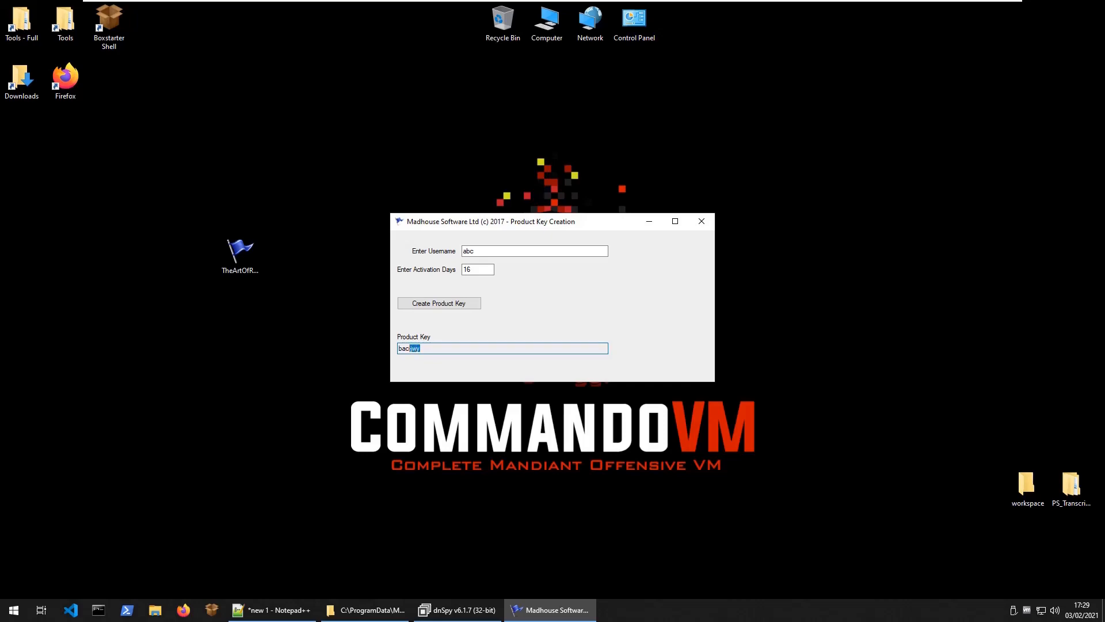
click(456, 610)
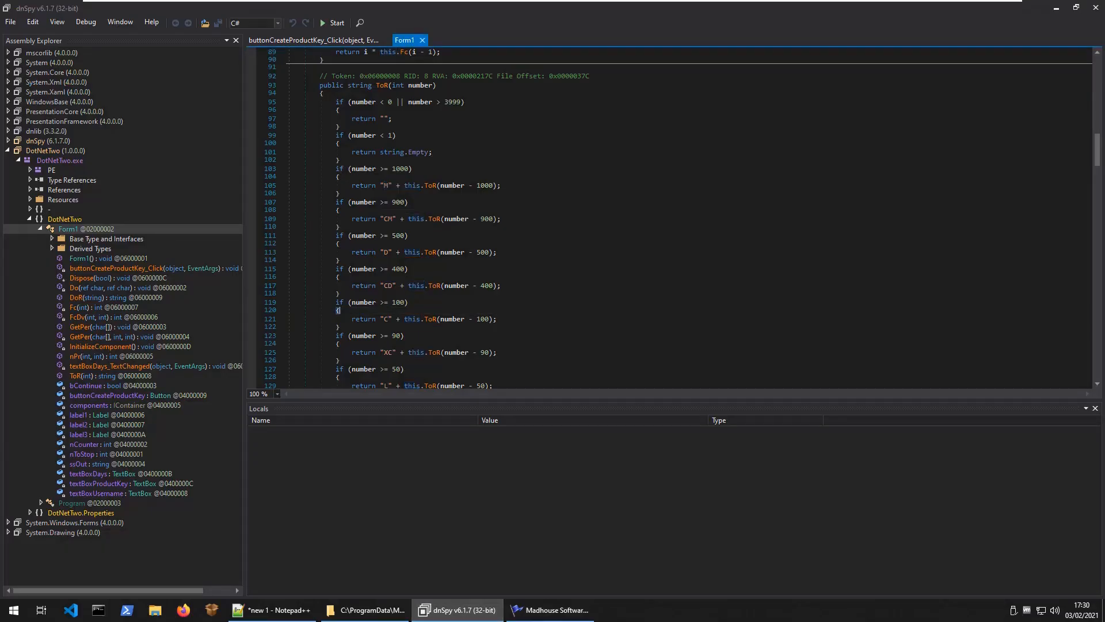
Read the DoR reverse-and-shift method, then return to the click handler for a breakpoint.
scroll(down, 3)
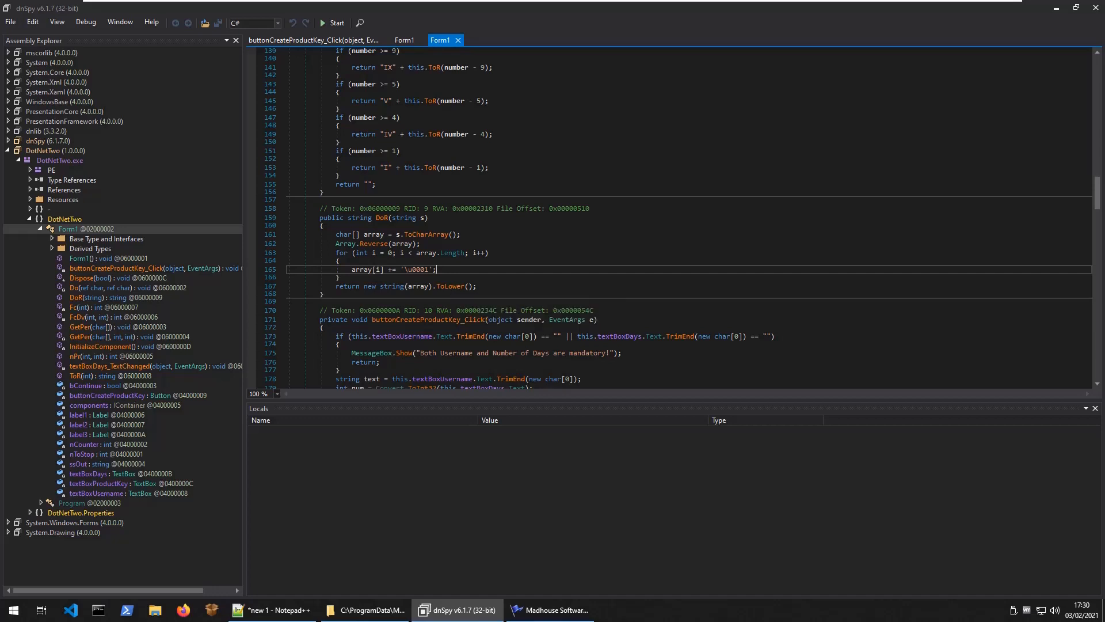
click(342, 260)
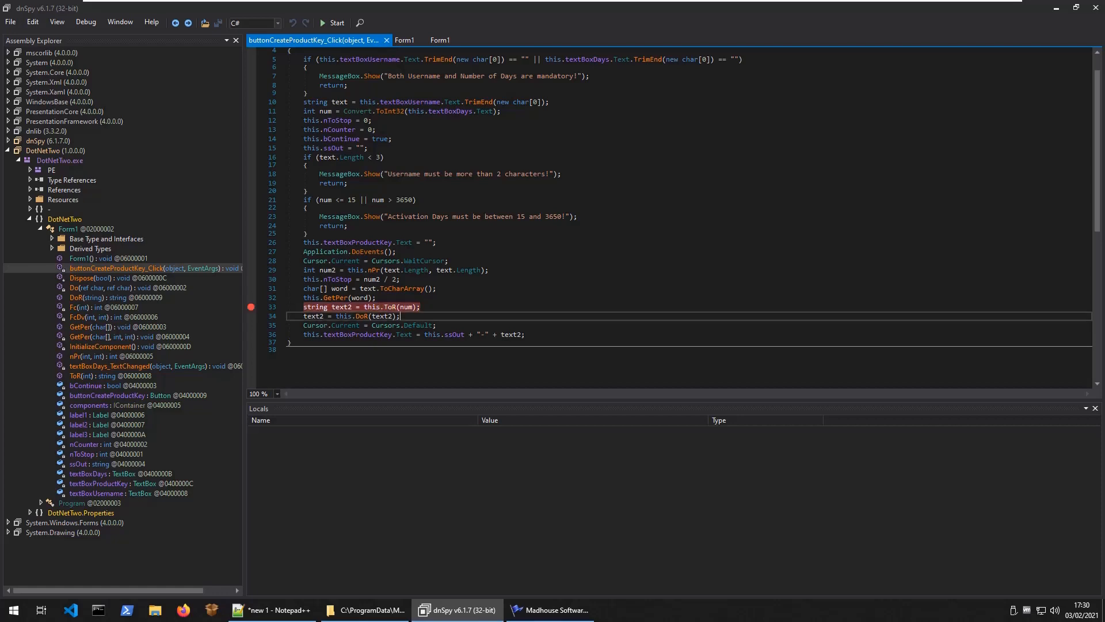
Breakpoint the DoR call, start debugging and submit abc with 16 days to pause at ToR(num).
click(249, 315)
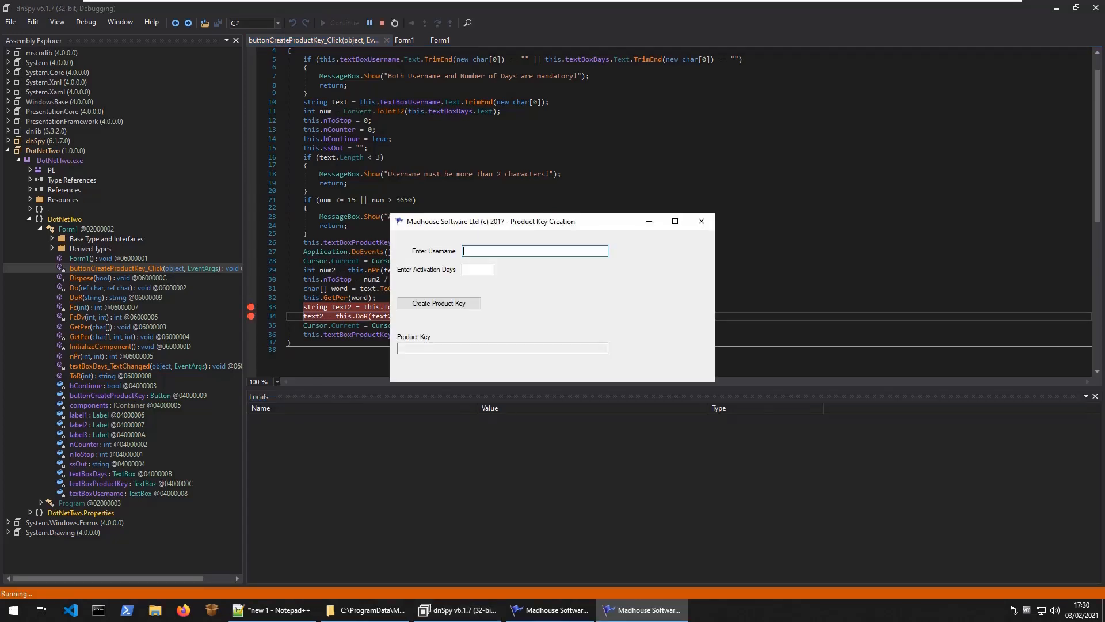
drag(492, 221, 697, 204)
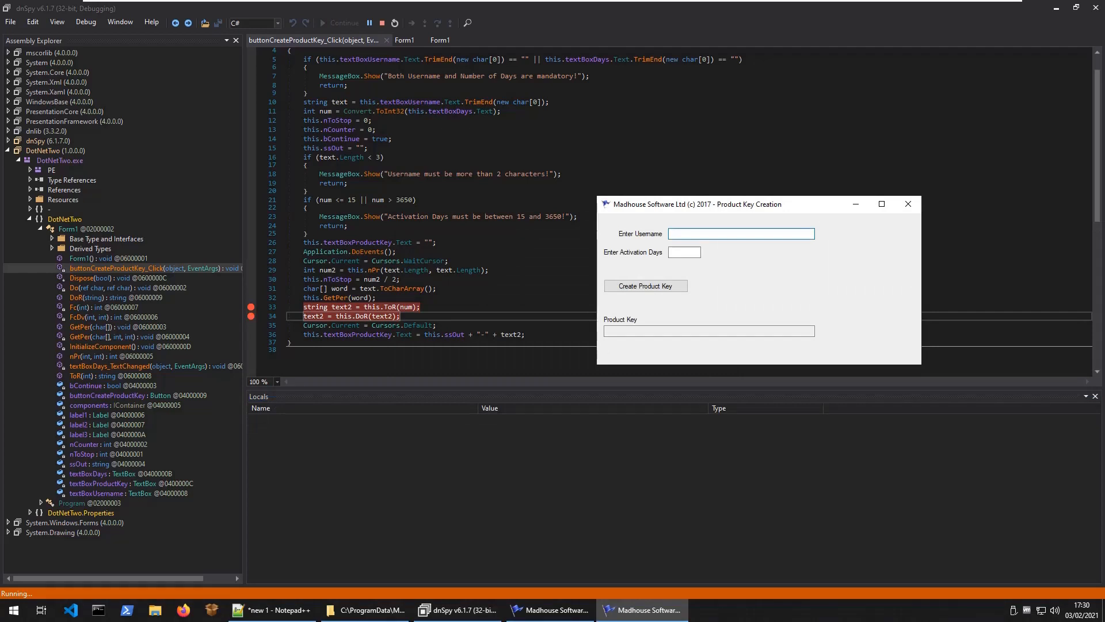
text(abc)
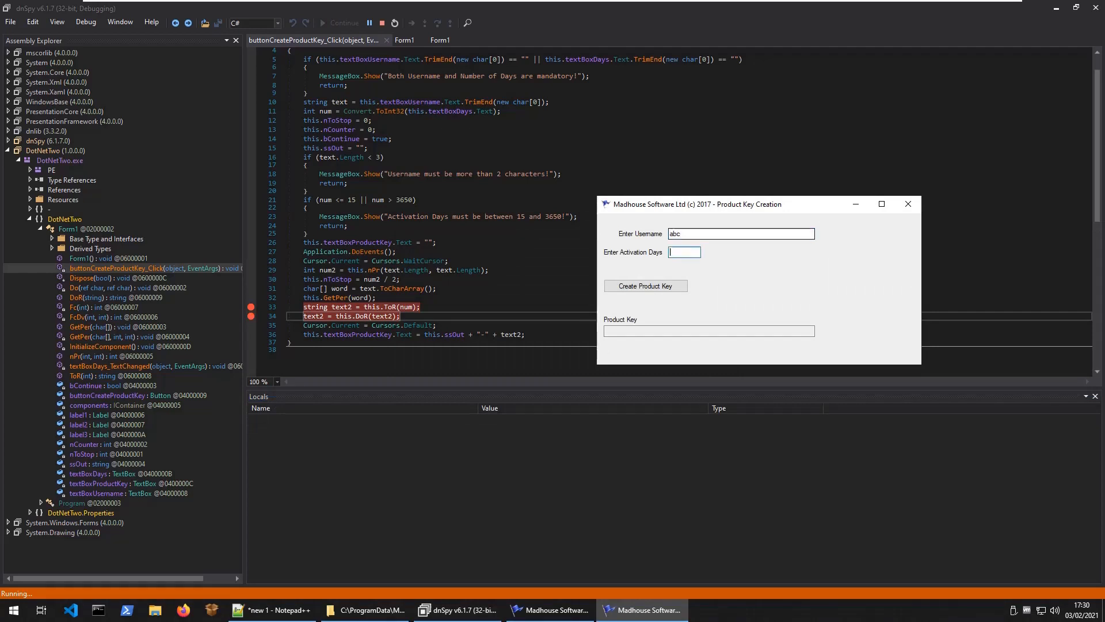
text(15)
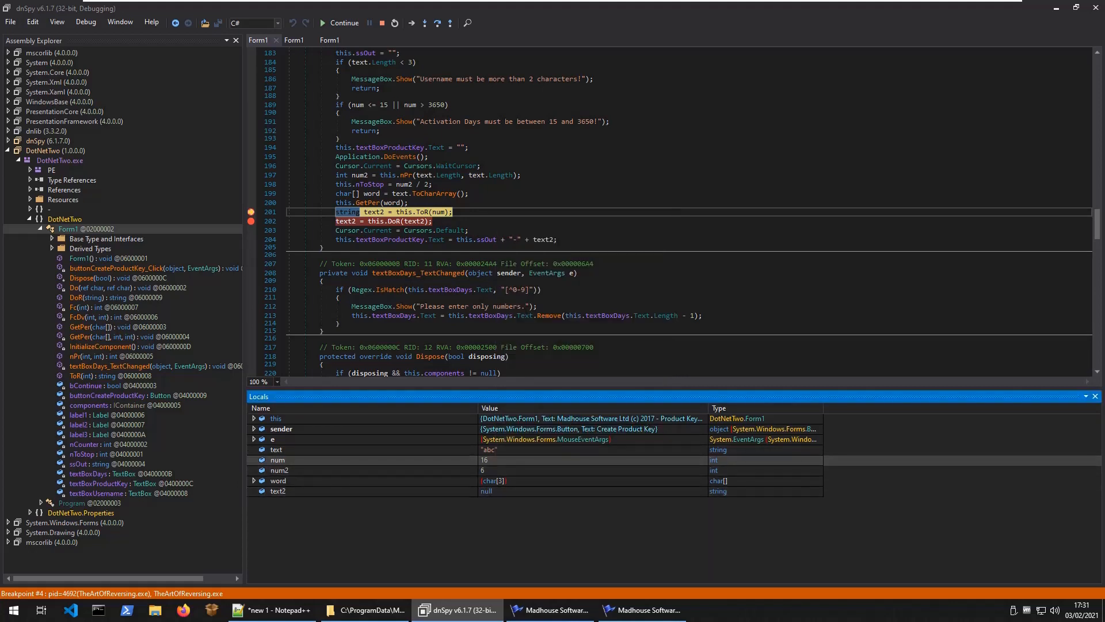
Step through ToR until it returns XVI and store it in text2 at the DoR breakpoint.
click(410, 23)
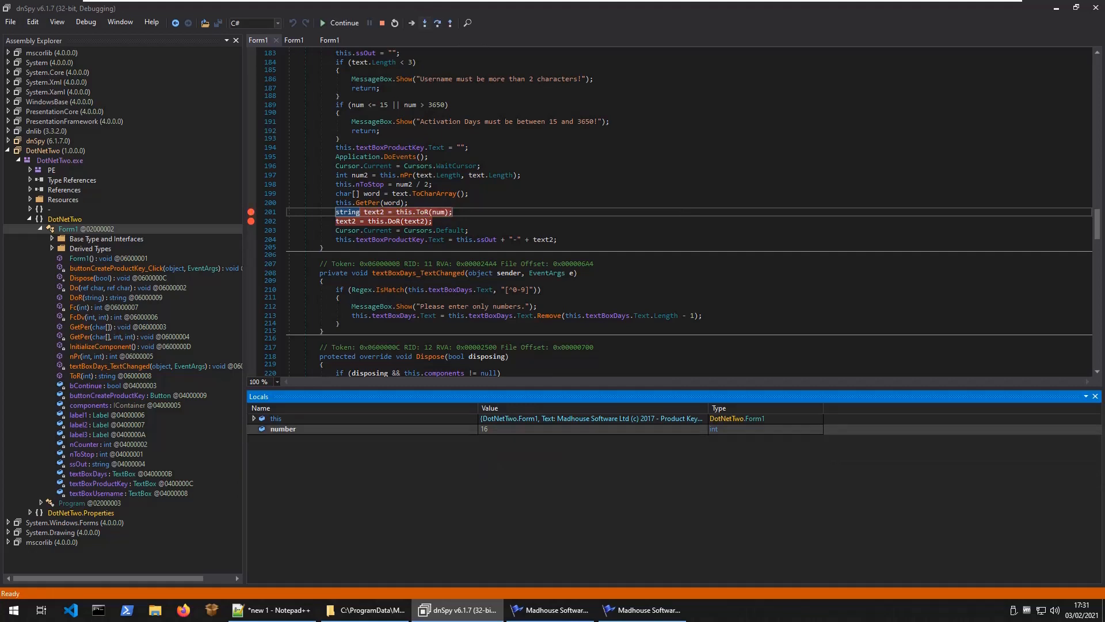
click(424, 23)
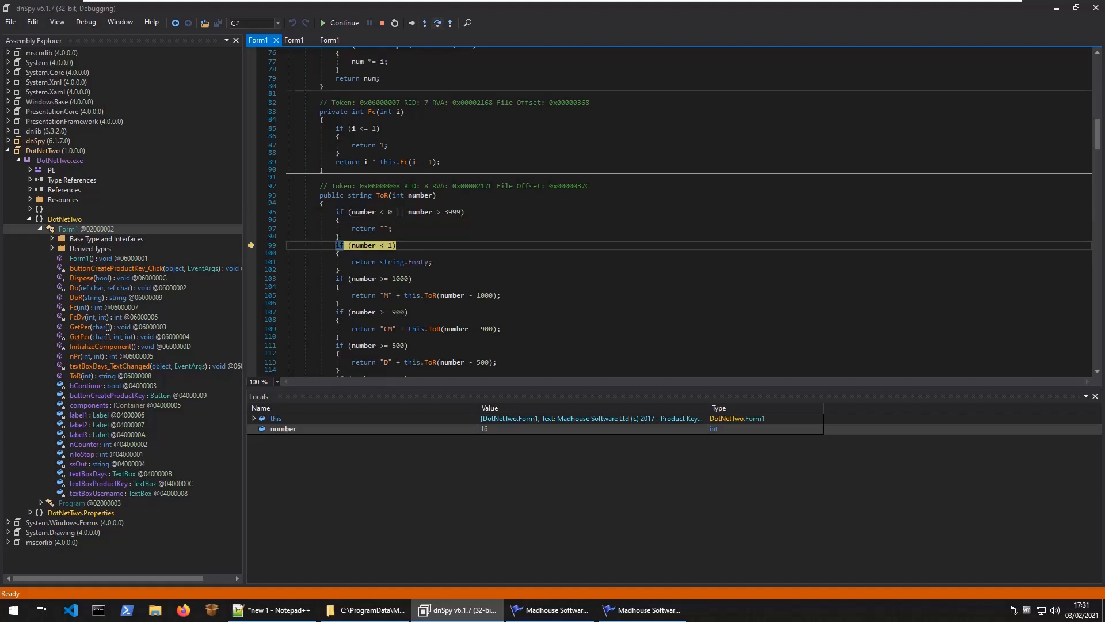
key(F10)
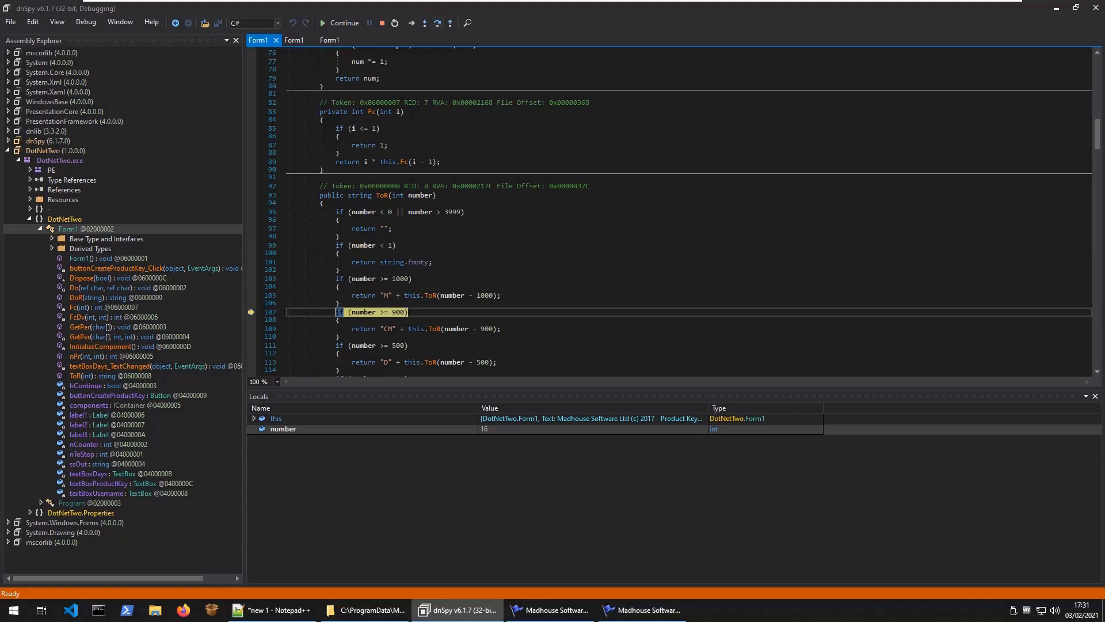
key(F10)
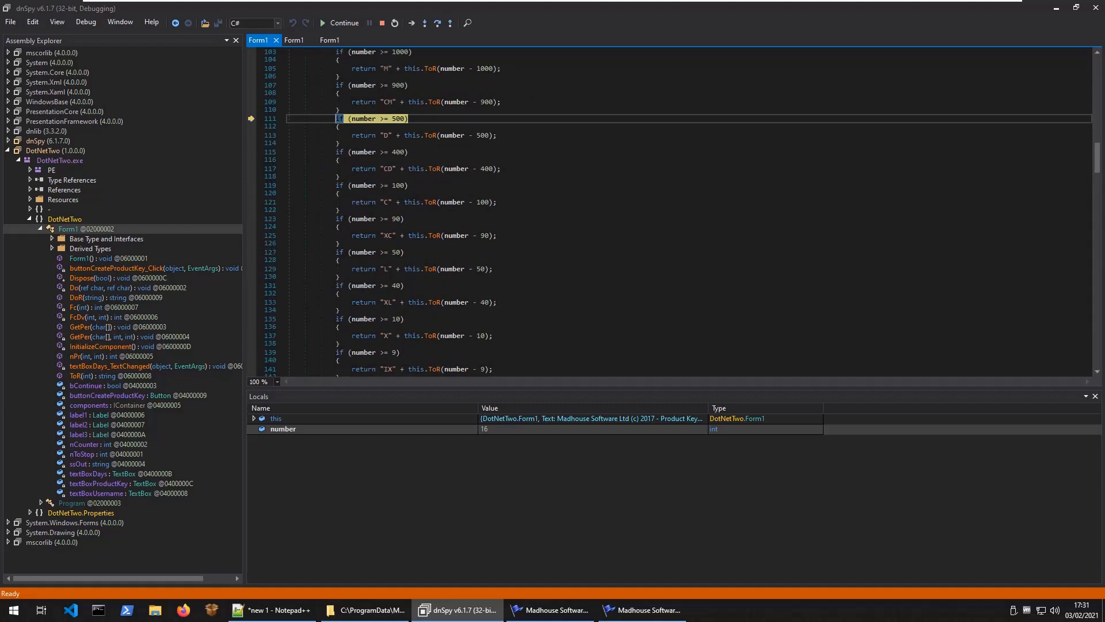
click(435, 23)
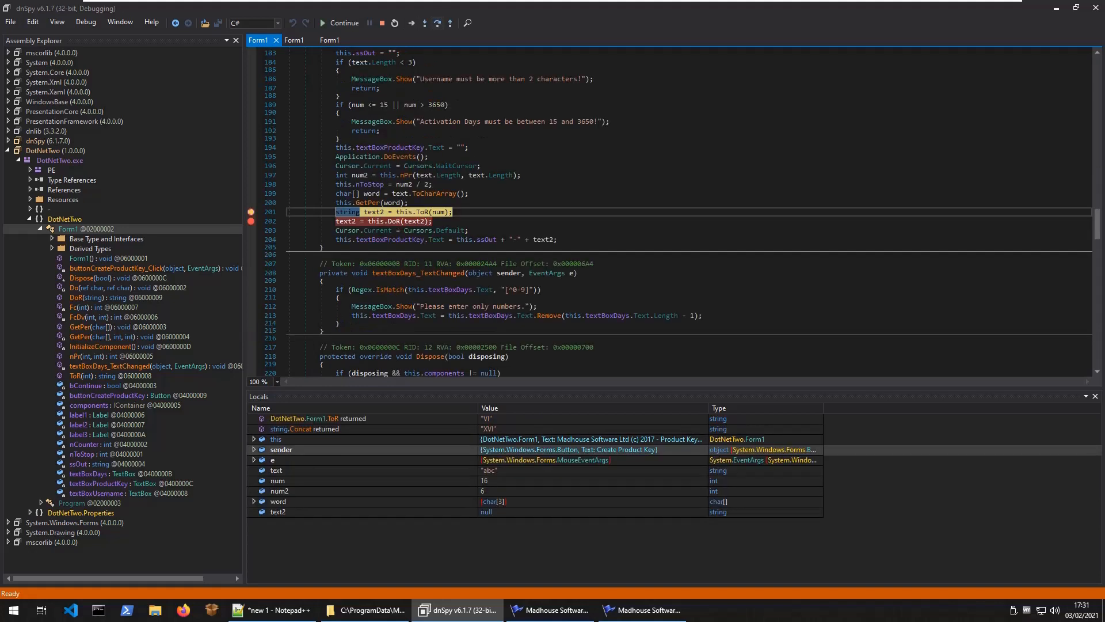
key(F10)
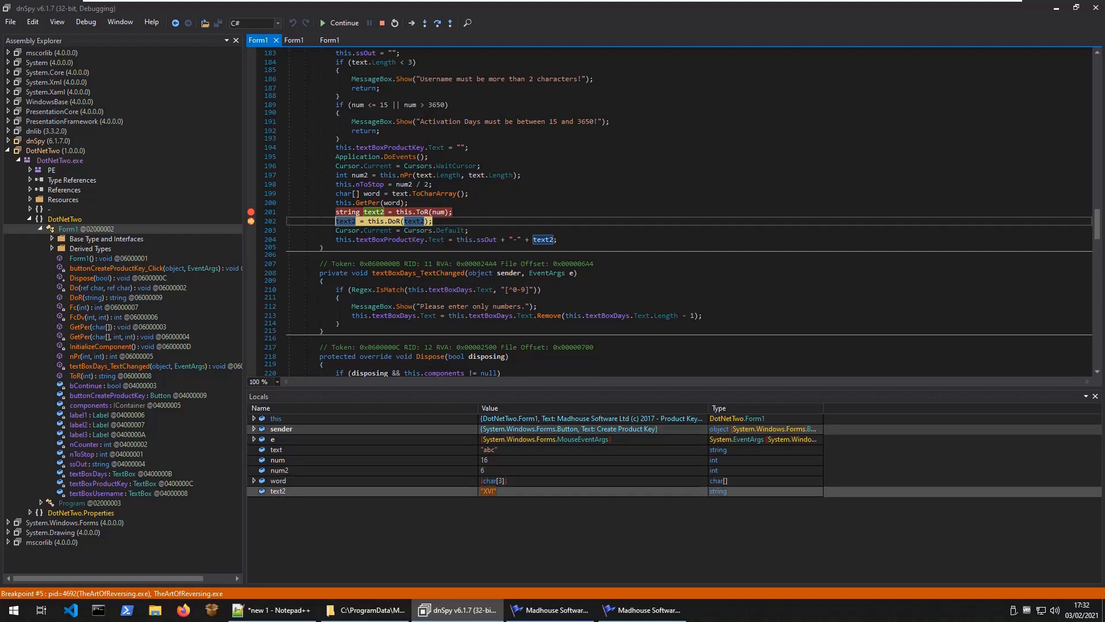
mouse_move(488, 491)
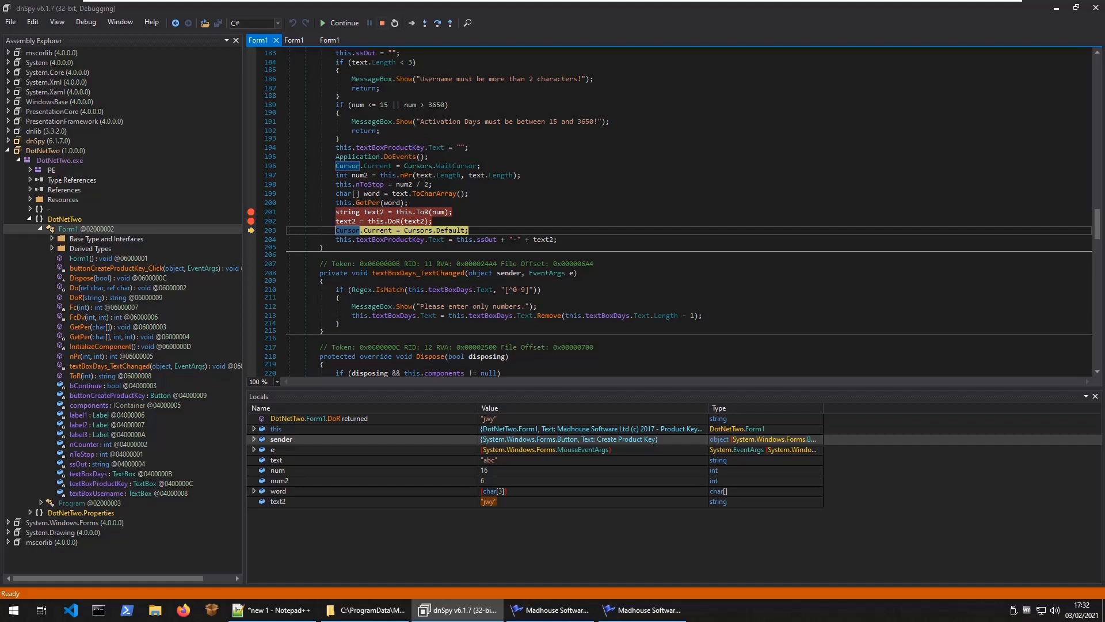
mouse_move(381, 23)
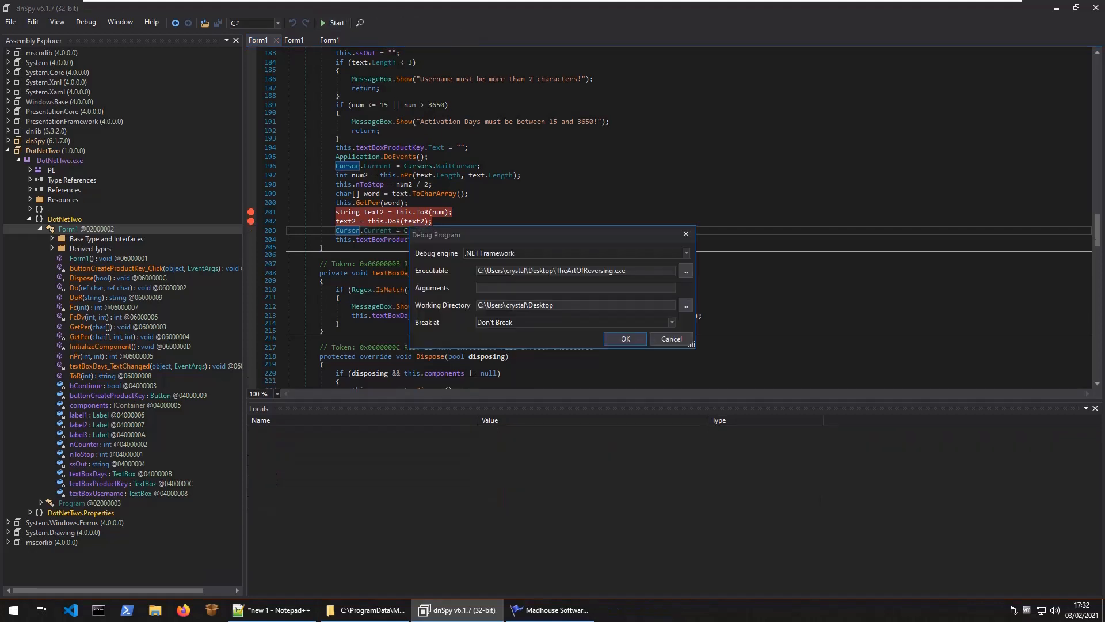
Relaunch the generator under the debugger and enter 16 activation days.
click(622, 339)
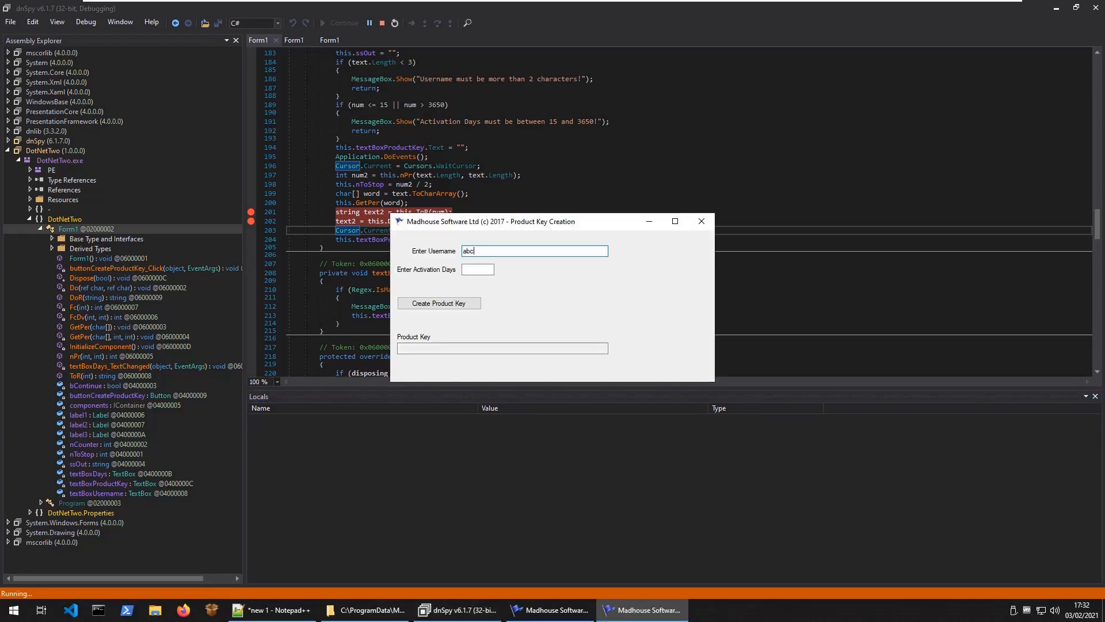
text(16)
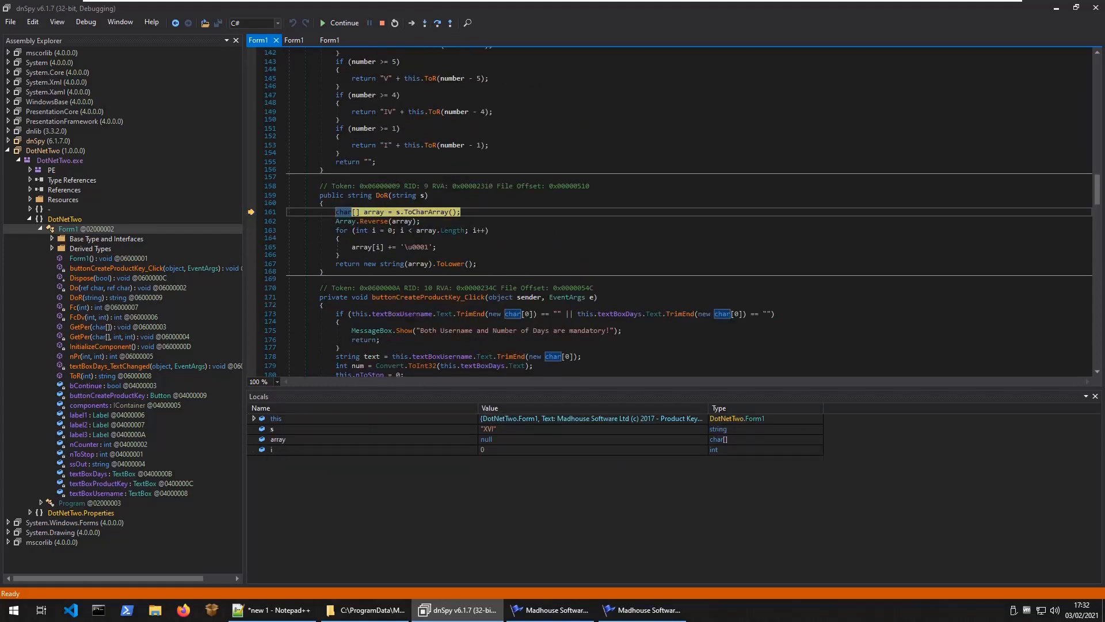
Step through DoR watching the expanded array turn I,V,X into J,W,Y.
click(339, 23)
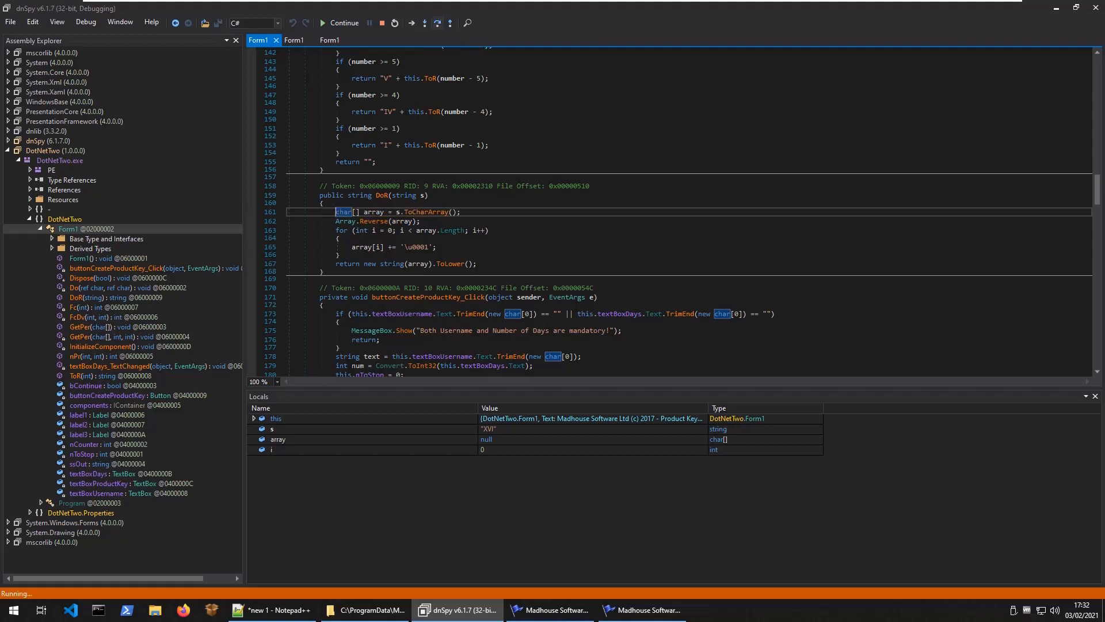
key(F10)
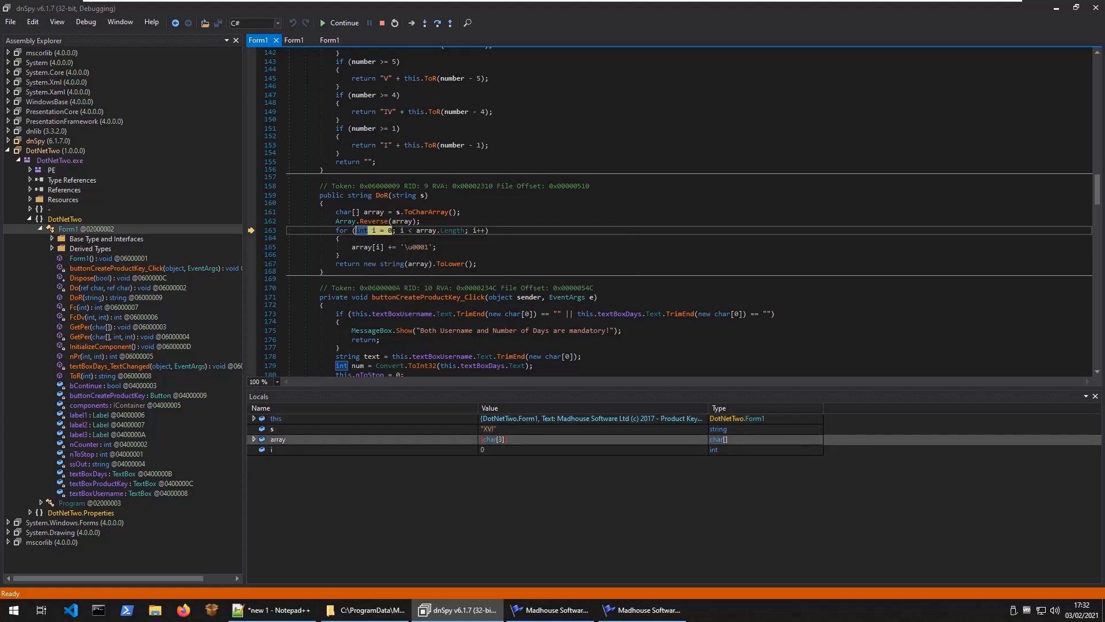
click(253, 439)
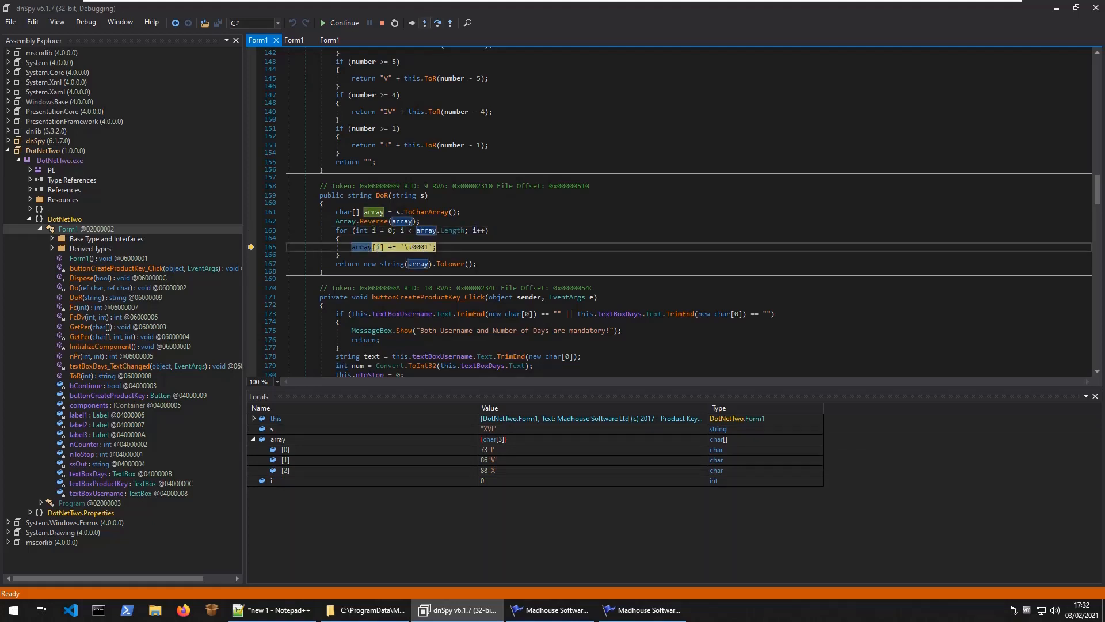
mouse_move(425, 23)
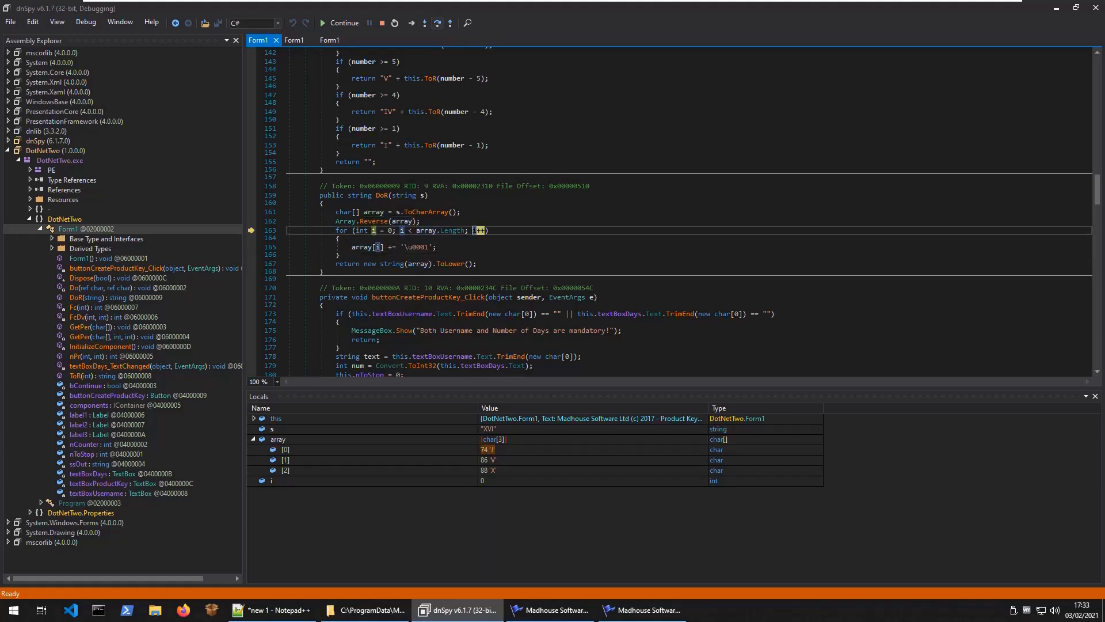
key(F11)
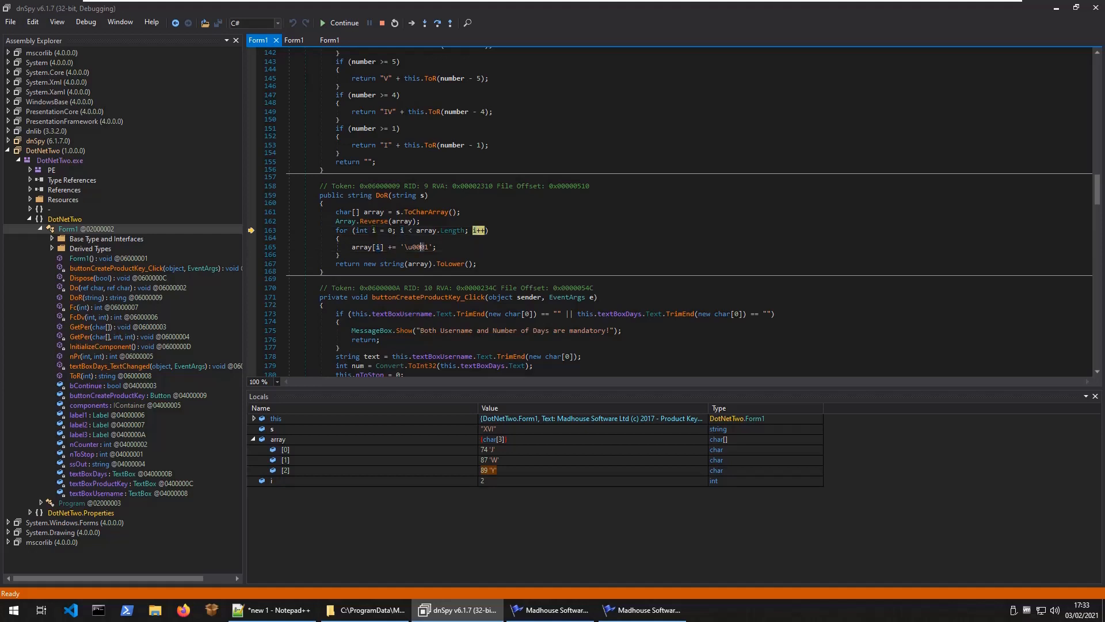
mouse_move(488, 470)
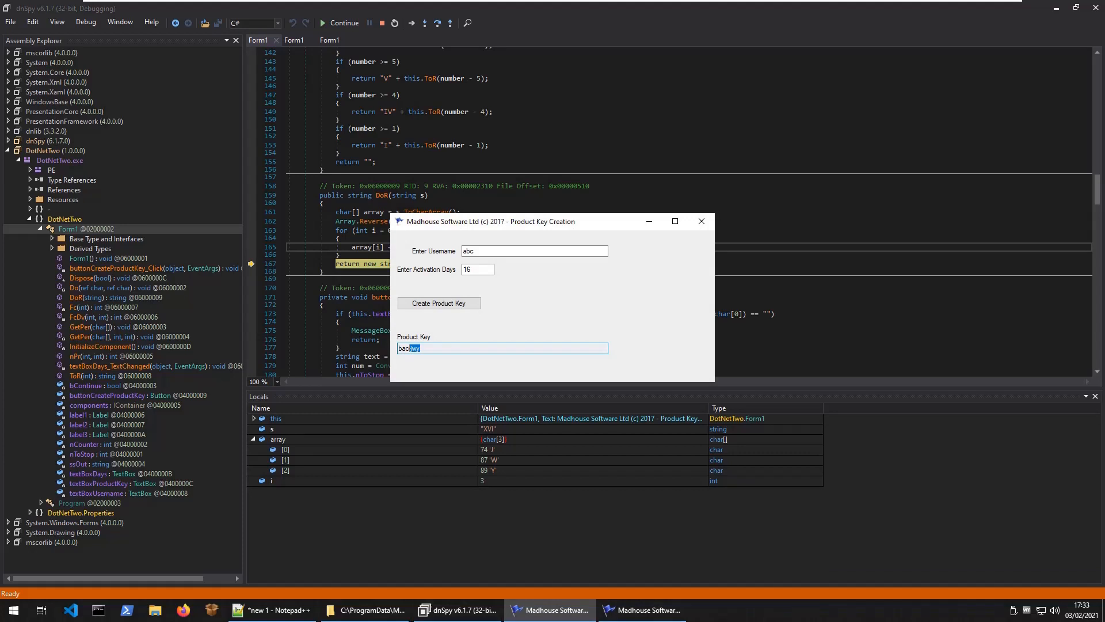
Return to the debugger and view the resulting Product Key field.
click(457, 610)
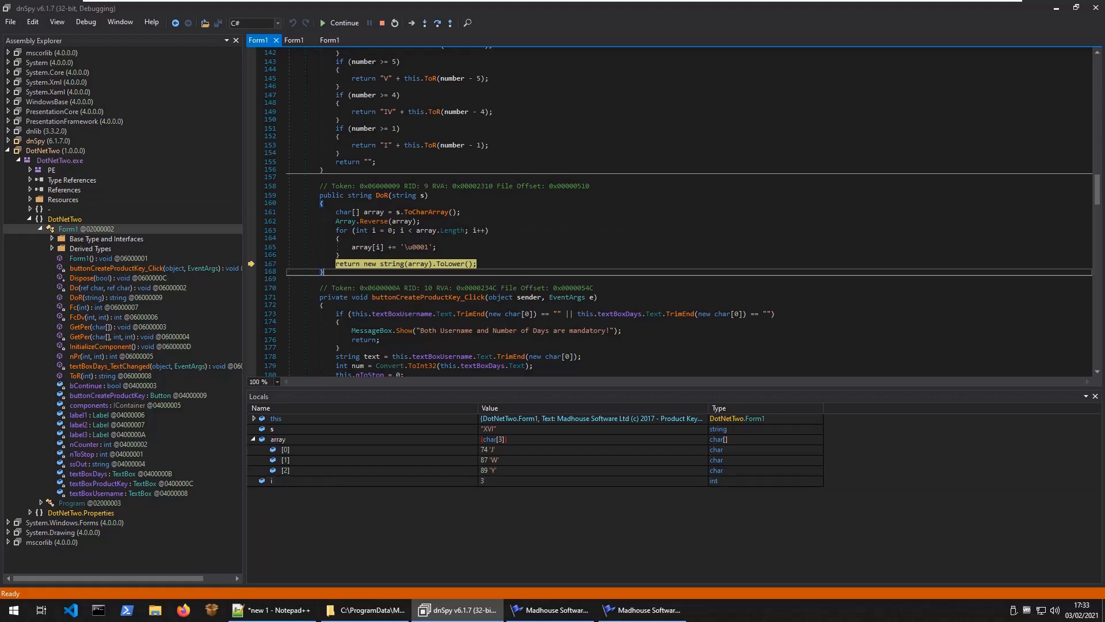
click(61, 160)
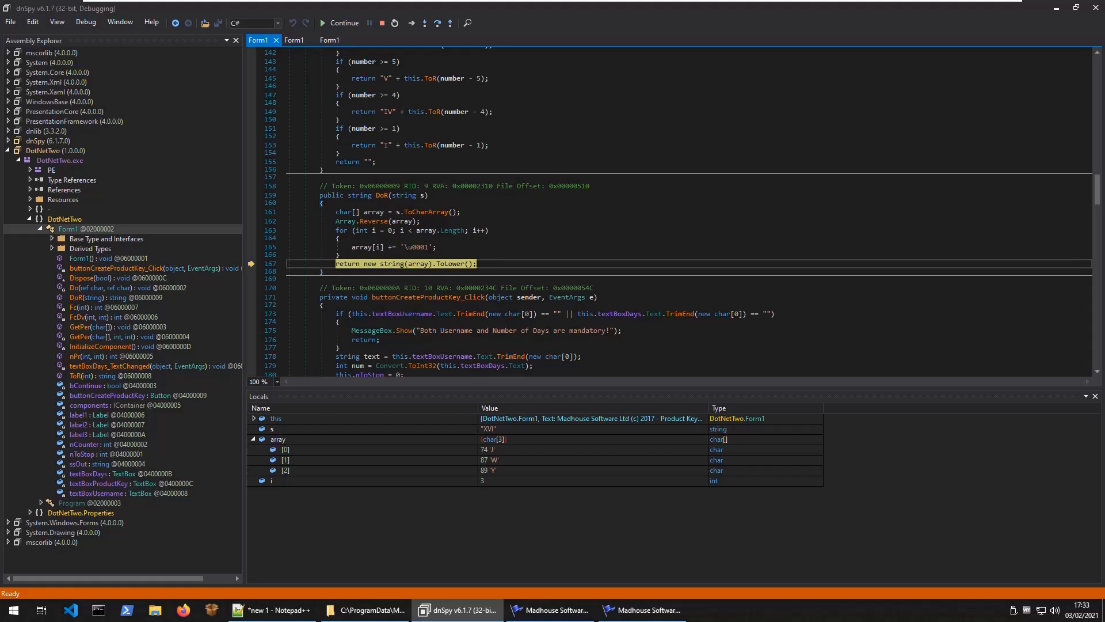
click(83, 445)
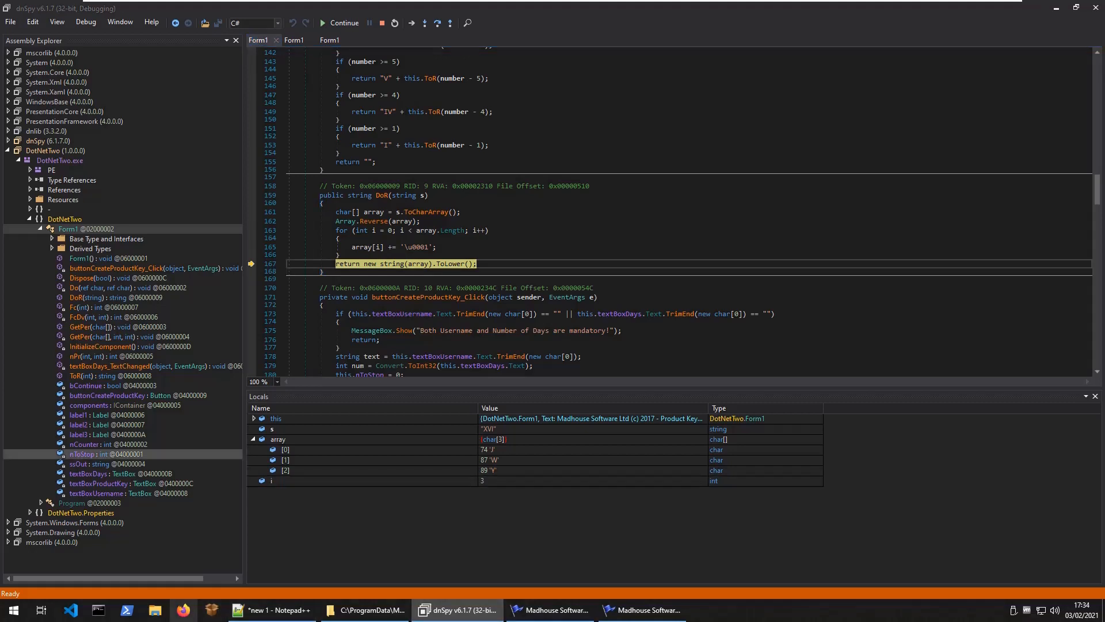
In CyberChef, build a recipe of SUB with key 0x01 followed by Reverse by character.
click(209, 610)
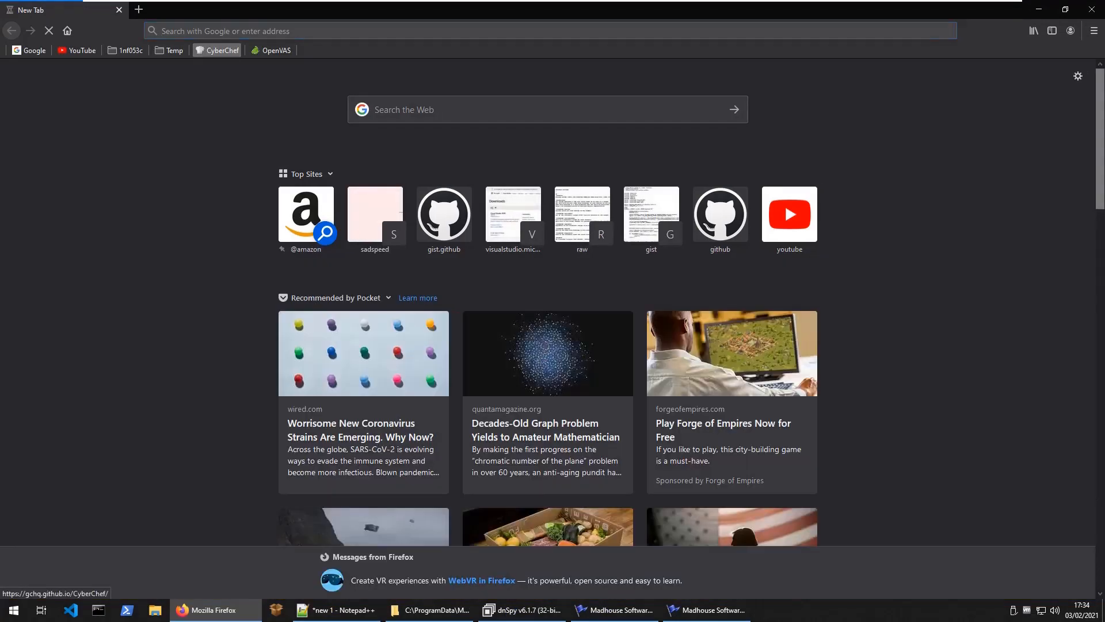
click(221, 50)
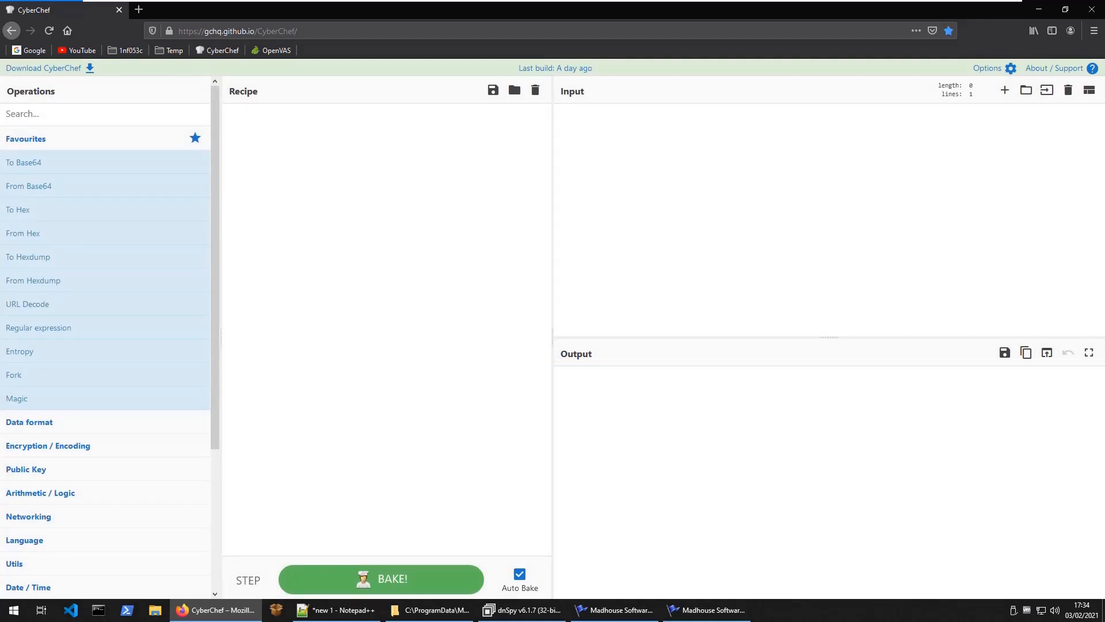
text(sub)
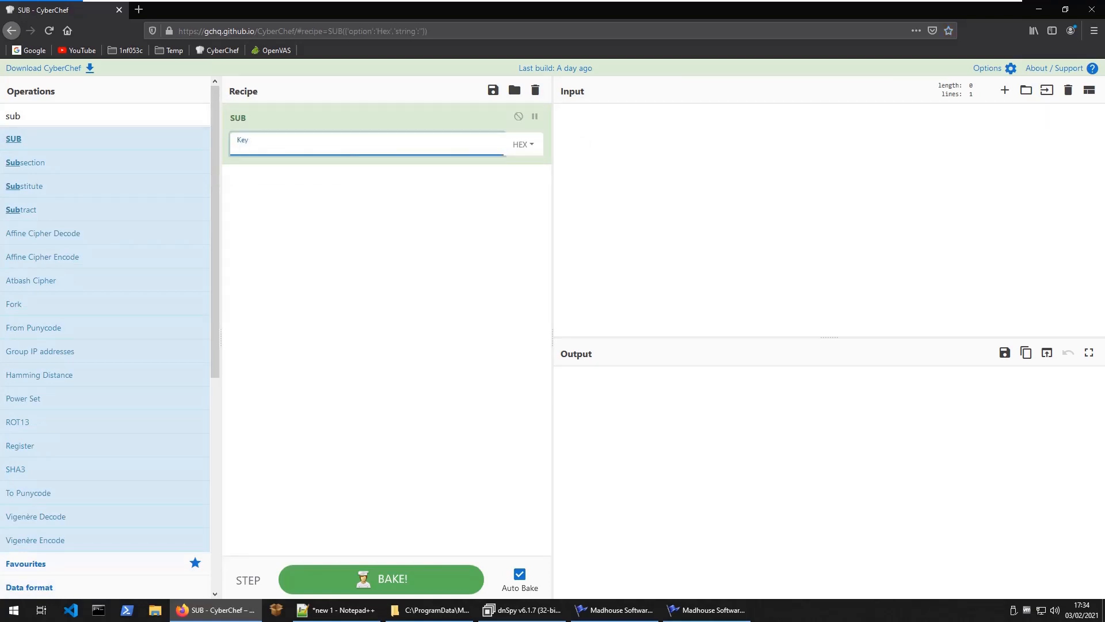
text(0x)
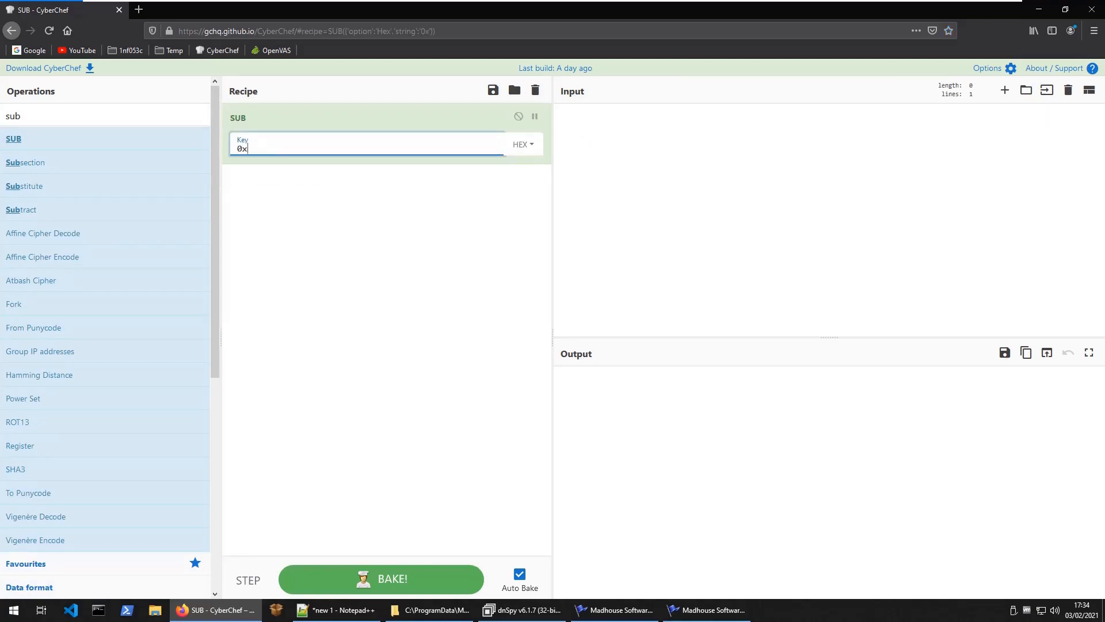
text(01)
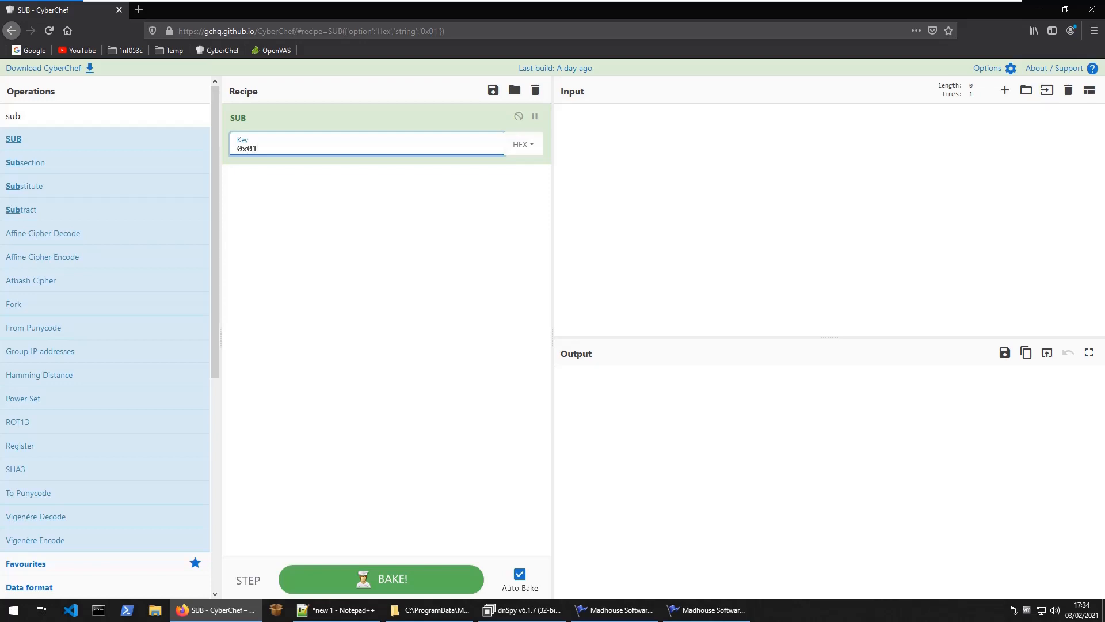
text(reve)
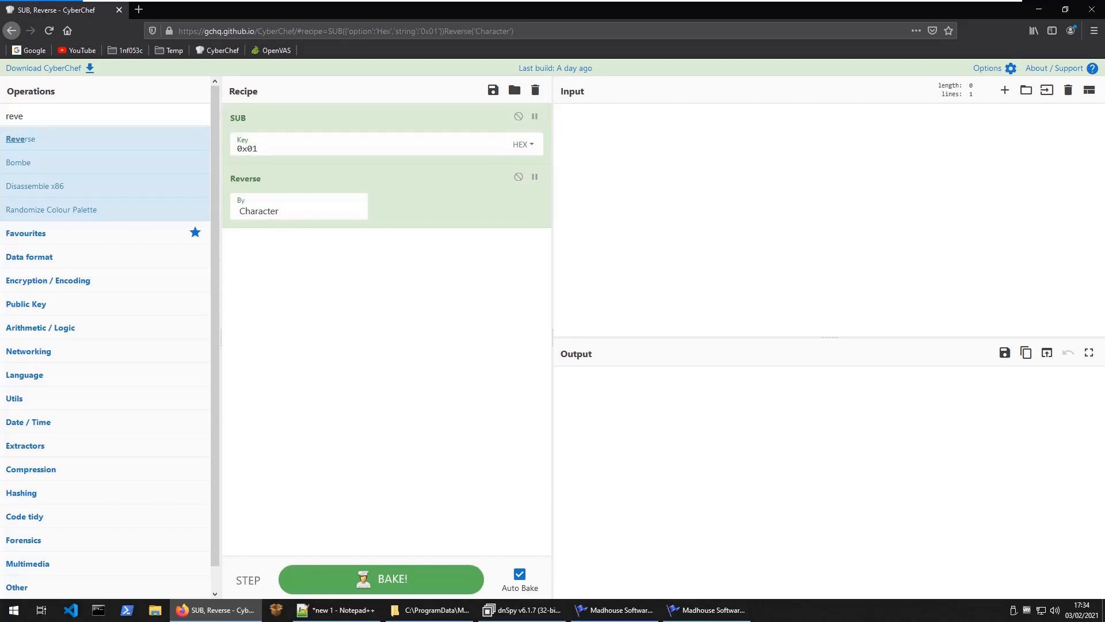
Enter jwy as input and confirm the output reads xvi.
text(j)
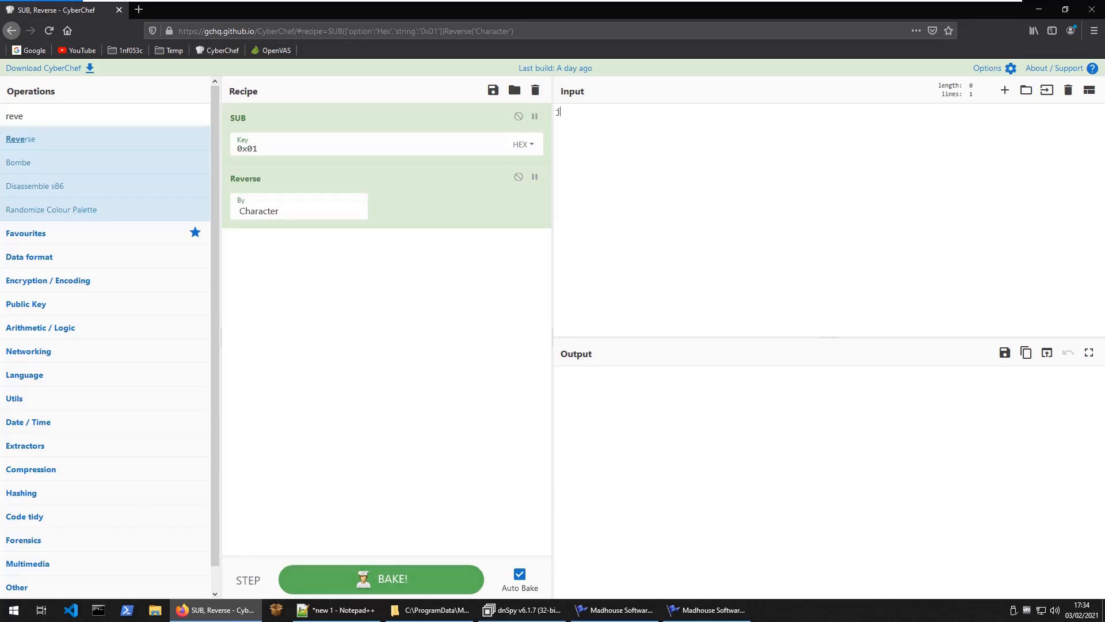
text(wy)
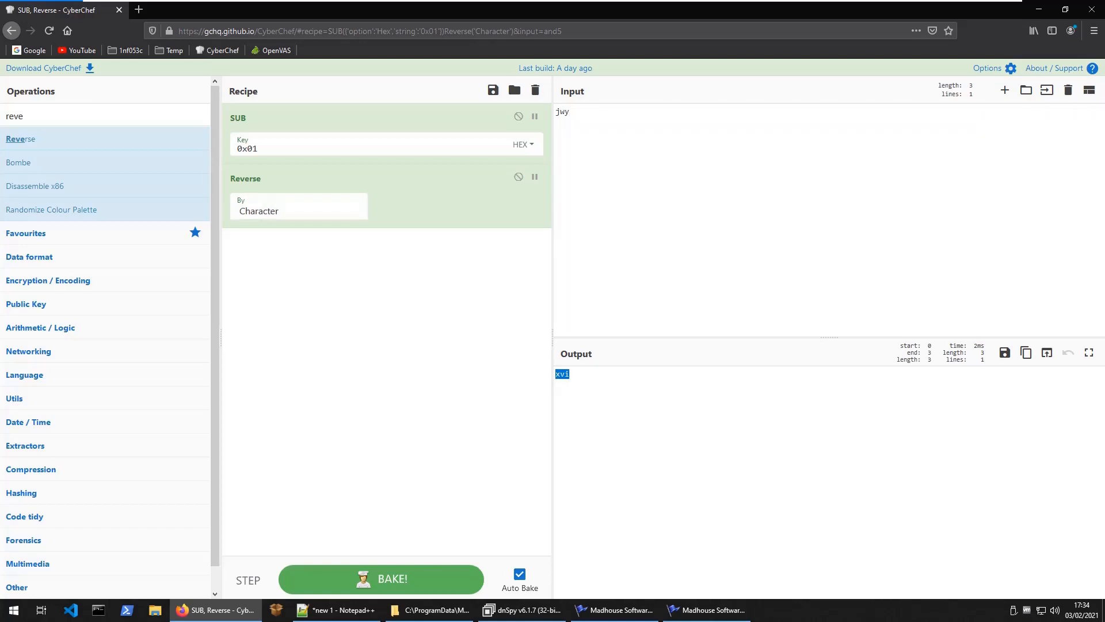
click(457, 610)
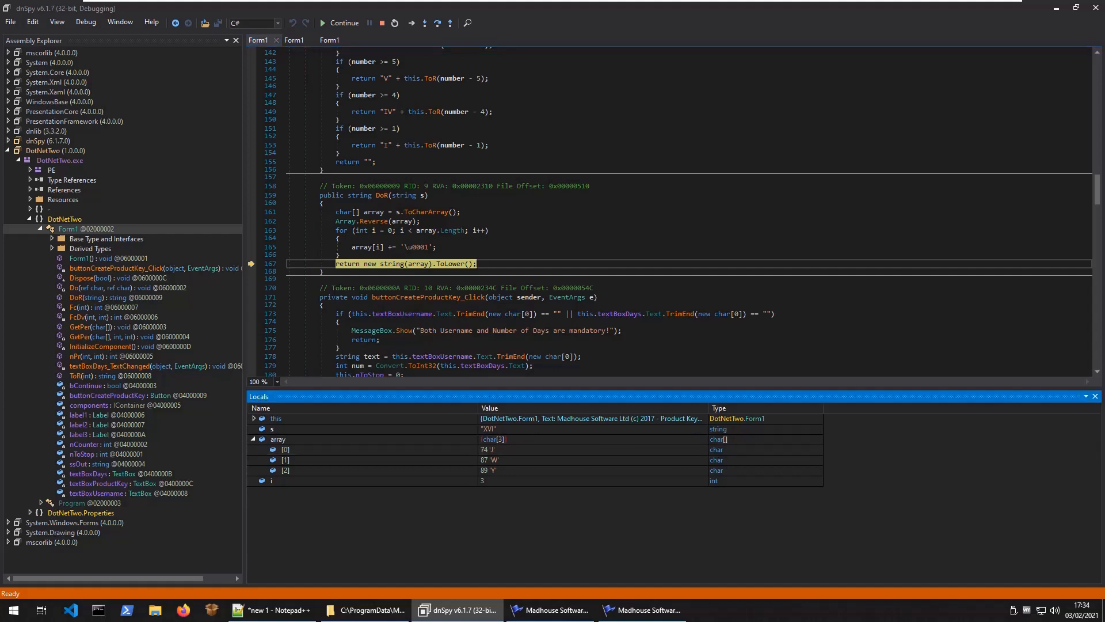
mouse_move(368, 23)
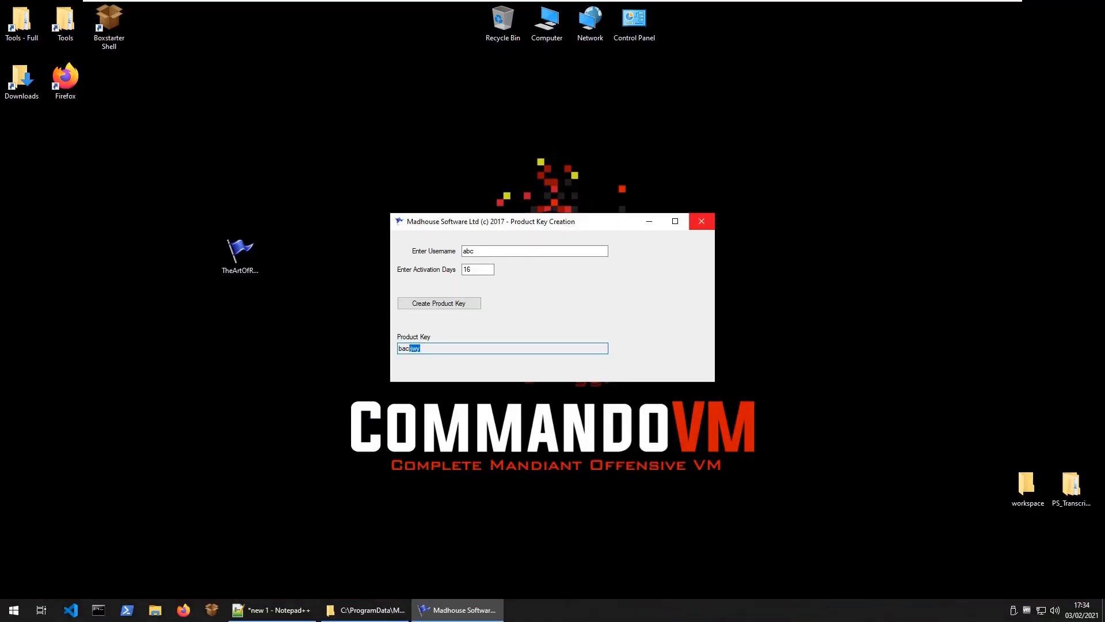
Close the Madhouse Product Key Creation window.
click(701, 221)
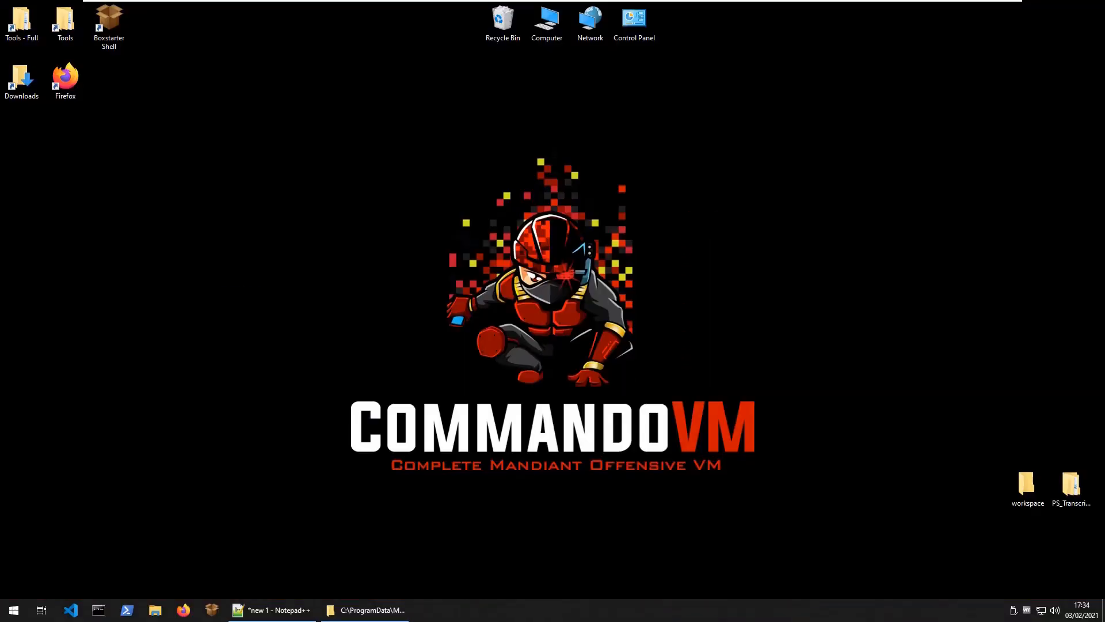